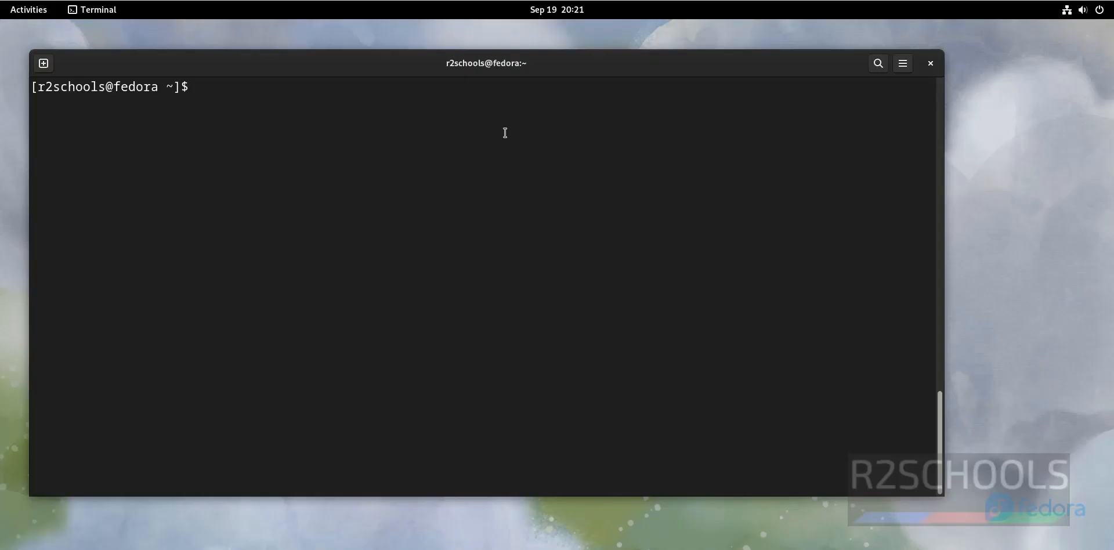
# Step: View /etc/os-release with more, confirming Fedora 38, then quit the pager and start checking the mysql version
pyautogui.write('m')
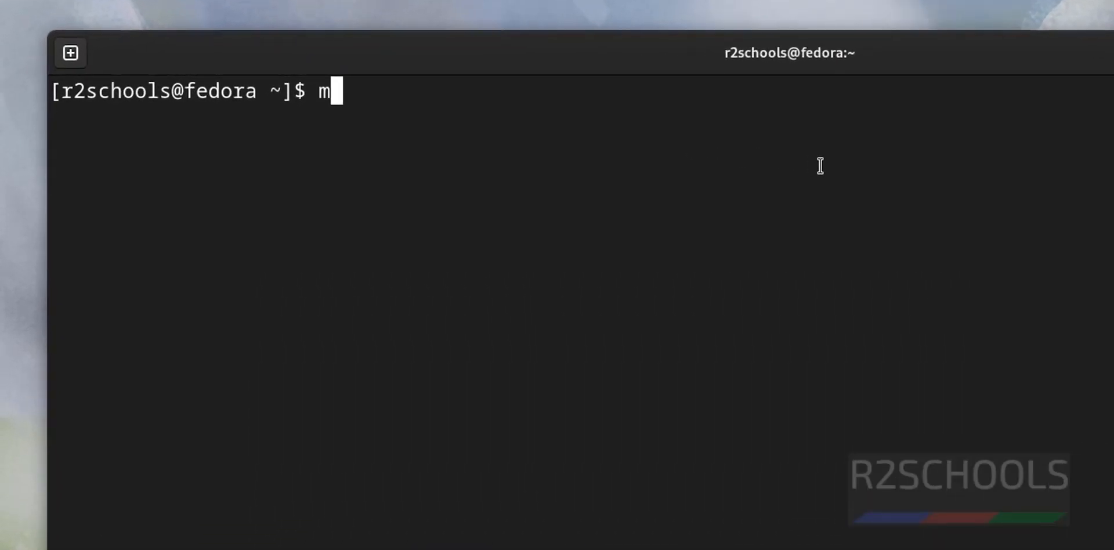
pyautogui.write('ore /etc/')
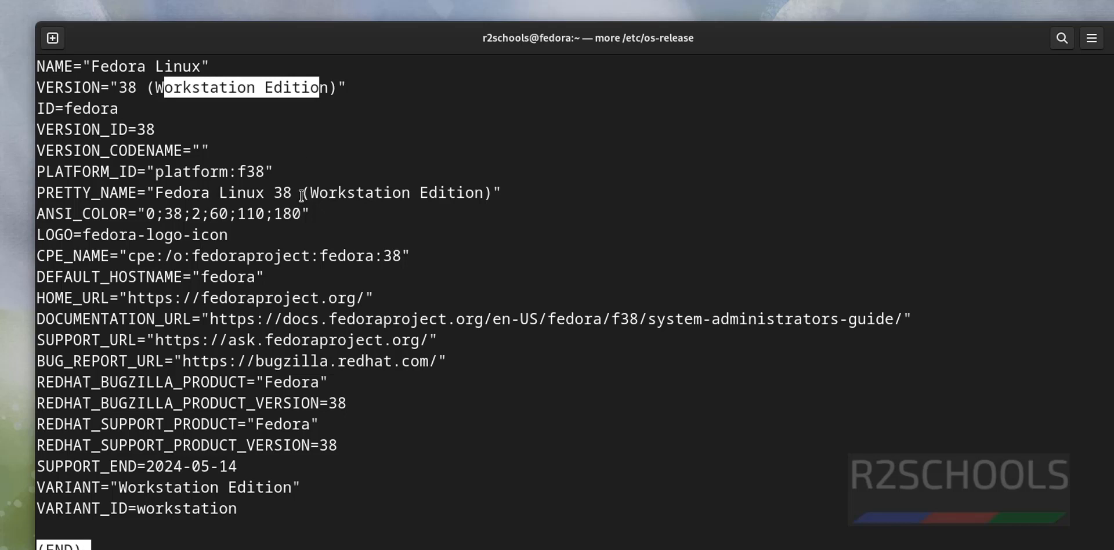
pyautogui.moveTo(306, 149)
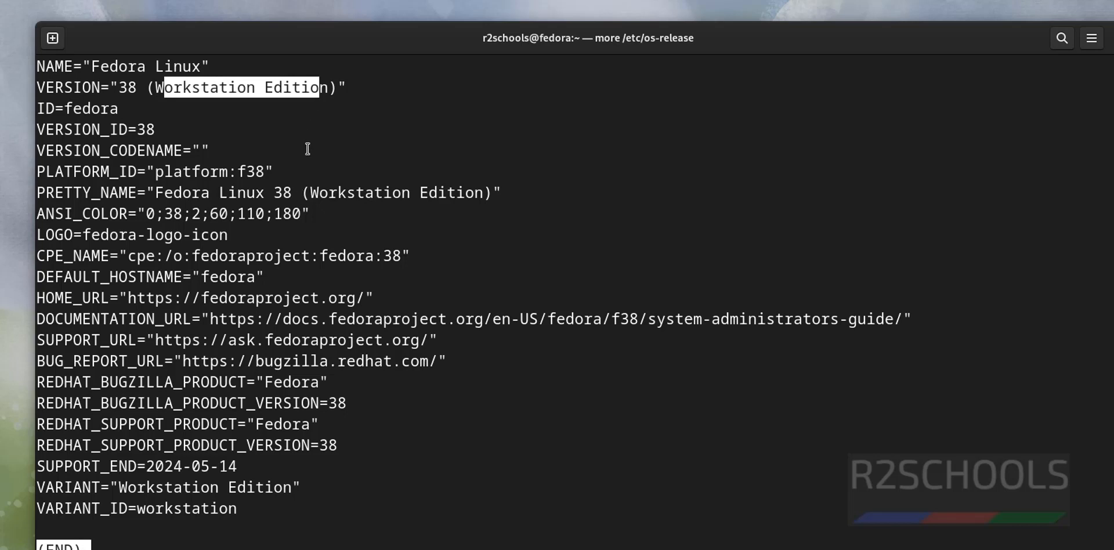
pyautogui.press('q')
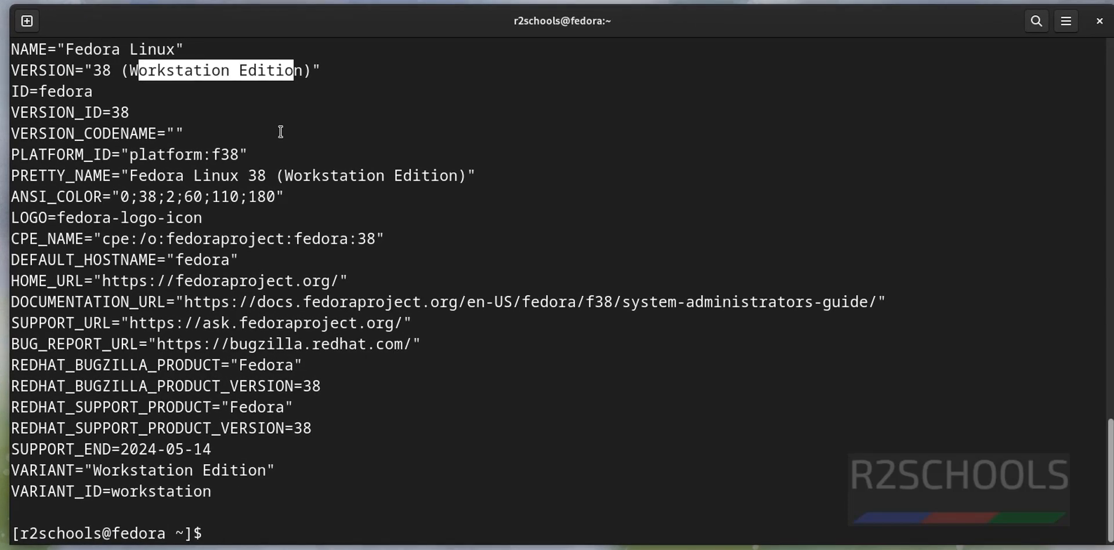
pyautogui.write('mysql --version')
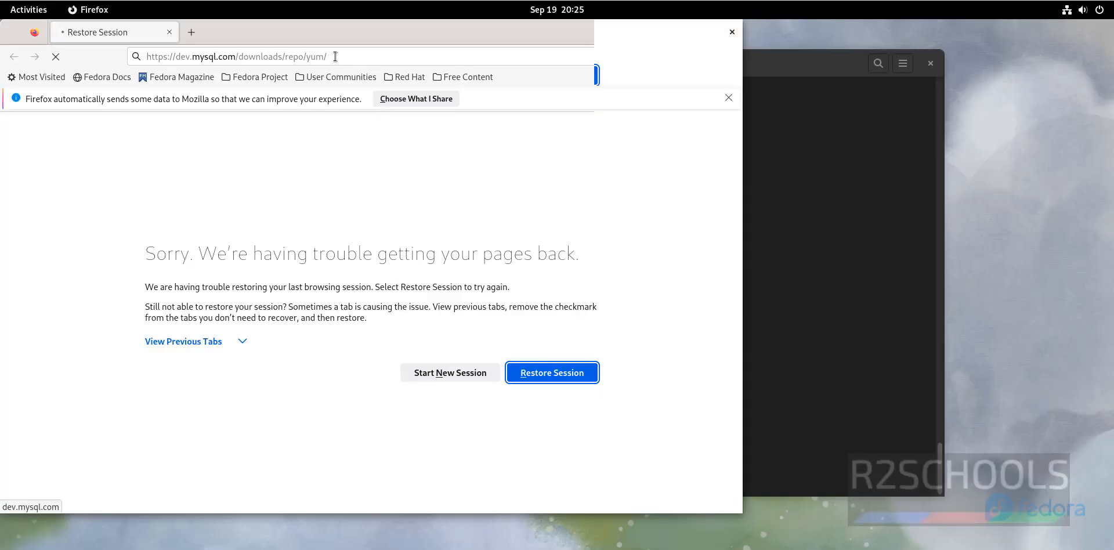
# Step: From the MySQL Yum repository page, download the Fedora 38 package without signing in
pyautogui.click(552, 372)
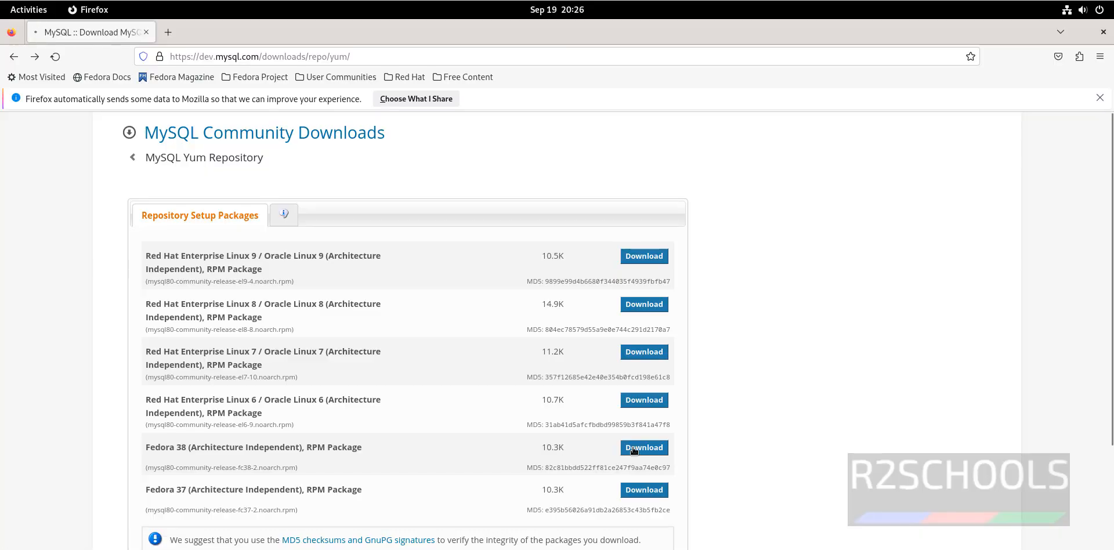
pyautogui.click(643, 448)
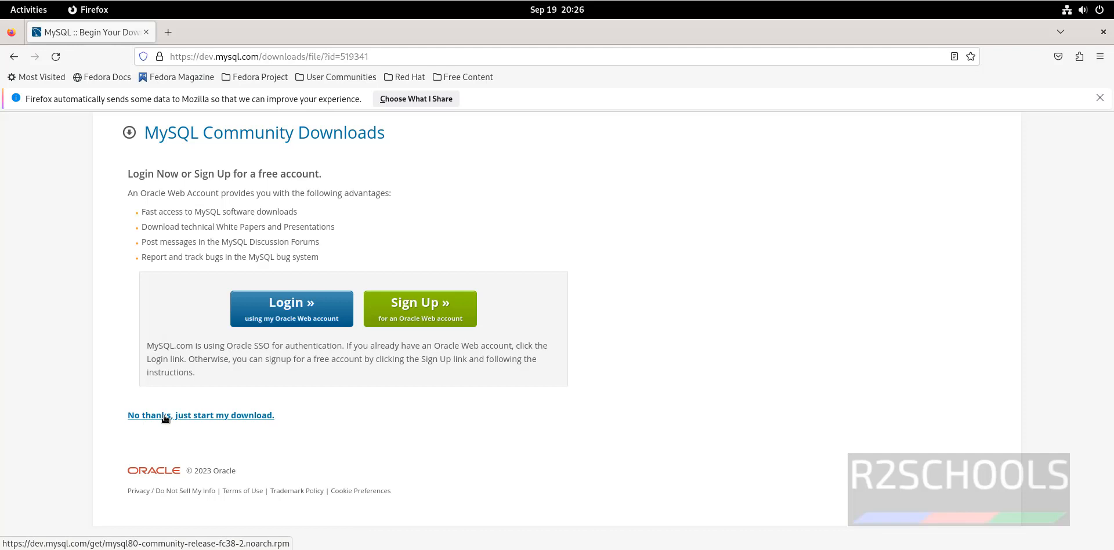
pyautogui.click(168, 415)
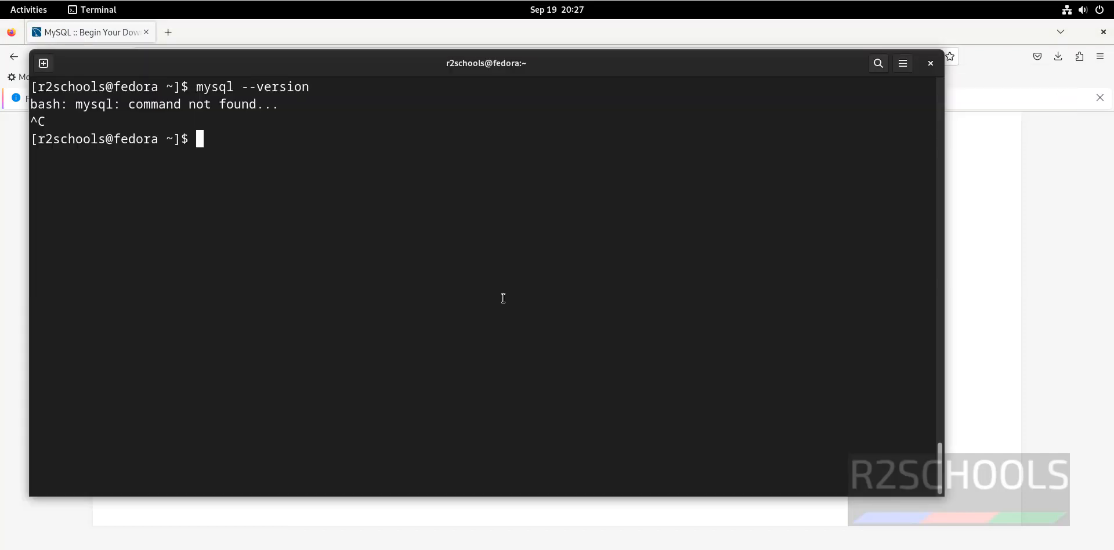
# Step: Check the current directory and change into the Downloads folder
pyautogui.write('pwd')
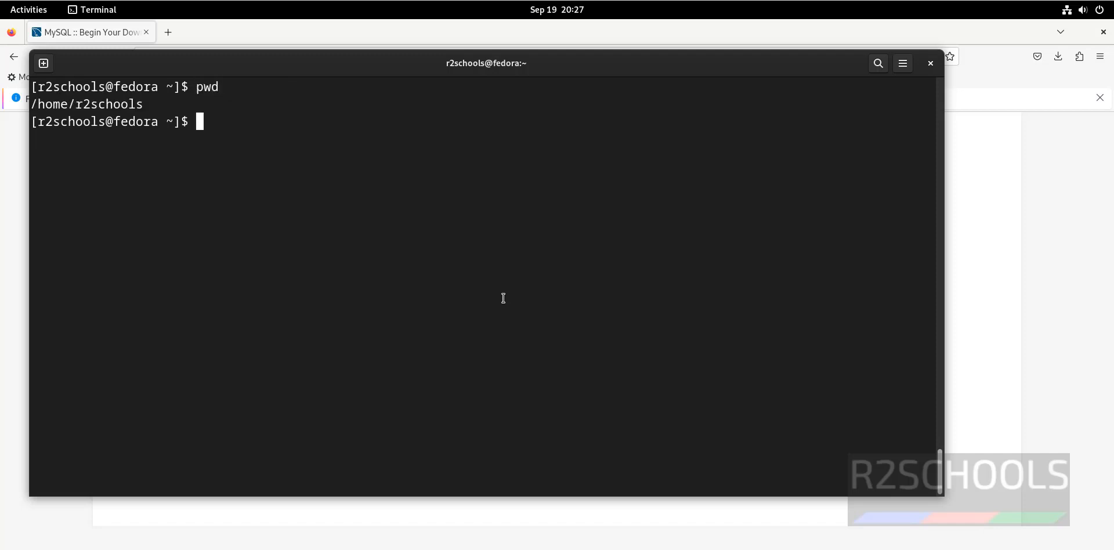
pyautogui.write('cd EO')
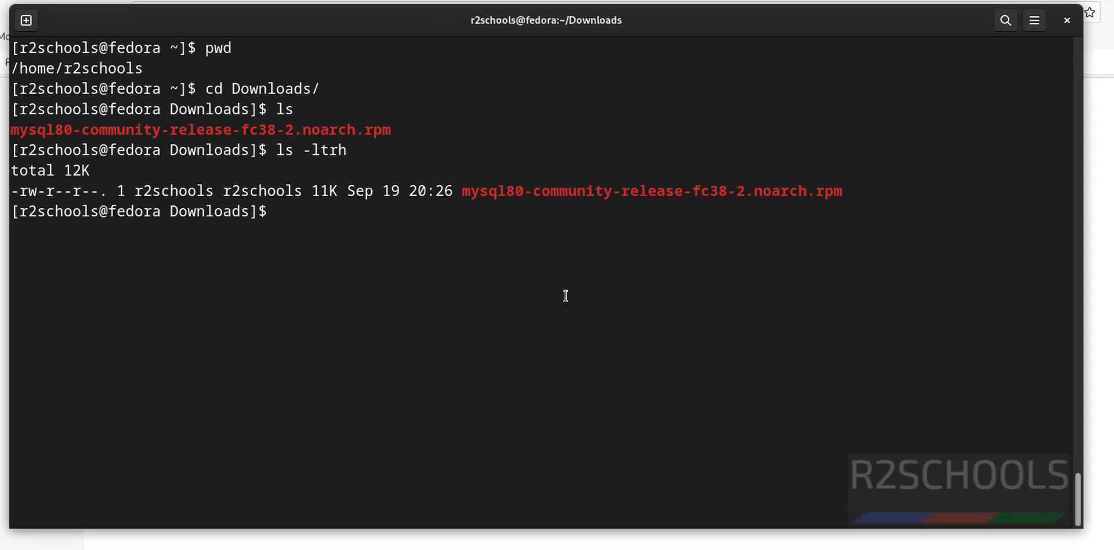
pyautogui.moveTo(335, 395)
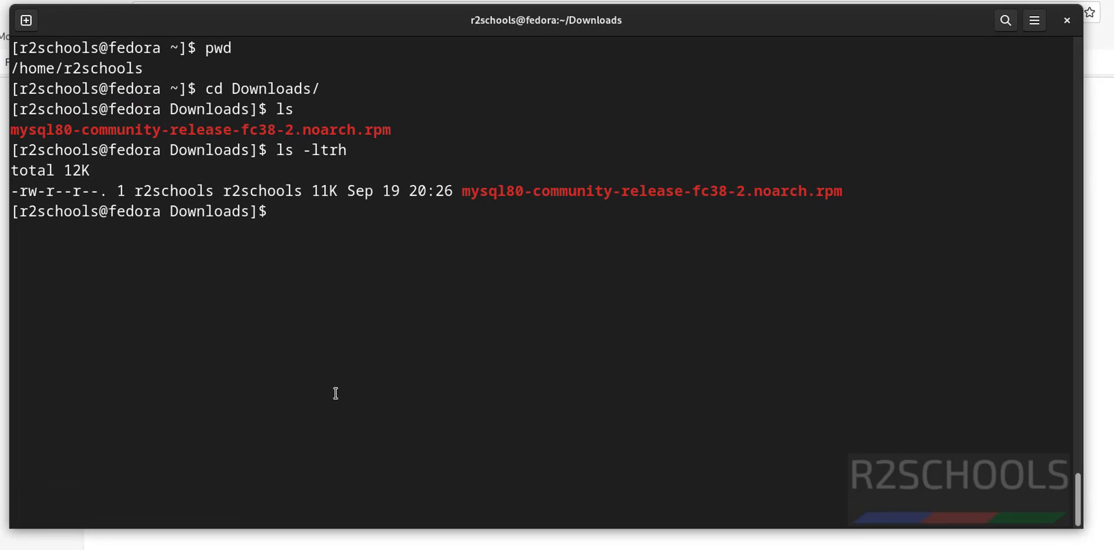
# Step: Install the downloaded ./mysql80-community-release RPM with sudo dnf, answering y
pyautogui.write('sudo dnf install')
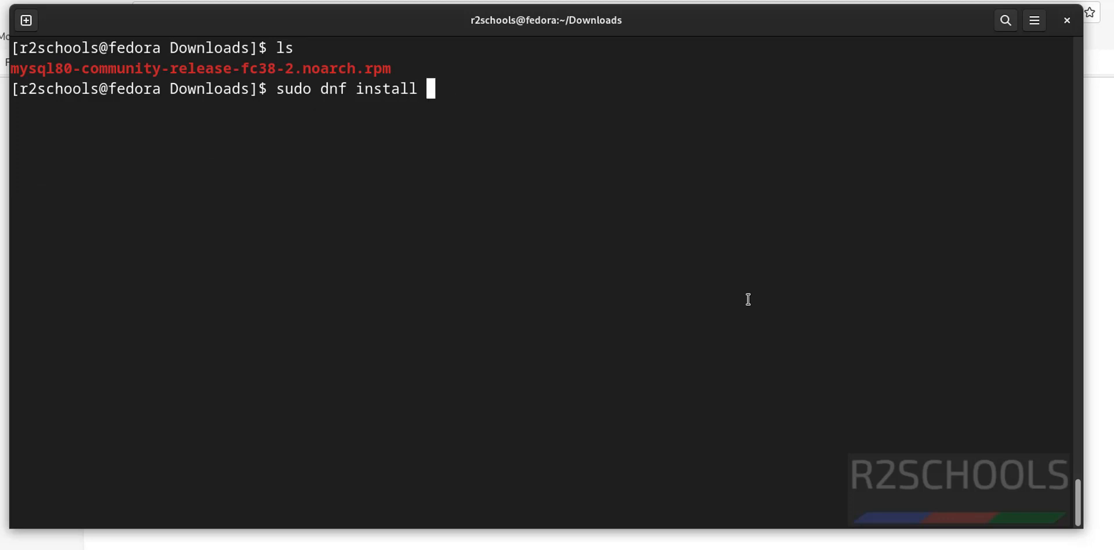
pyautogui.write('./mysql80-community-release-fc38-2.noarch.rpm')
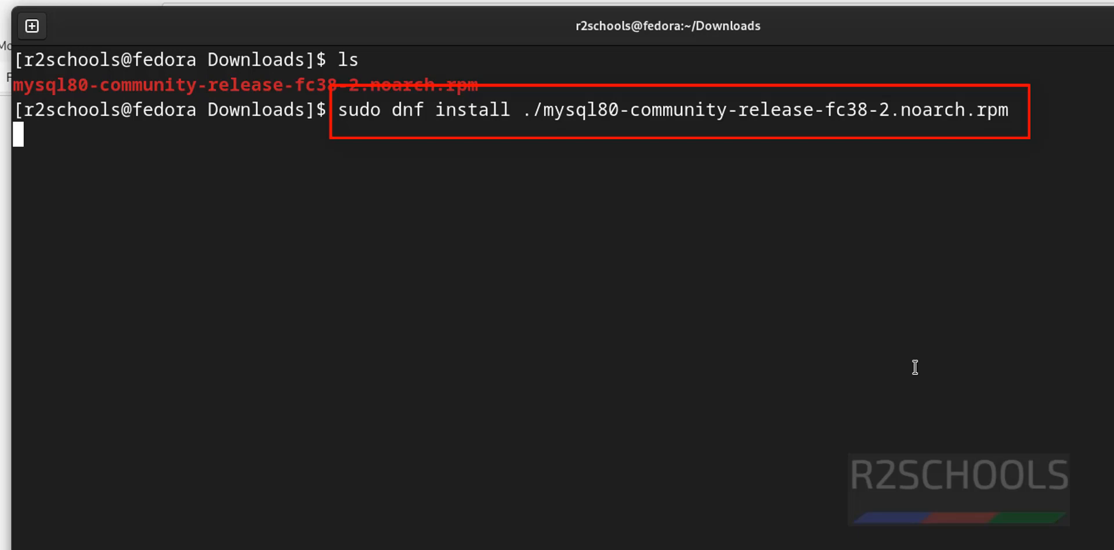
pyautogui.press('Return')
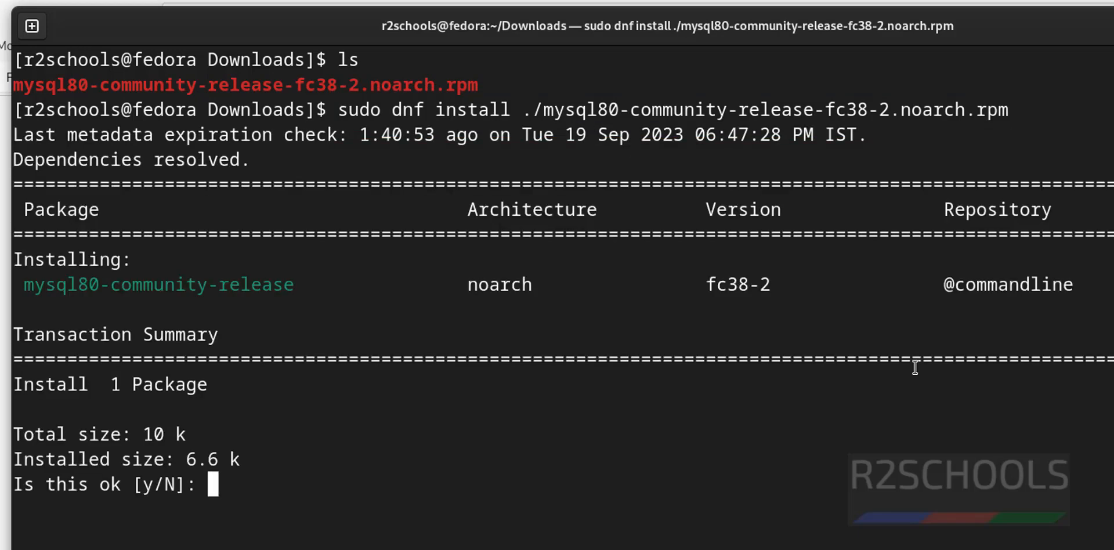
pyautogui.write('y')
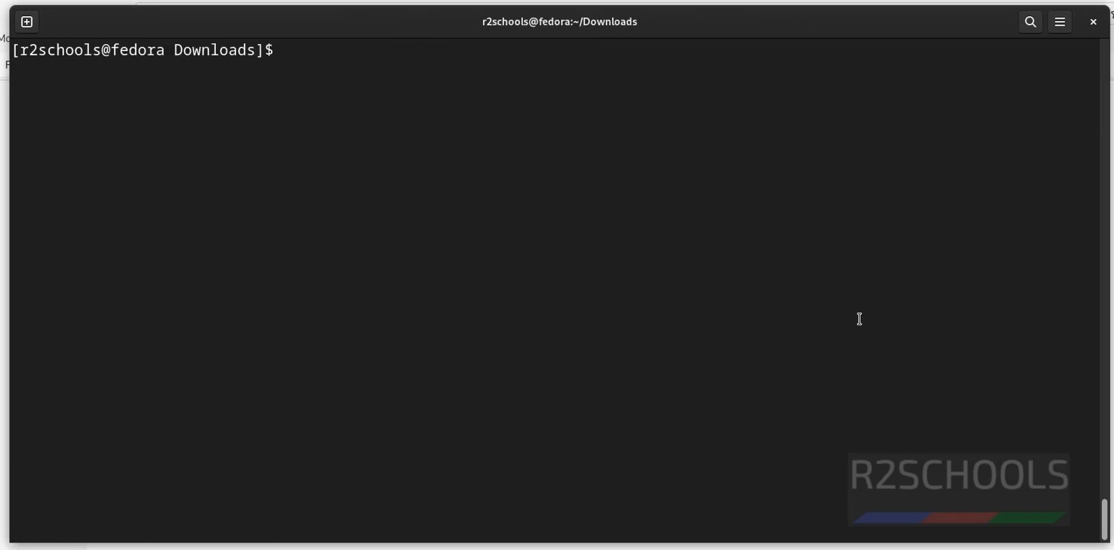
# Step: Run sudo yum install mysql-community-server and confirm the transaction with y
pyautogui.write('sudo')
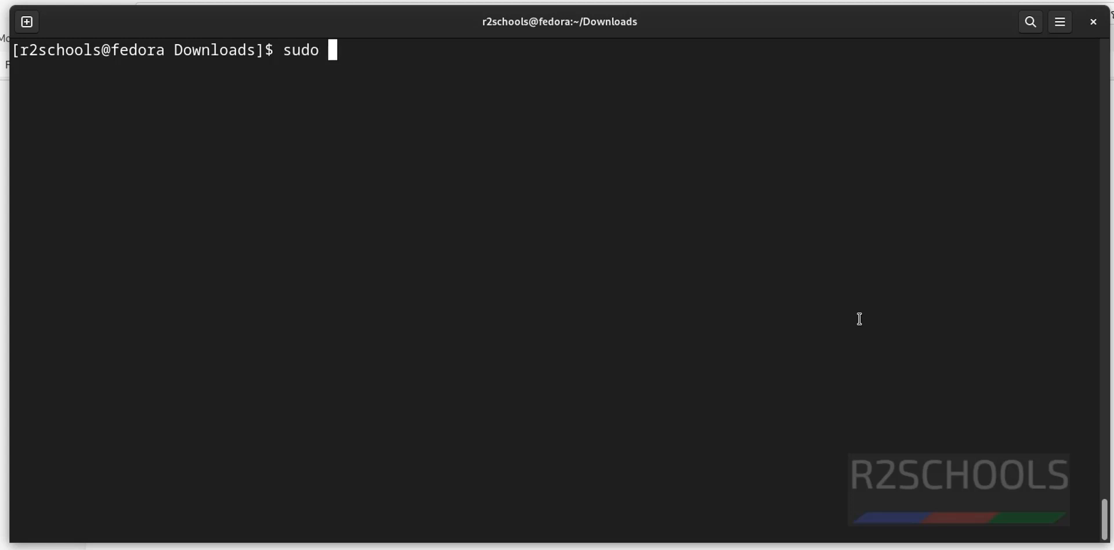
pyautogui.write('dnf')
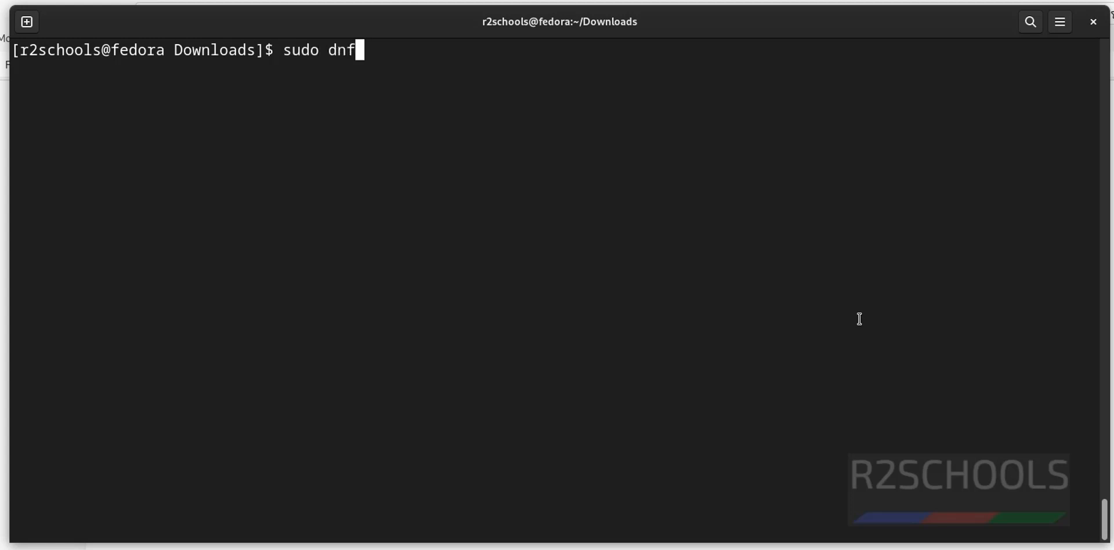
pyautogui.write('yum')
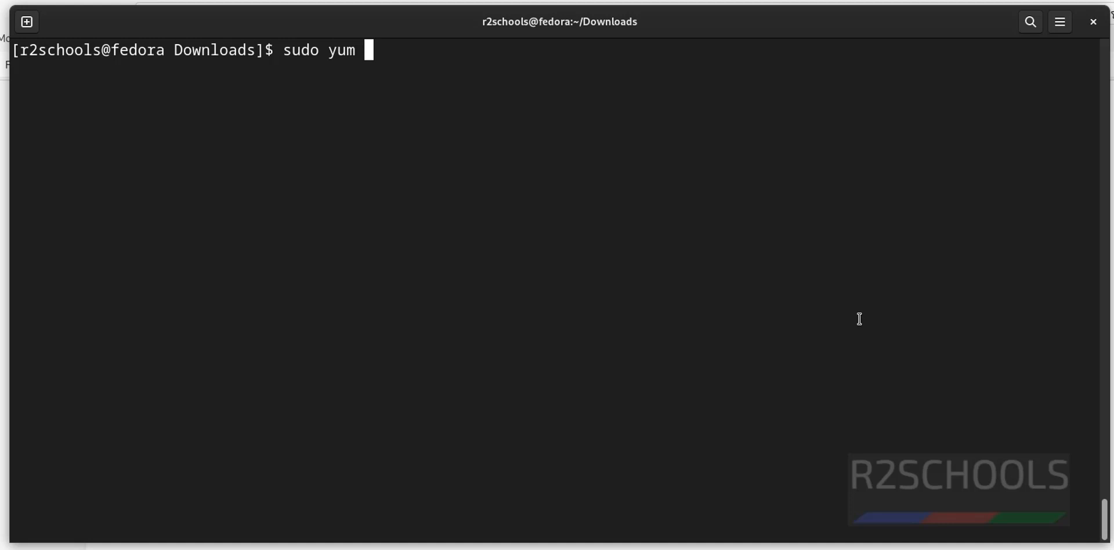
pyautogui.write('install mysq')
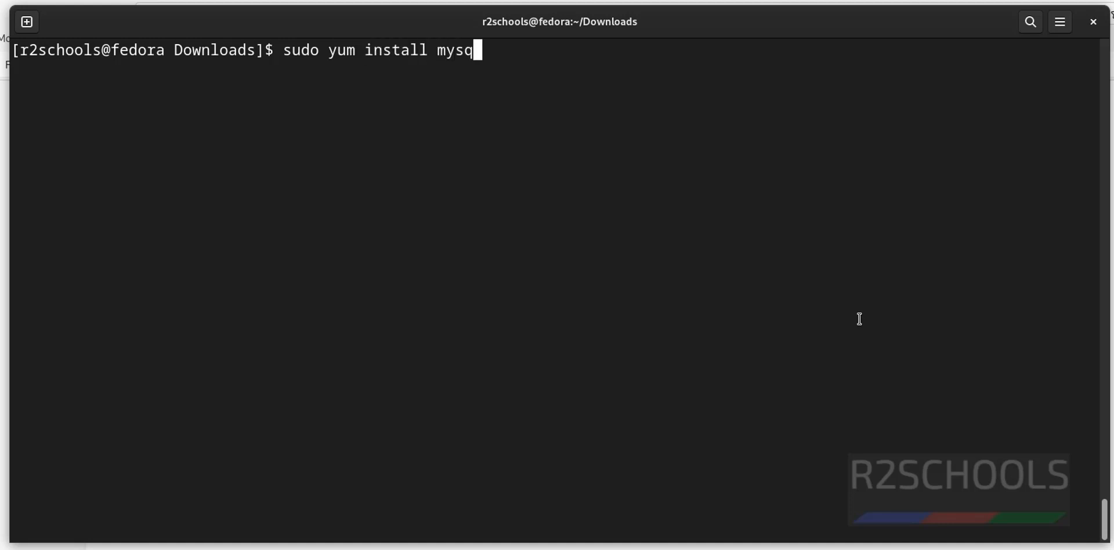
pyautogui.write('l-')
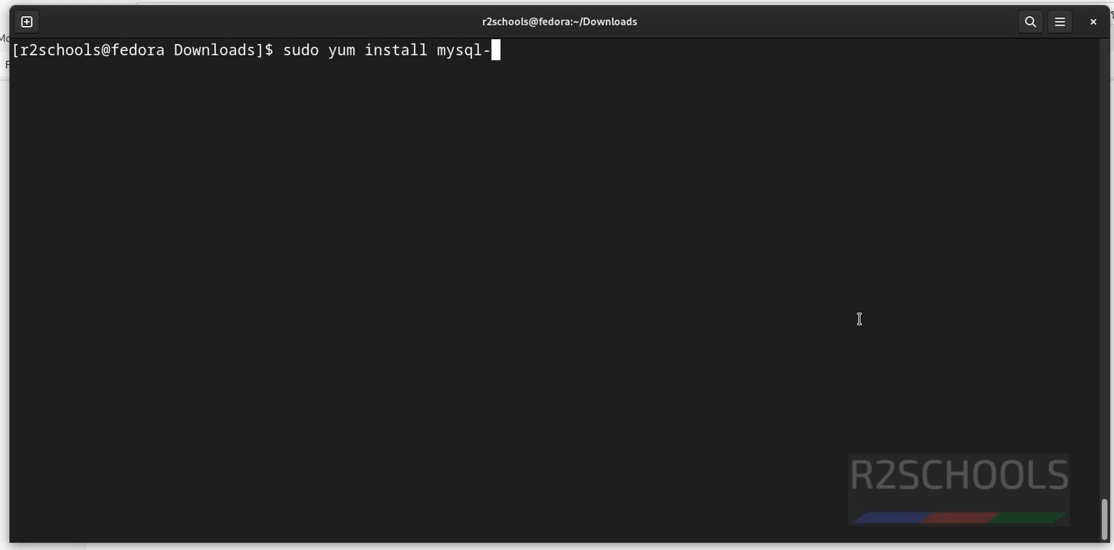
pyautogui.write('communi')
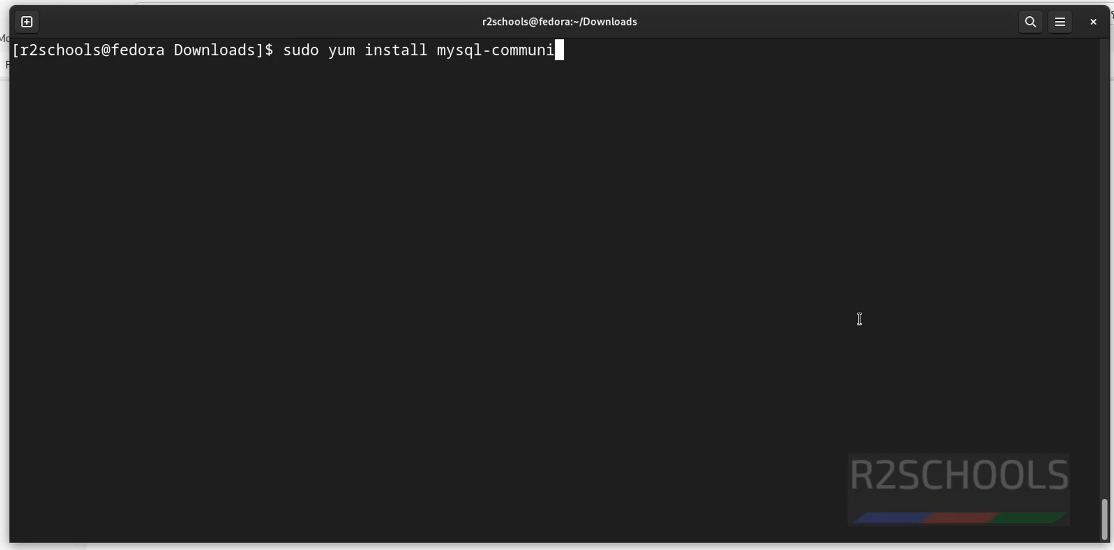
pyautogui.write('ty-server')
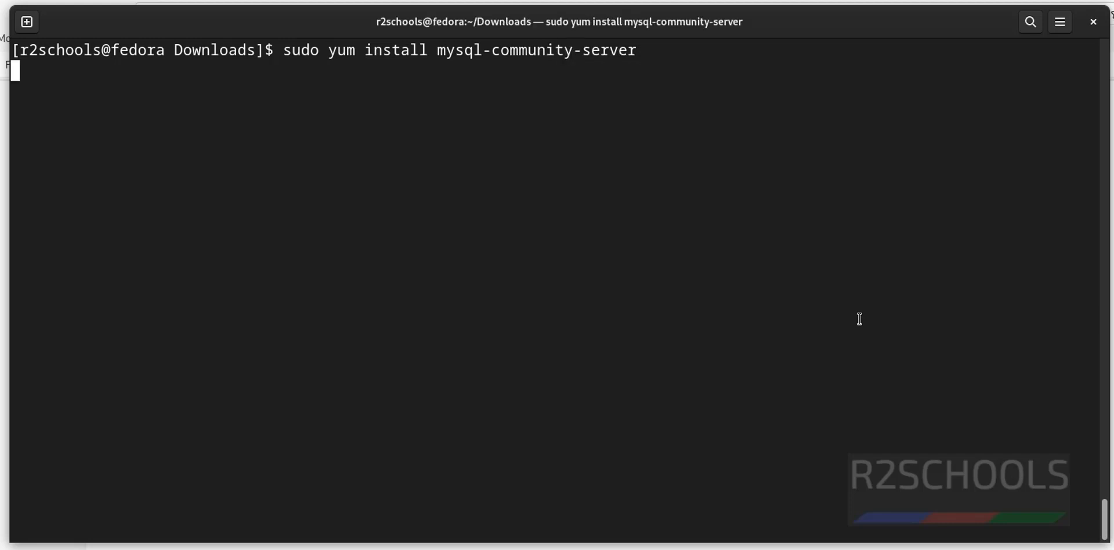
pyautogui.press('Return')
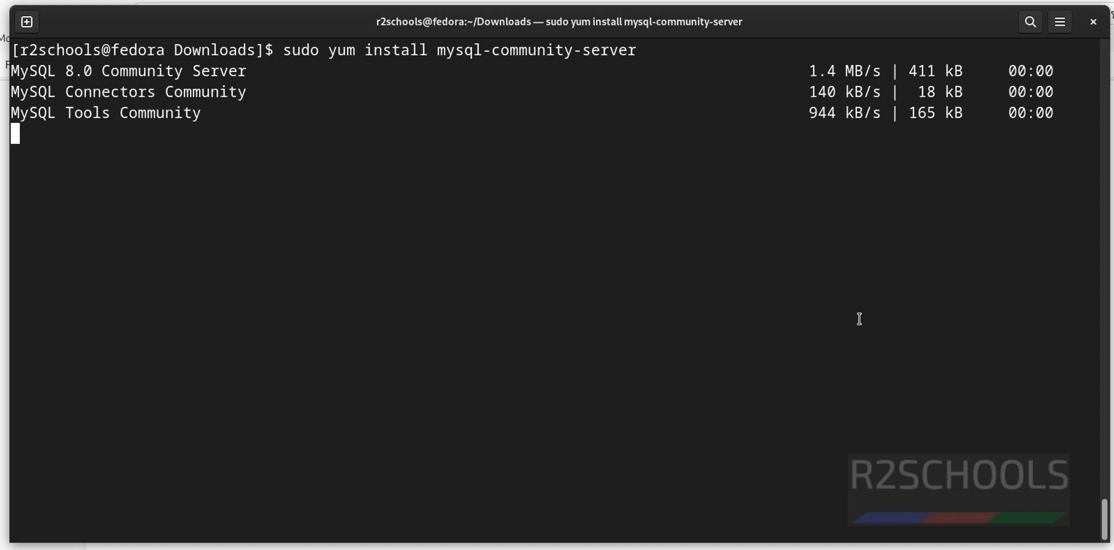
pyautogui.write('y')
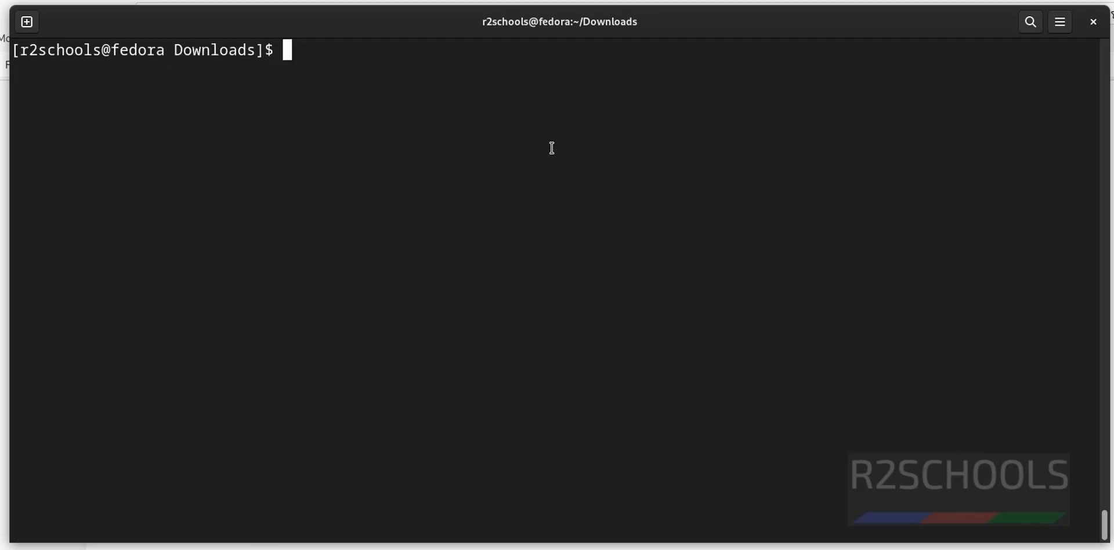
# Step: Check mysql --version, now reporting MySQL 8.0.34 installed
pyautogui.write('mysql')
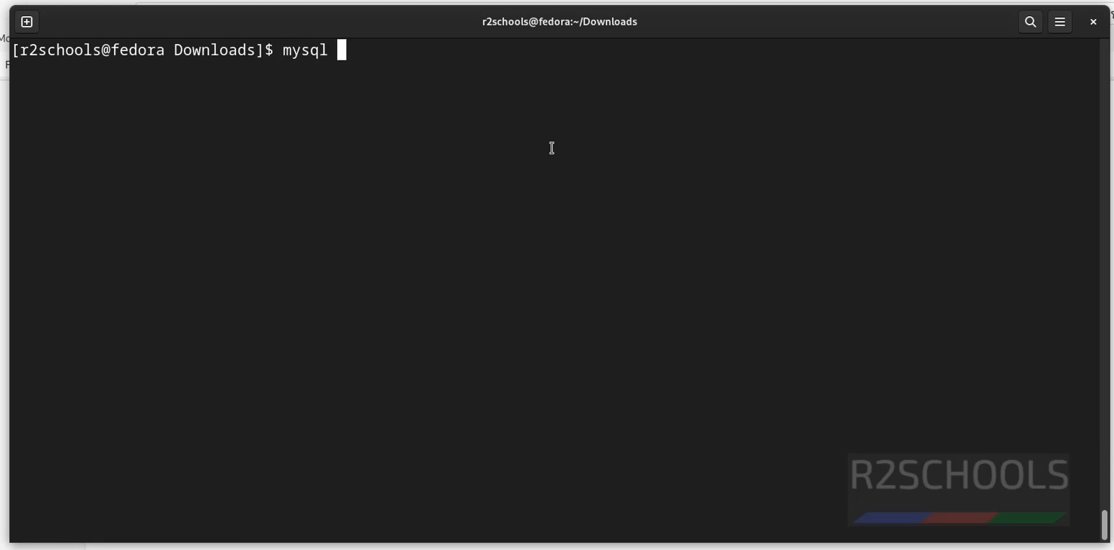
pyautogui.write('--version')
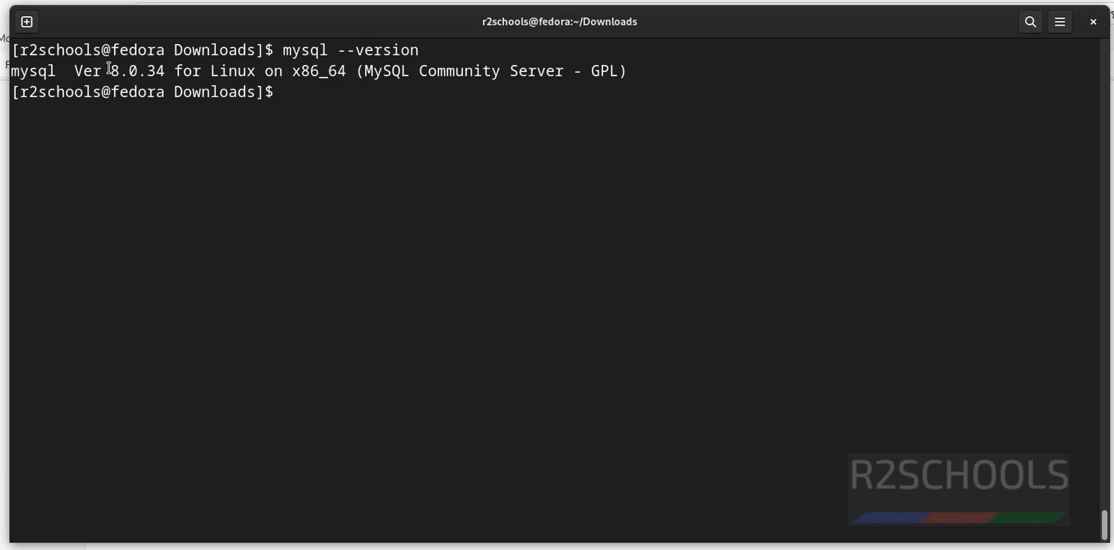
pyautogui.moveTo(390, 95)
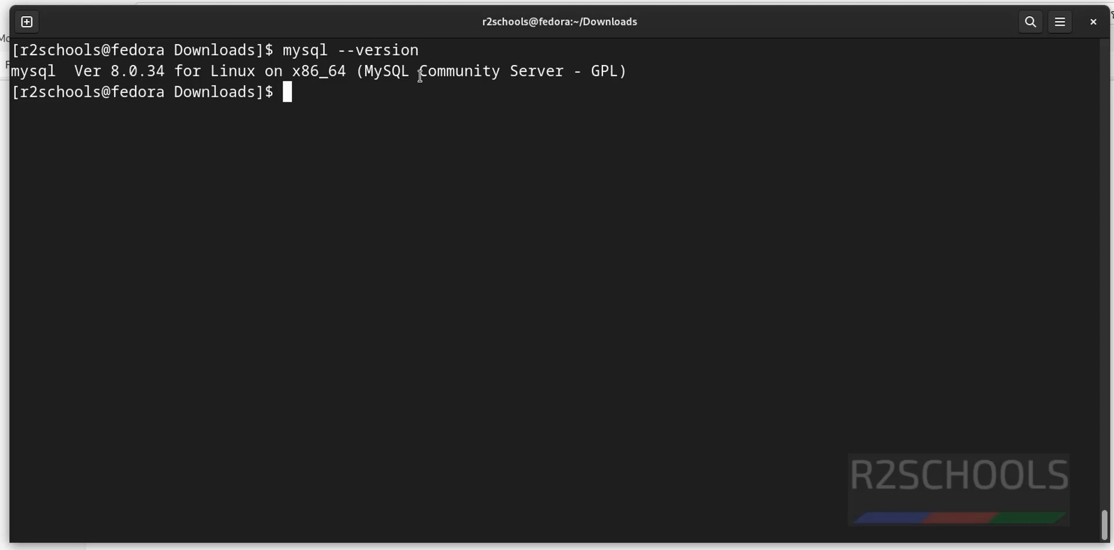
# Step: Query sudo systemctl status mysqld, which shows the service enabled but inactive (dead)
pyautogui.write('sud')
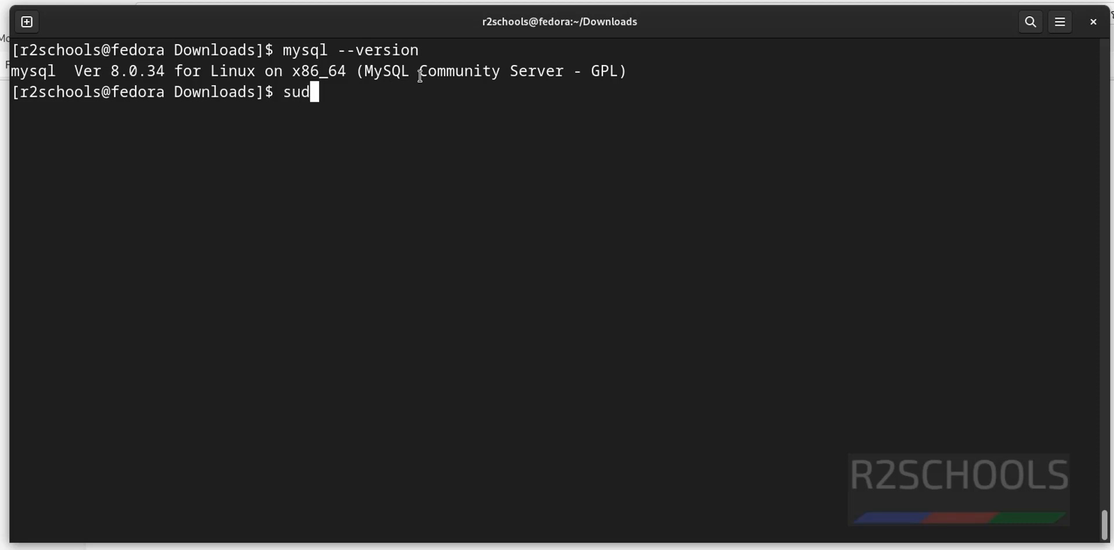
pyautogui.write('o systemctl')
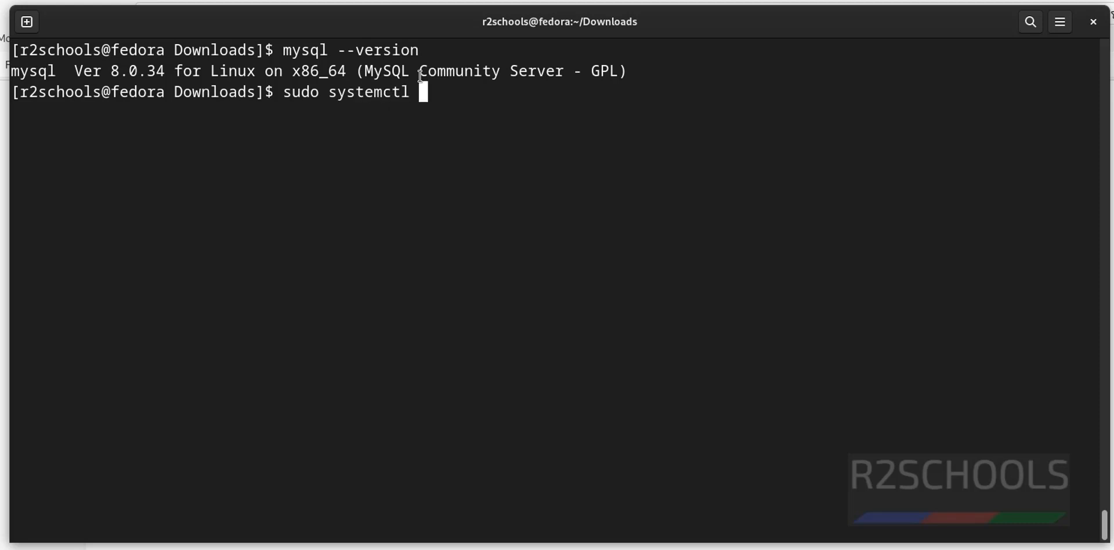
pyautogui.write('status mysqld')
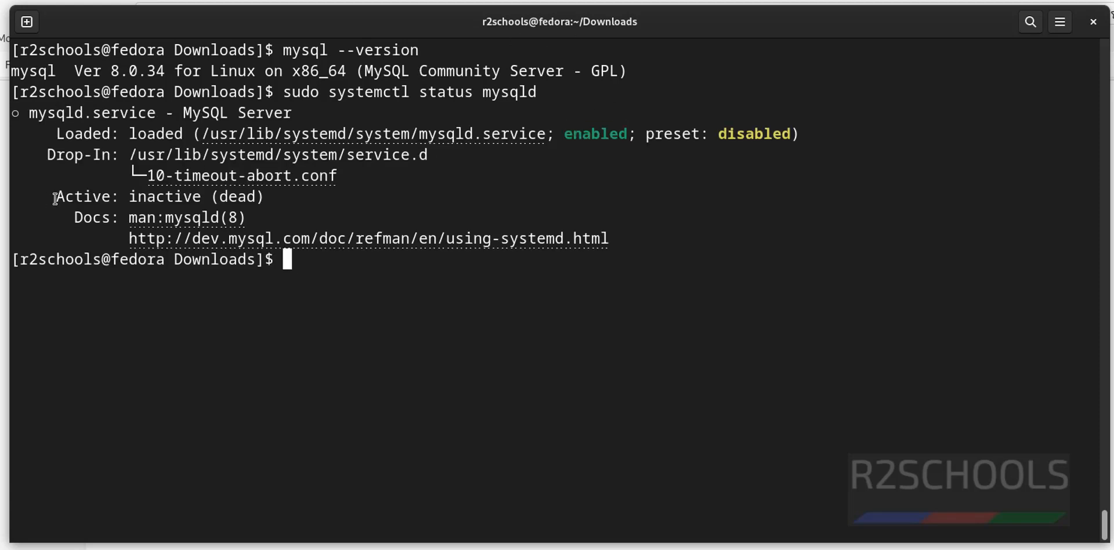
pyautogui.tripleClick(157, 197)
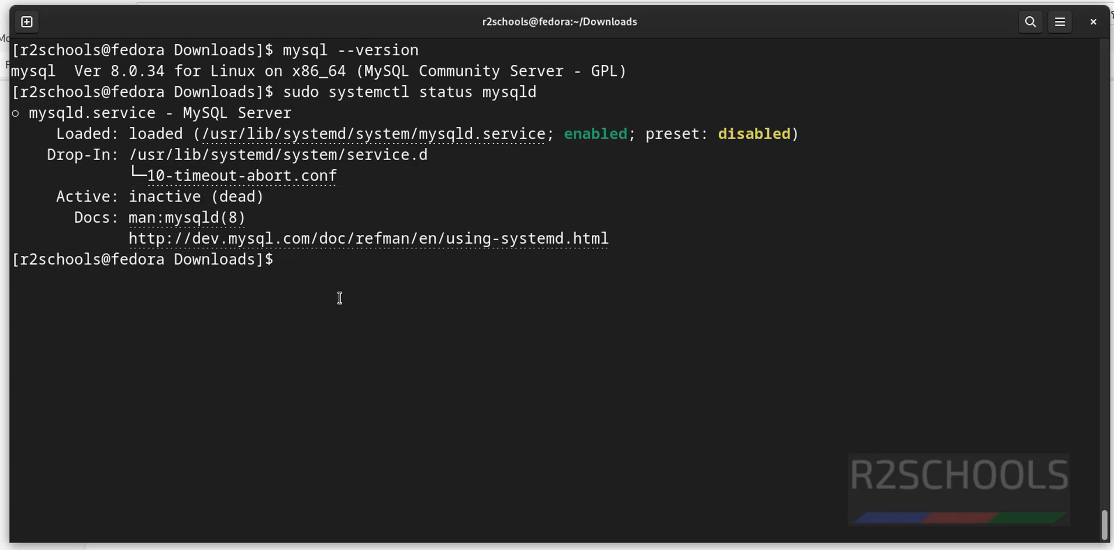
# Step: Start the service with sudo systemctl start mysqld
pyautogui.write('sudo systemctl')
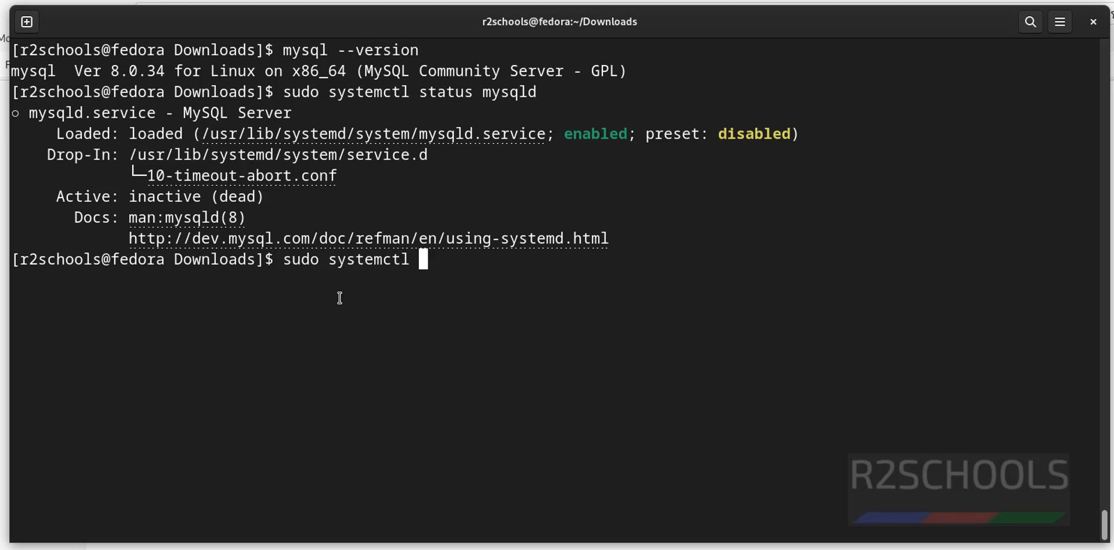
pyautogui.write('start')
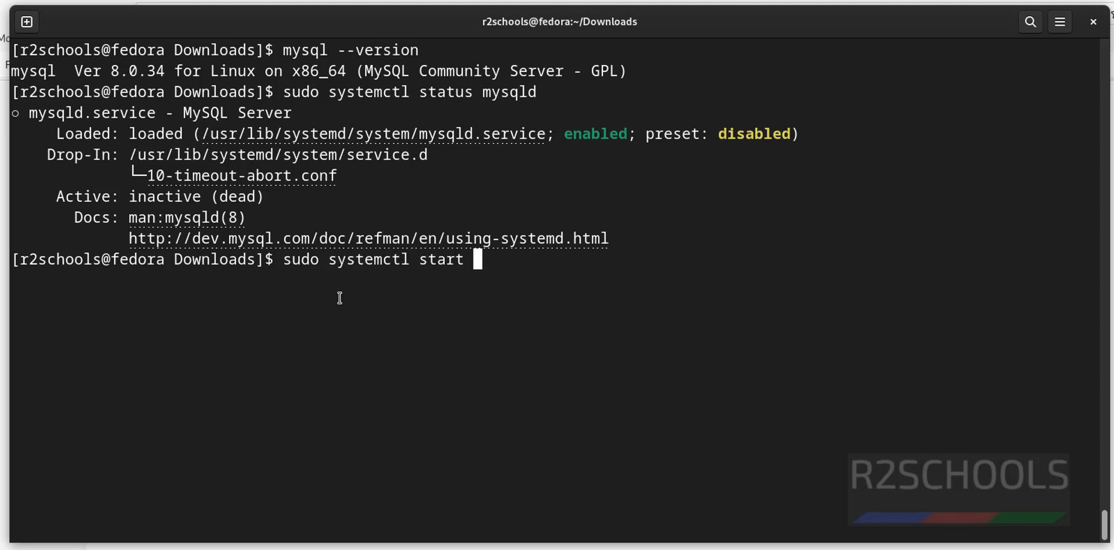
pyautogui.write('mysqld')
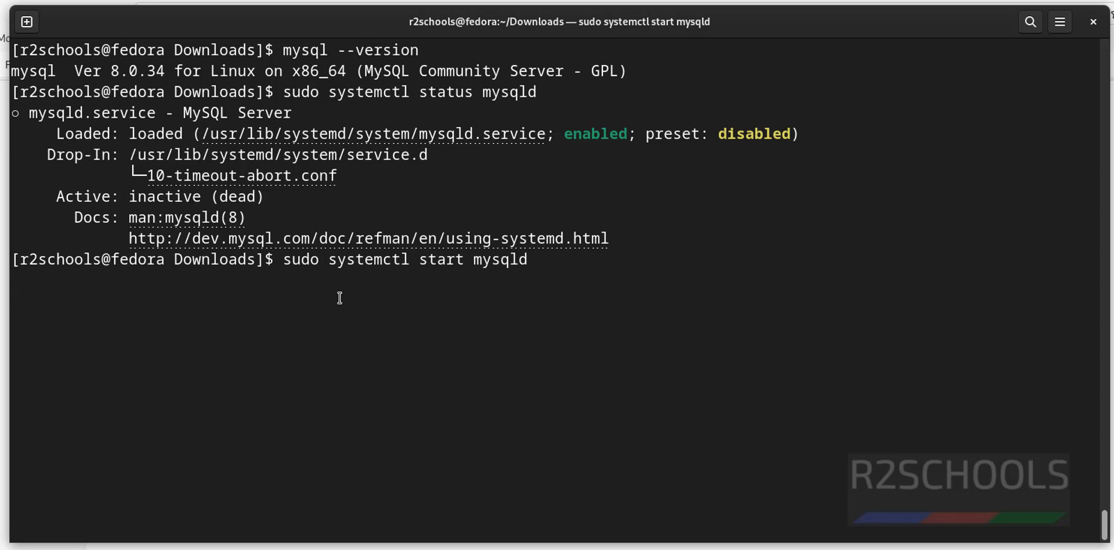
pyautogui.press('Return')
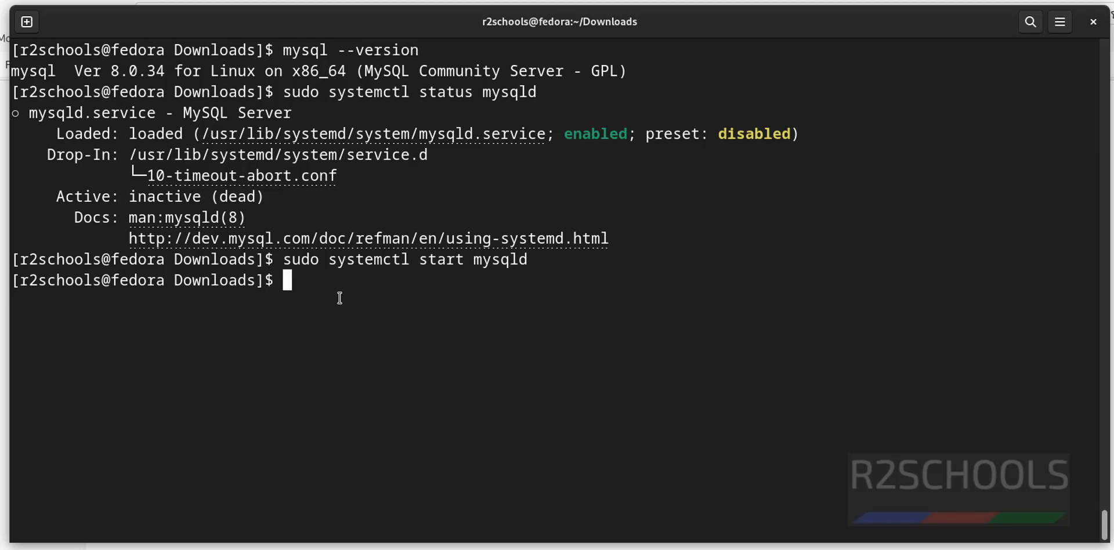
# Step: Check sudo systemctl status mysqld again, now showing active (running)
pyautogui.write('sudo systemctl')
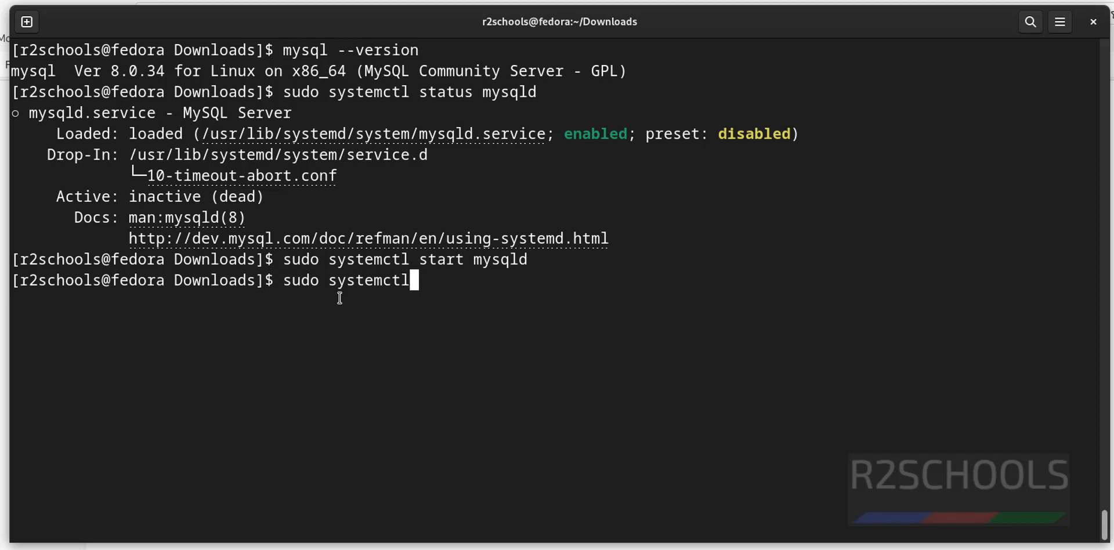
pyautogui.write('status mysqld')
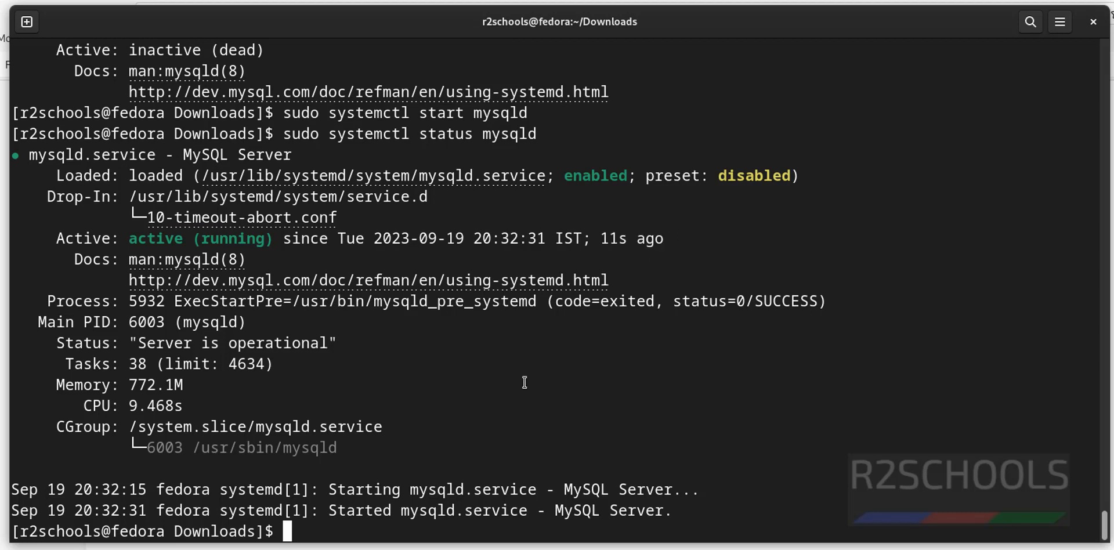
pyautogui.write('s')
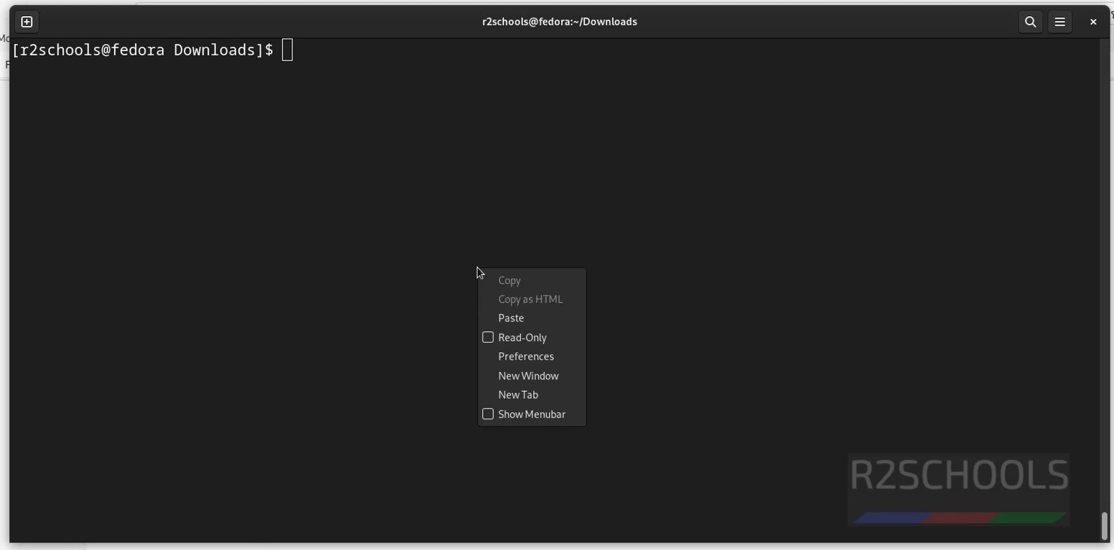
# Step: Dismiss the terminal menu and launch sudo mysql_secure_installation
pyautogui.click(510, 317)
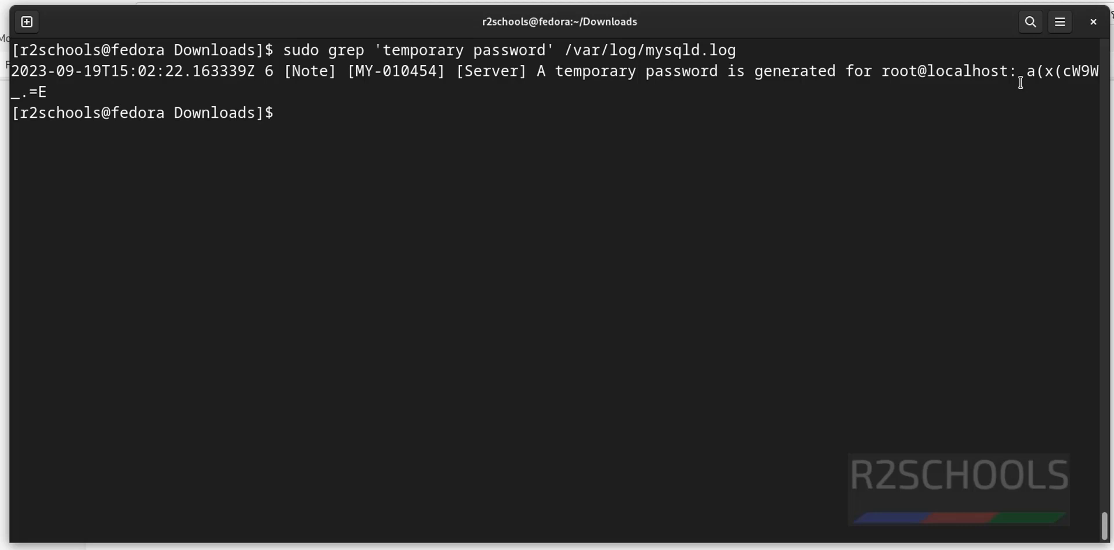
pyautogui.moveTo(616, 154)
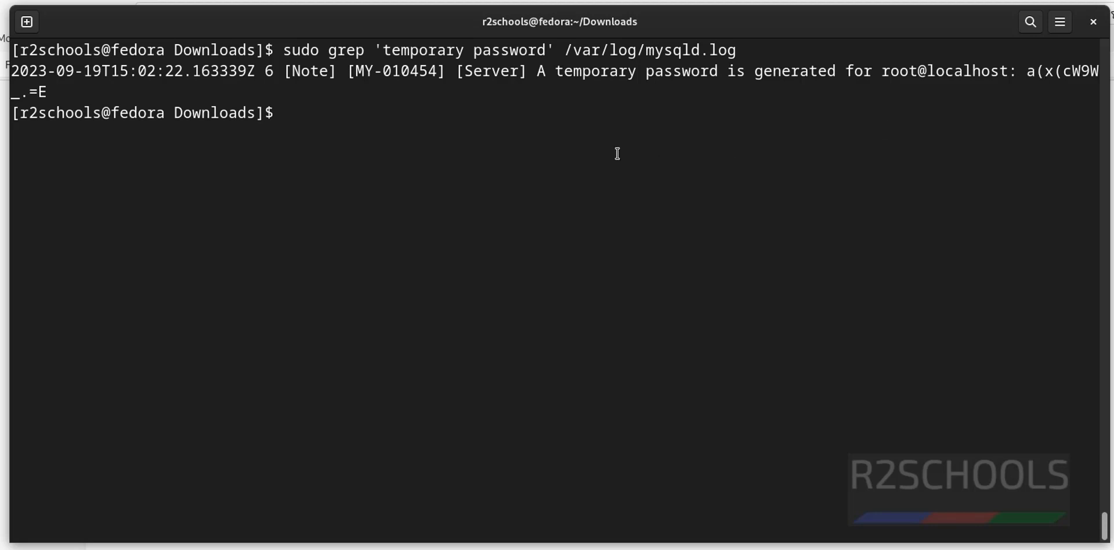
pyautogui.moveTo(782, 128)
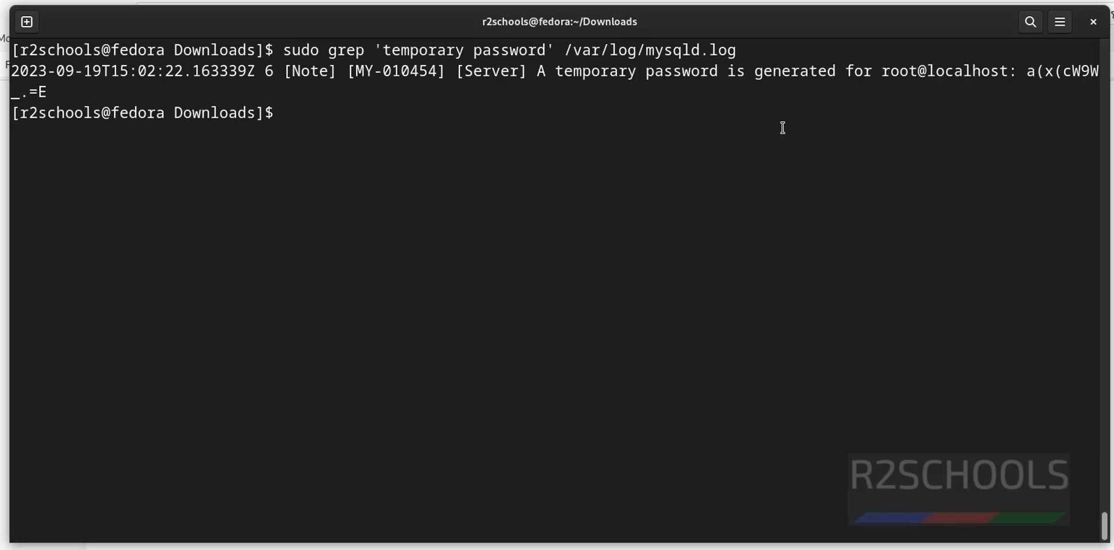
pyautogui.write('sudo')
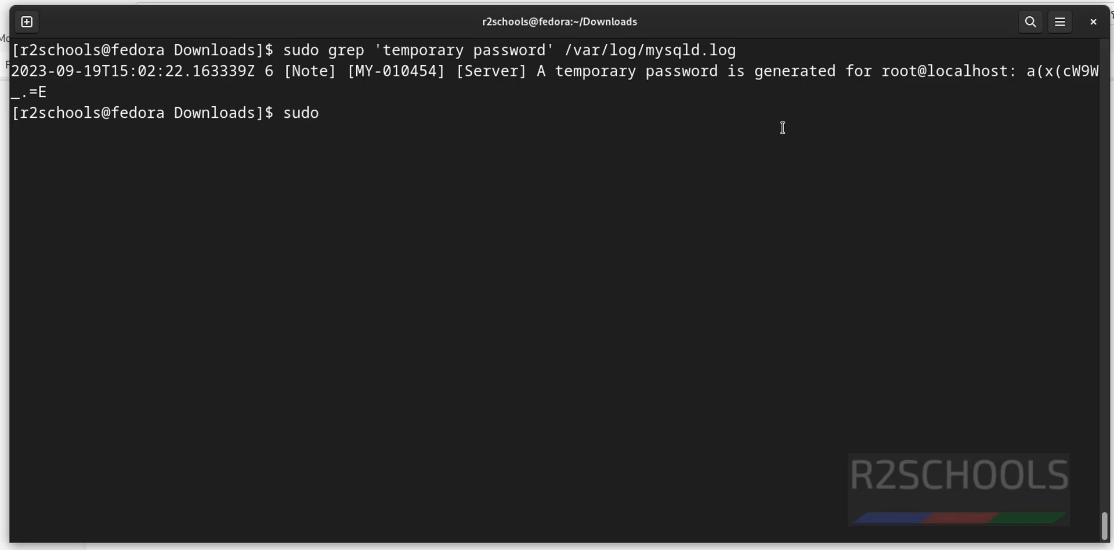
pyautogui.write('mysql_s')
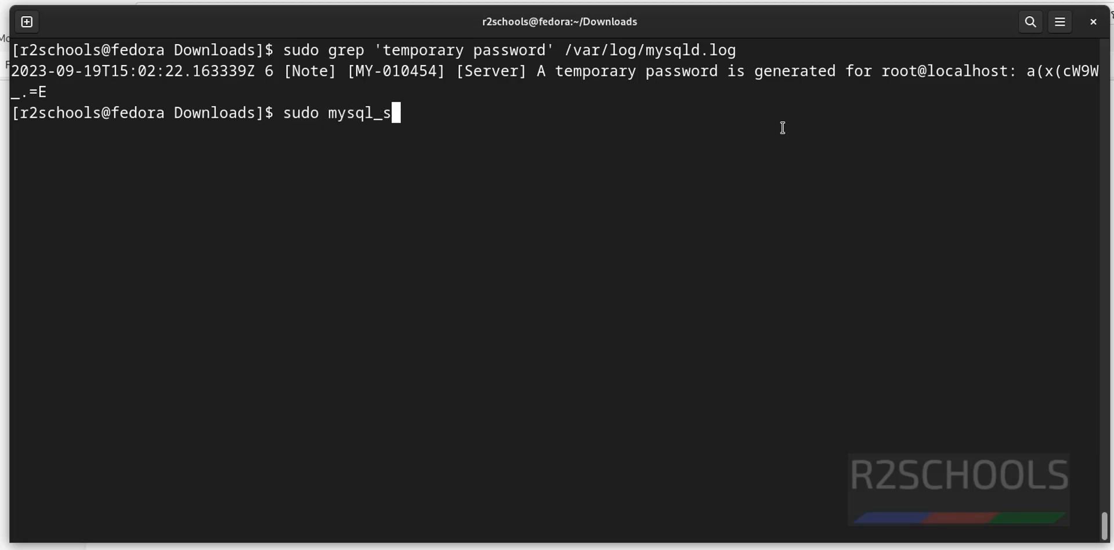
pyautogui.write('ecure')
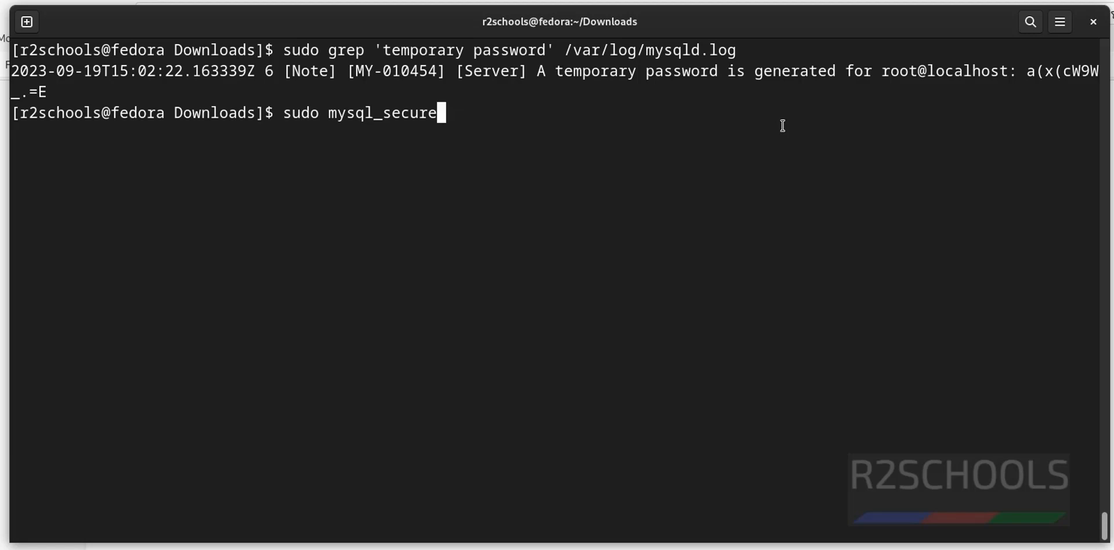
pyautogui.write('_installation')
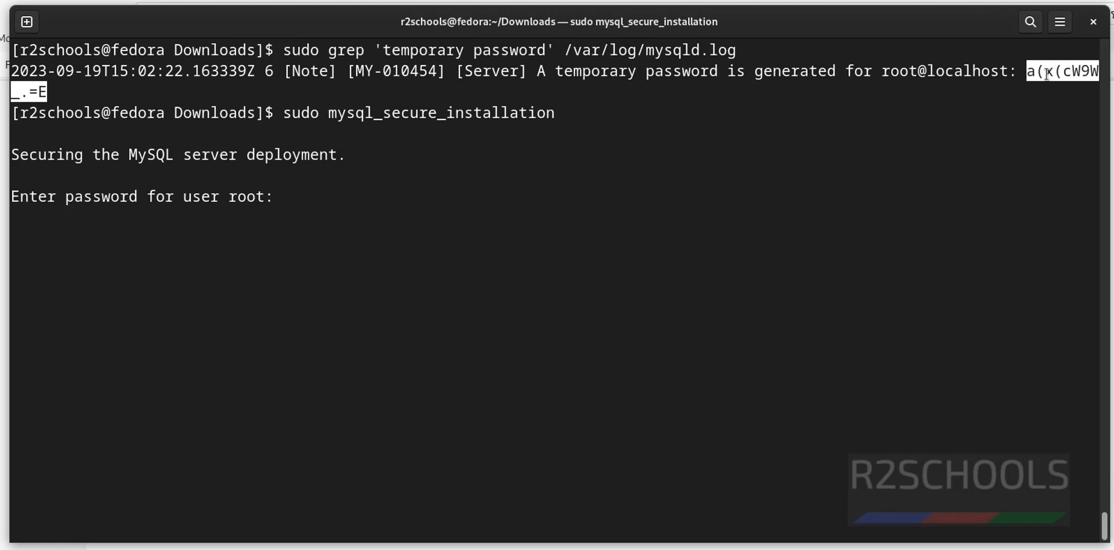
# Step: Paste the temporary root password, then enter and confirm a new policy-compliant root password
pyautogui.rightClick(287, 196)
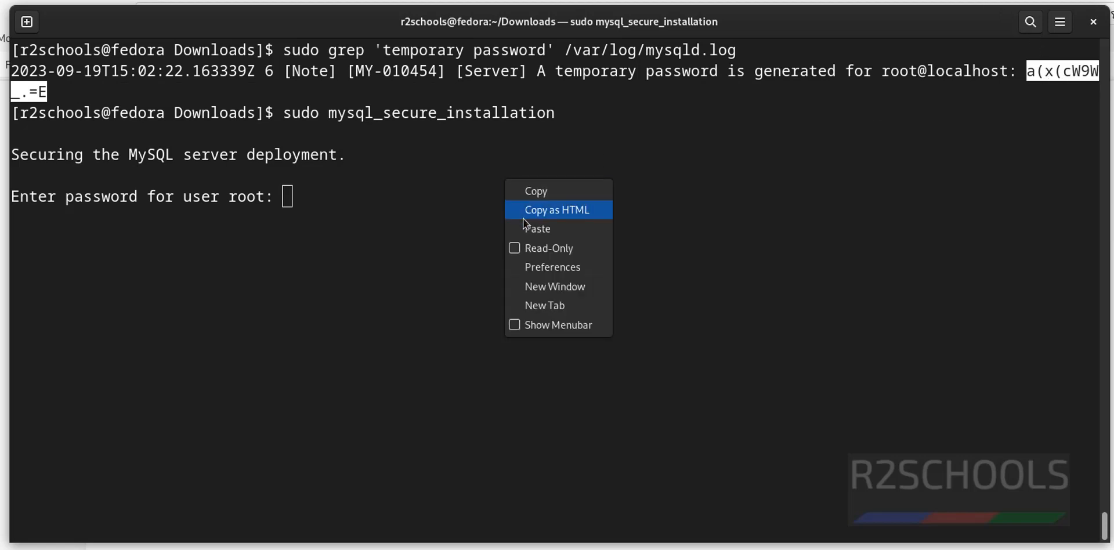
pyautogui.press('Return')
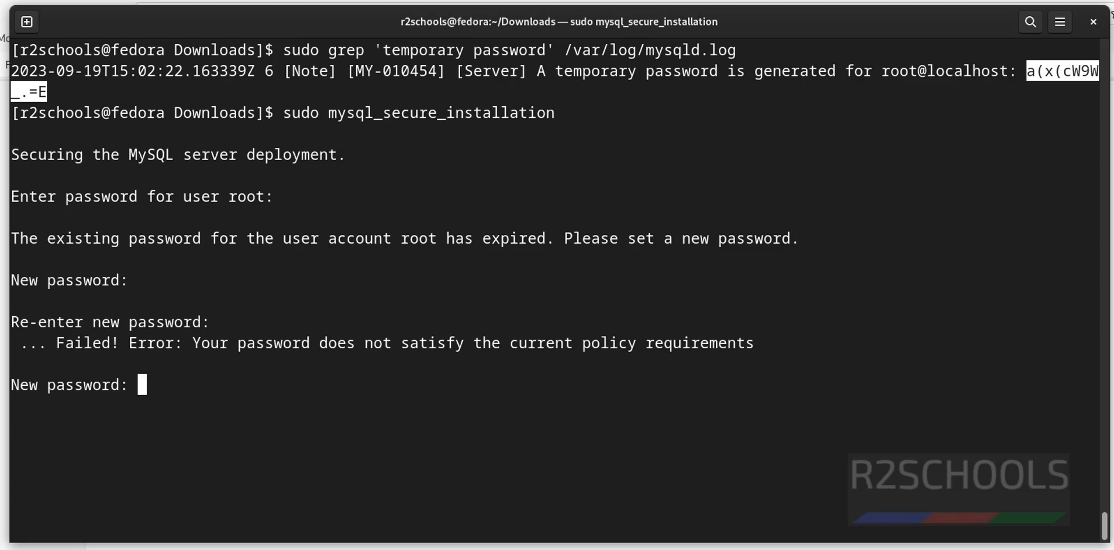
pyautogui.press('Enter')
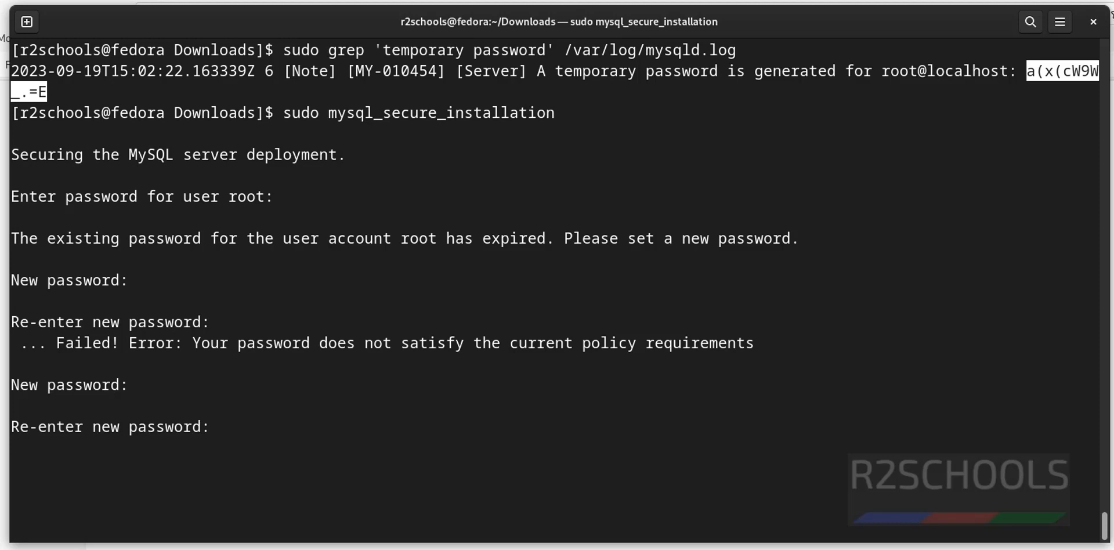
pyautogui.press('Return')
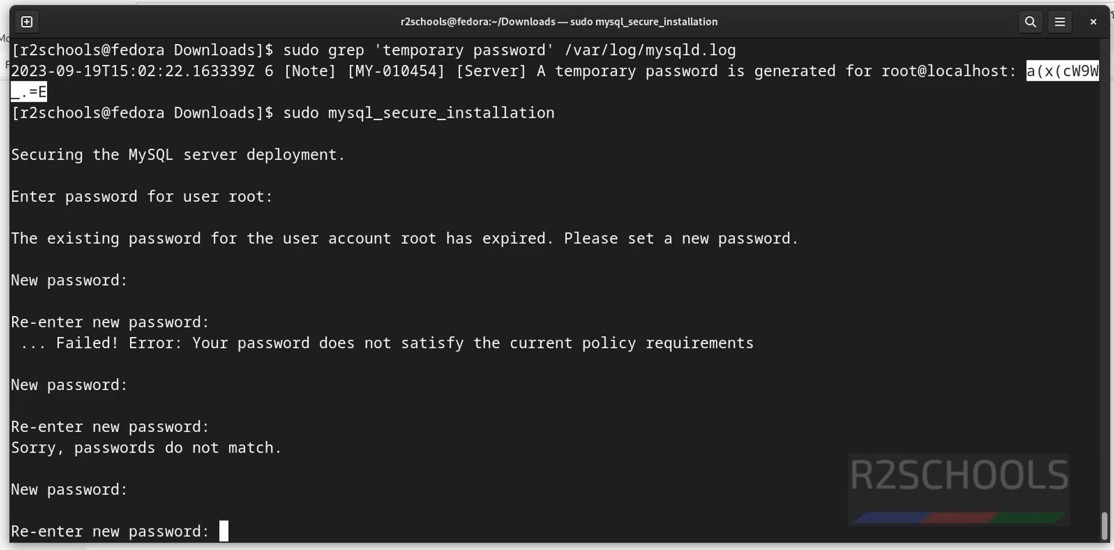
pyautogui.press('Enter')
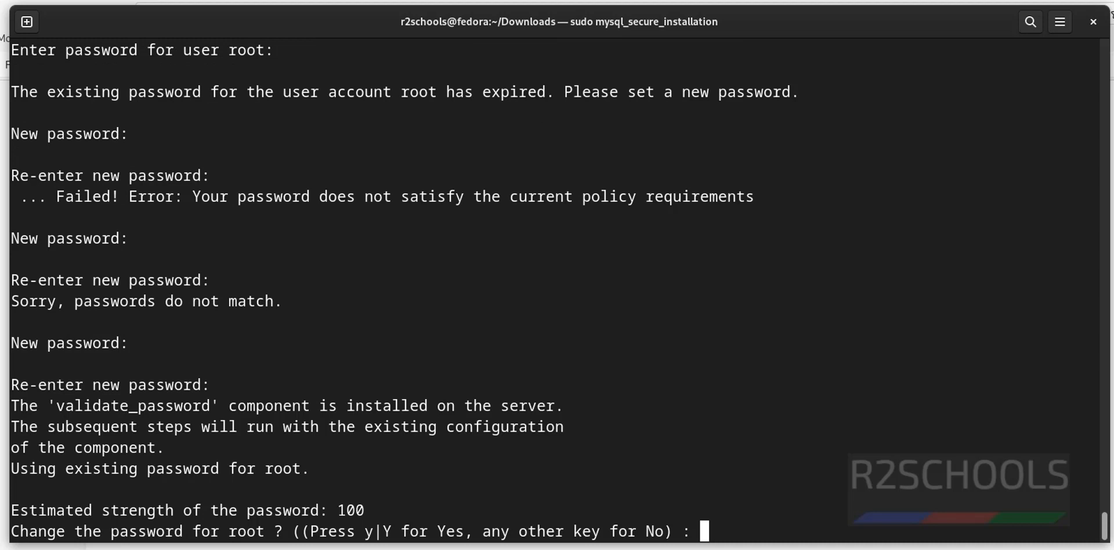
# Step: Answer yes to the secure-installation prompts through disallowing remote root login
pyautogui.write('yes')
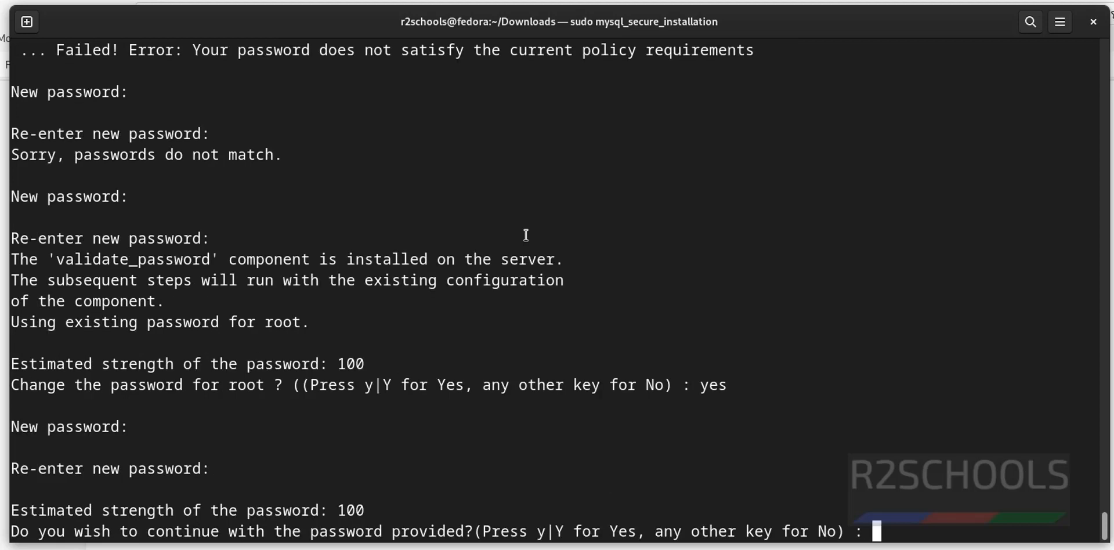
pyautogui.write('Yes')
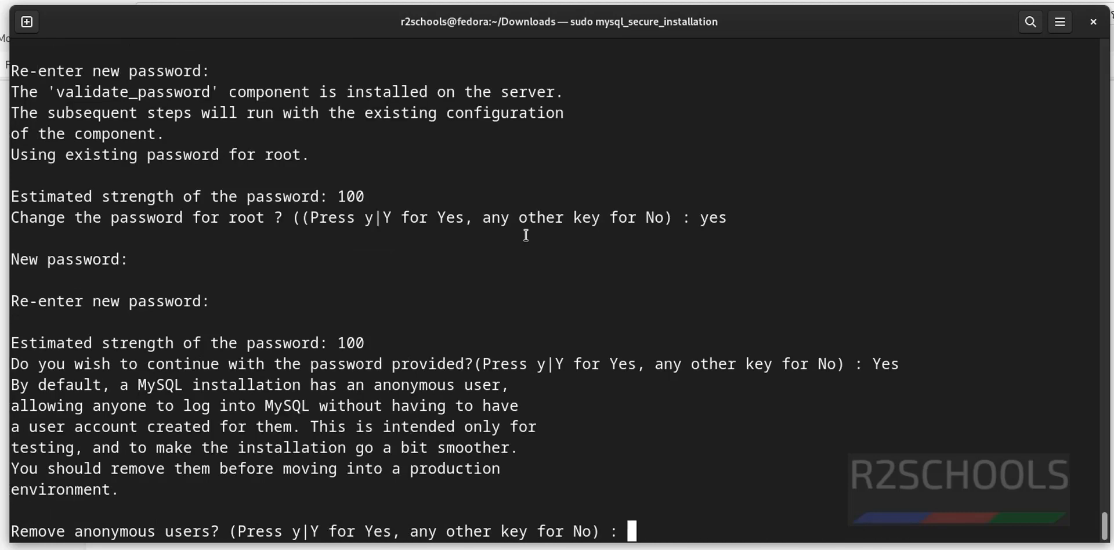
pyautogui.write('yes')
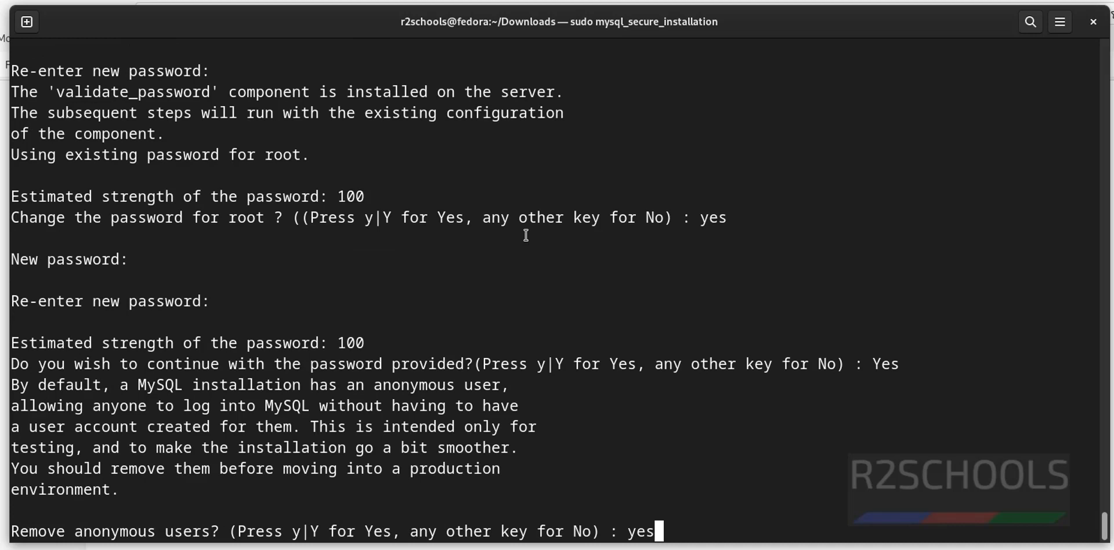
pyautogui.write('y')
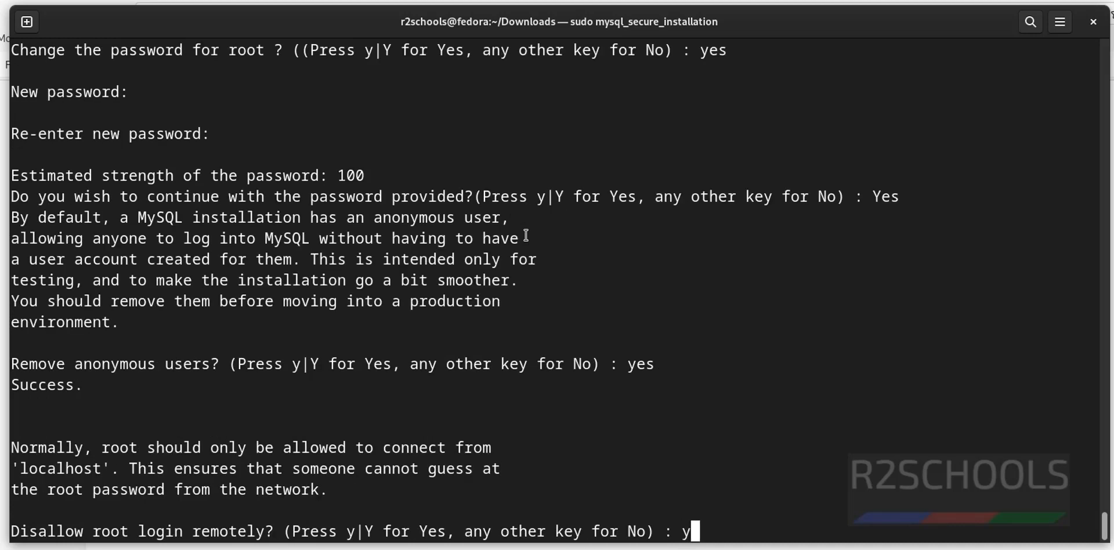
pyautogui.press('Return')
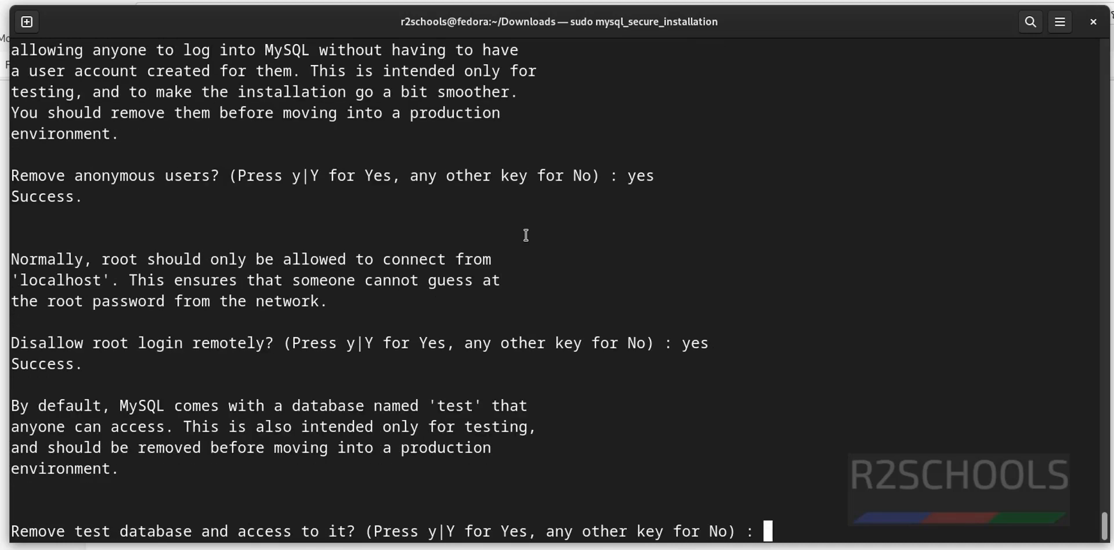
# Step: Decline removing the test database and agree to reload the privilege tables
pyautogui.write('no')
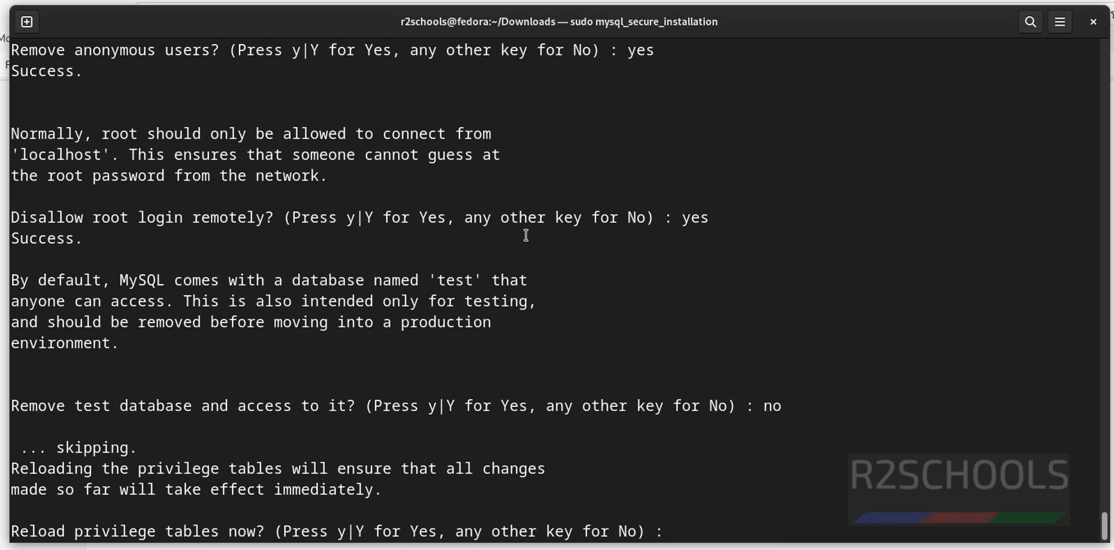
pyautogui.write('n')
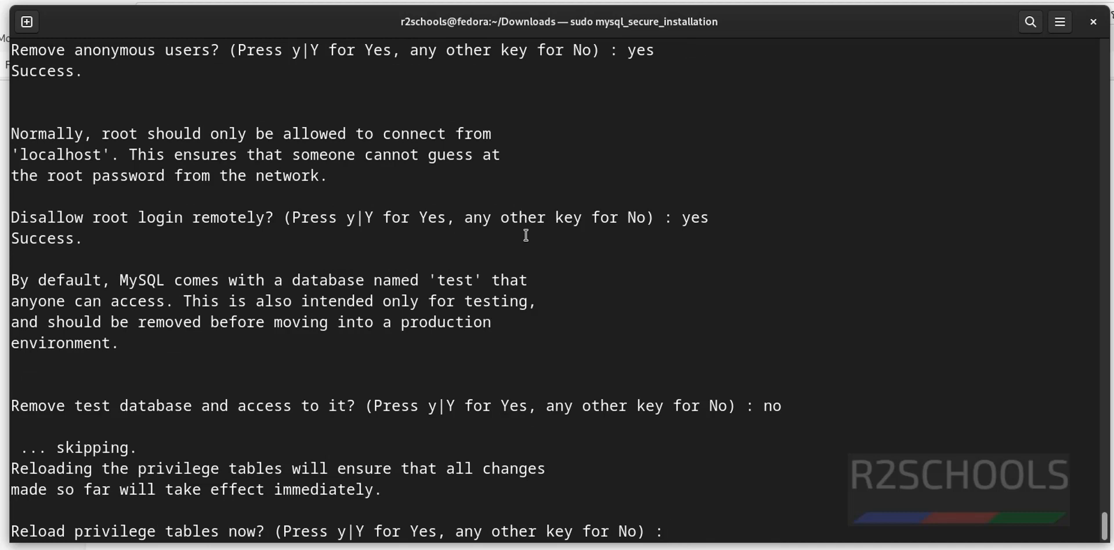
pyautogui.write('yes')
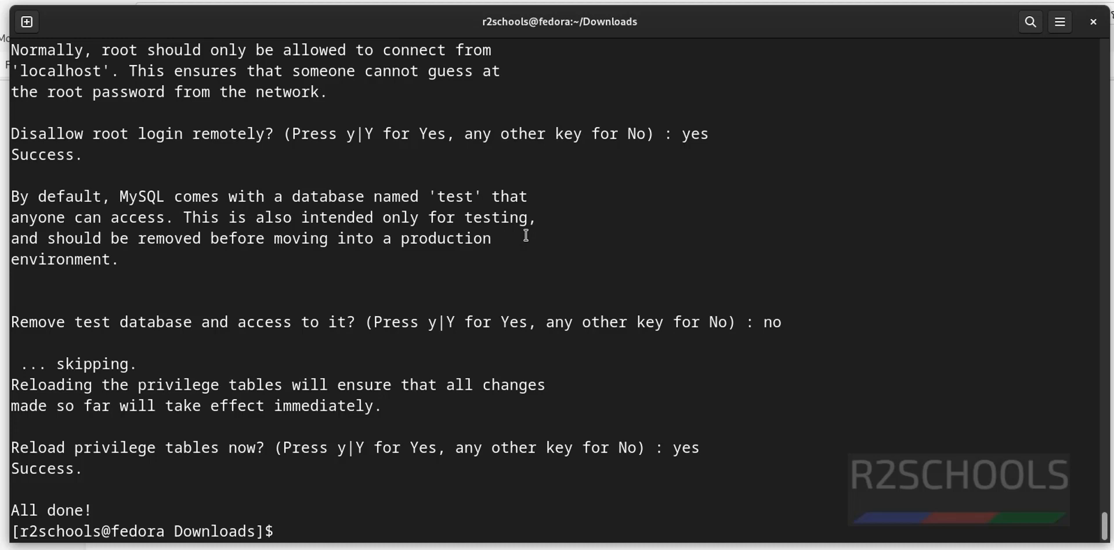
# Step: Log in to the MySQL monitor with sudo mysql -u root -p
pyautogui.write('sudo mysql')
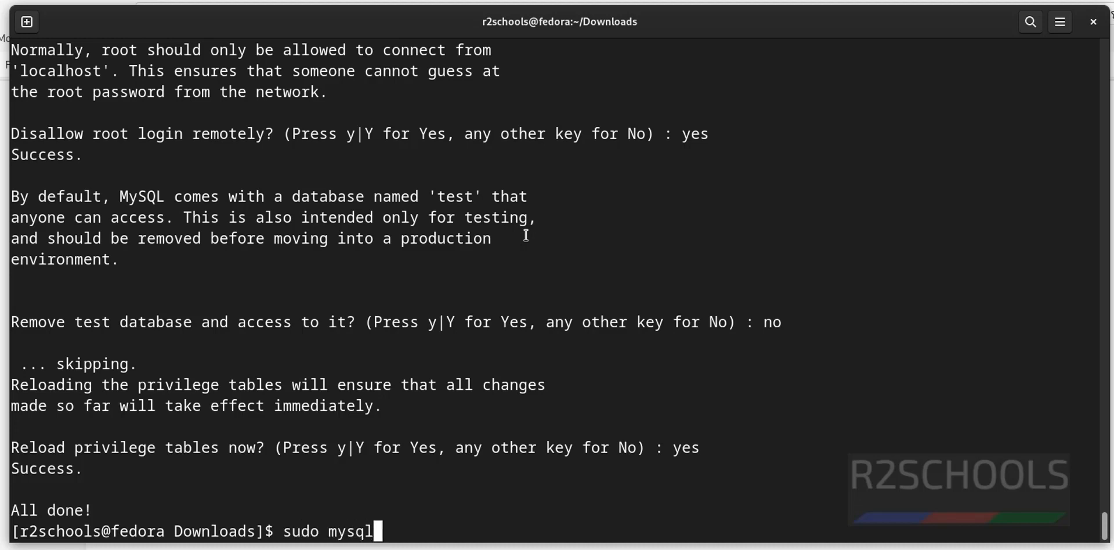
pyautogui.write('-u')
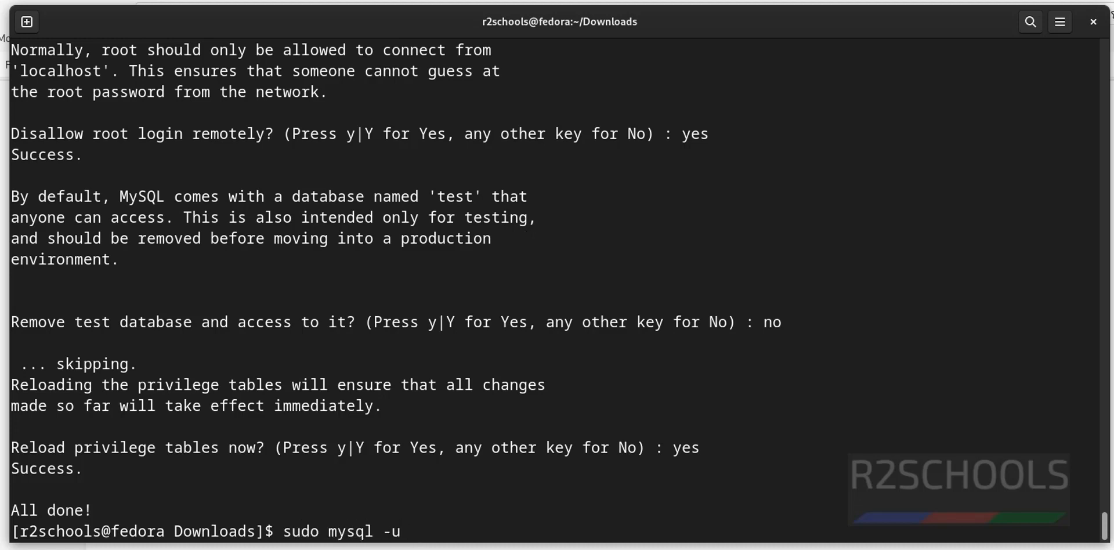
pyautogui.write('root -p')
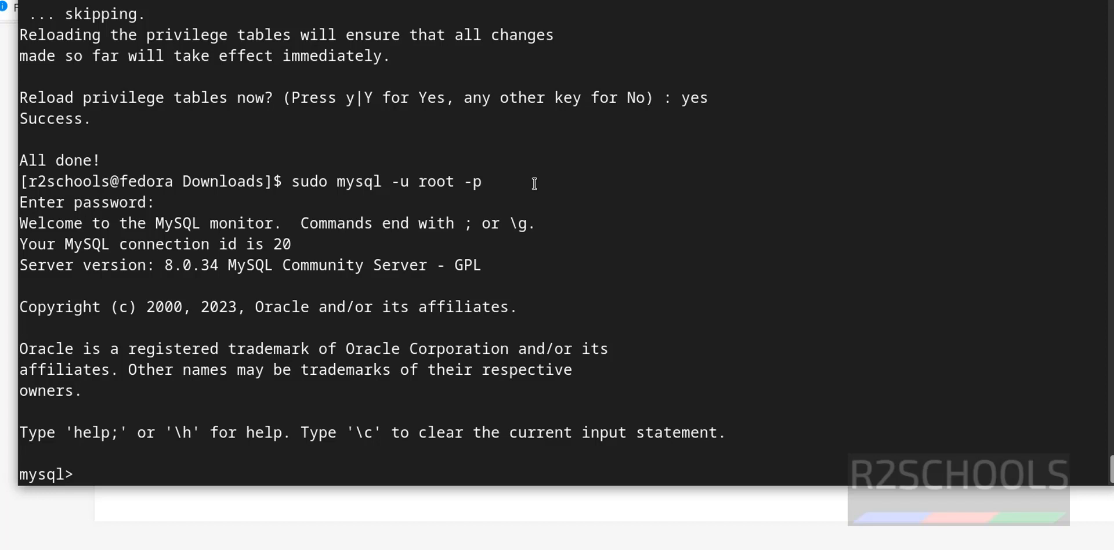
pyautogui.write('a')
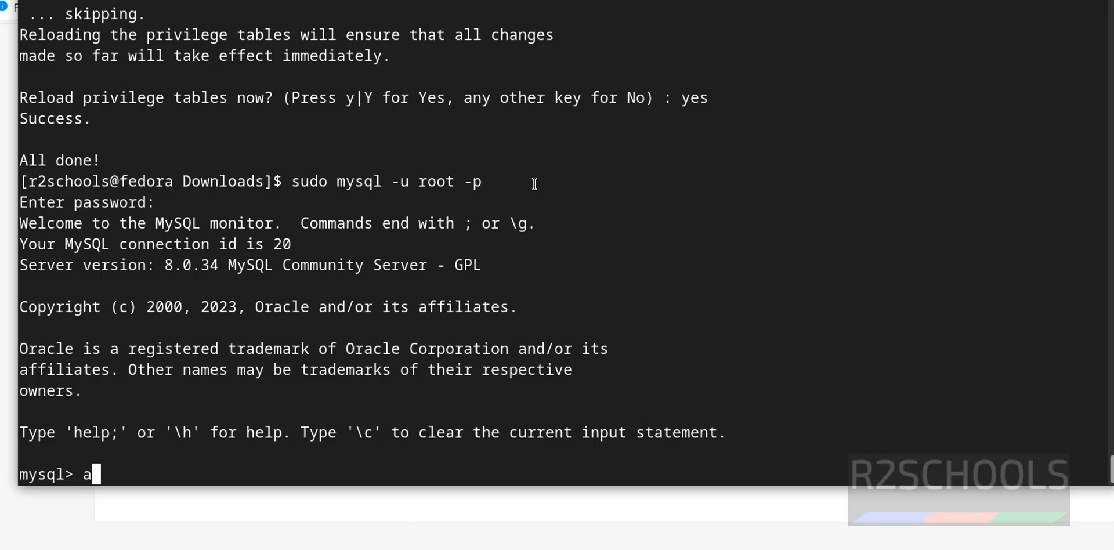
pyautogui.write('lter')
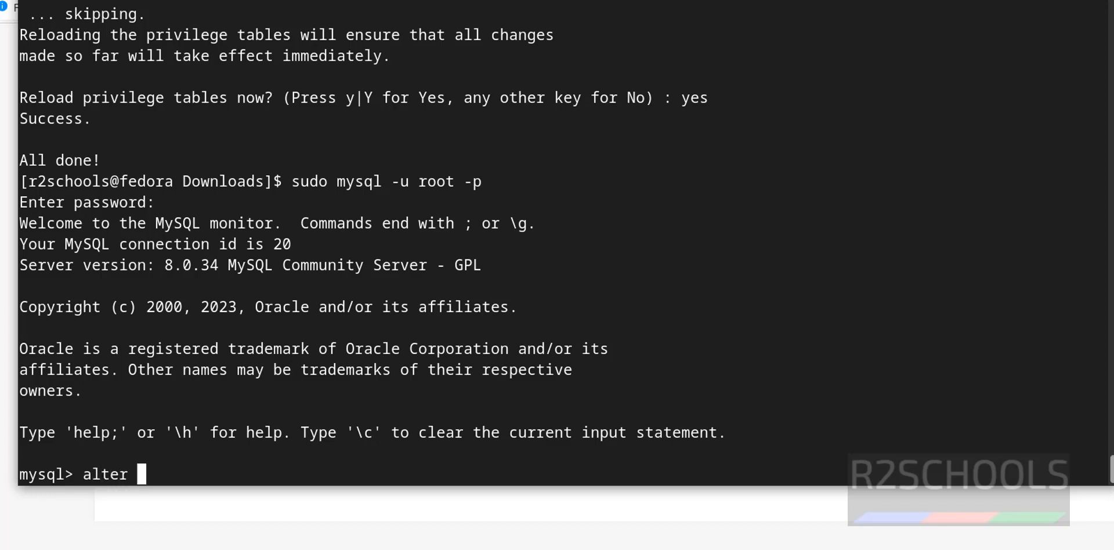
pyautogui.write('user')
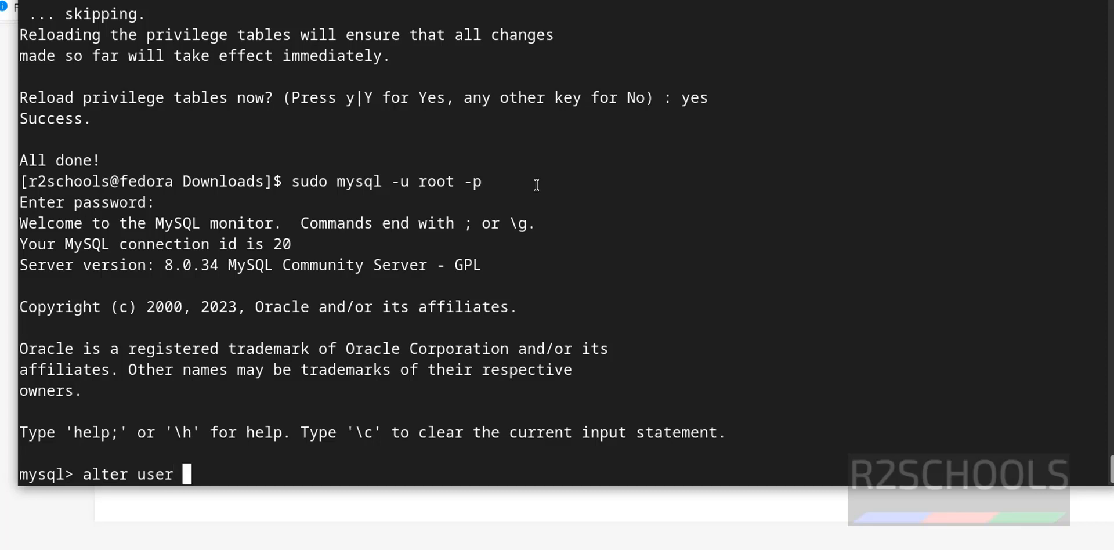
pyautogui.write("'root")
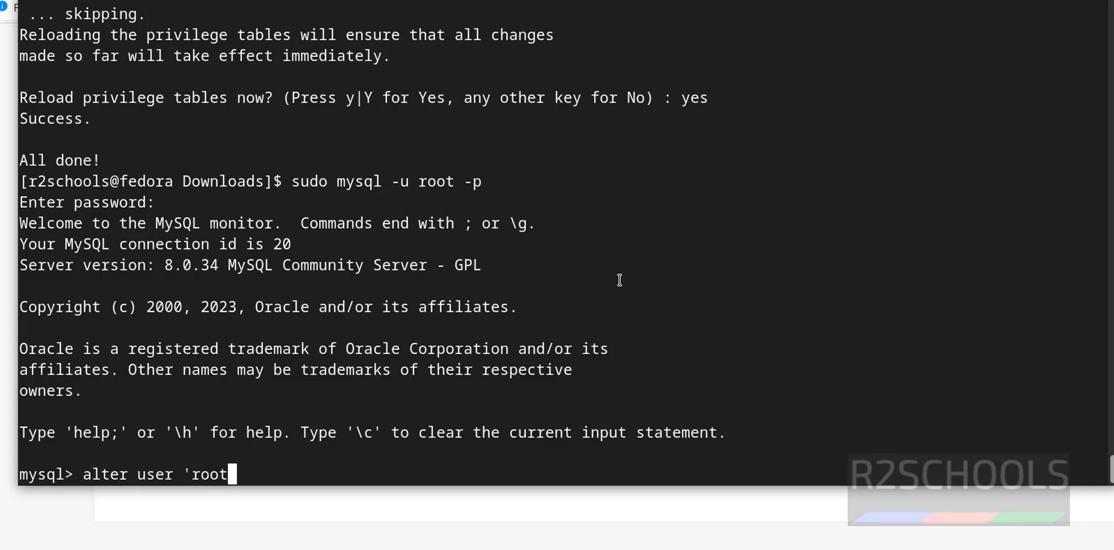
pyautogui.write("'@")
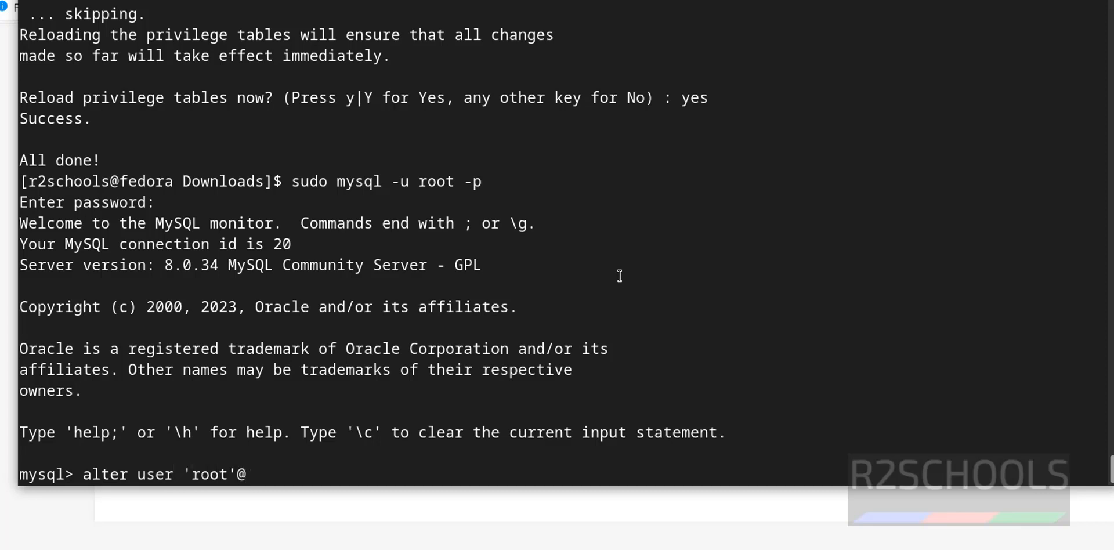
pyautogui.write("'local")
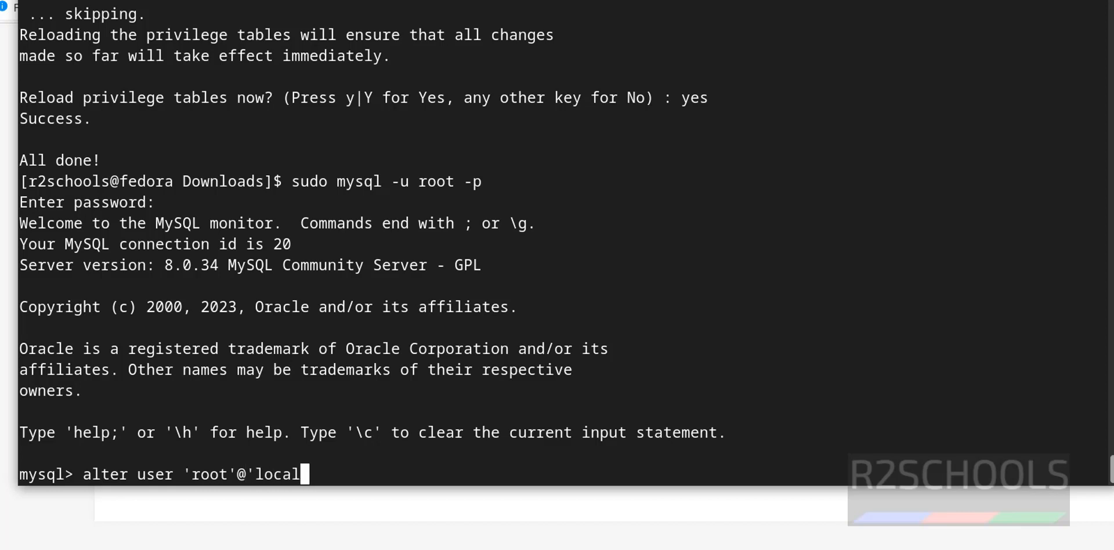
pyautogui.write("host'")
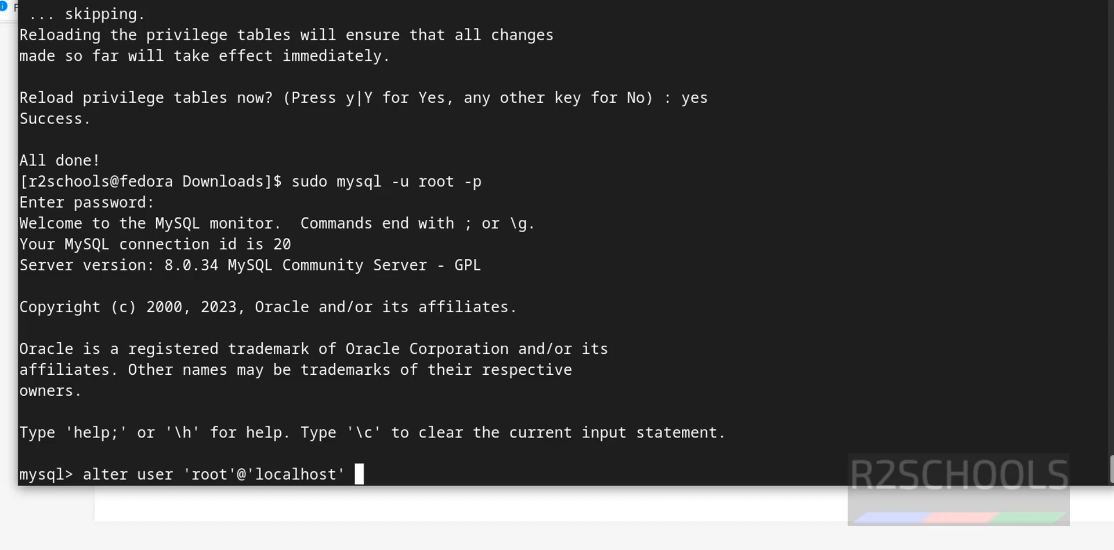
pyautogui.write('INDENTI')
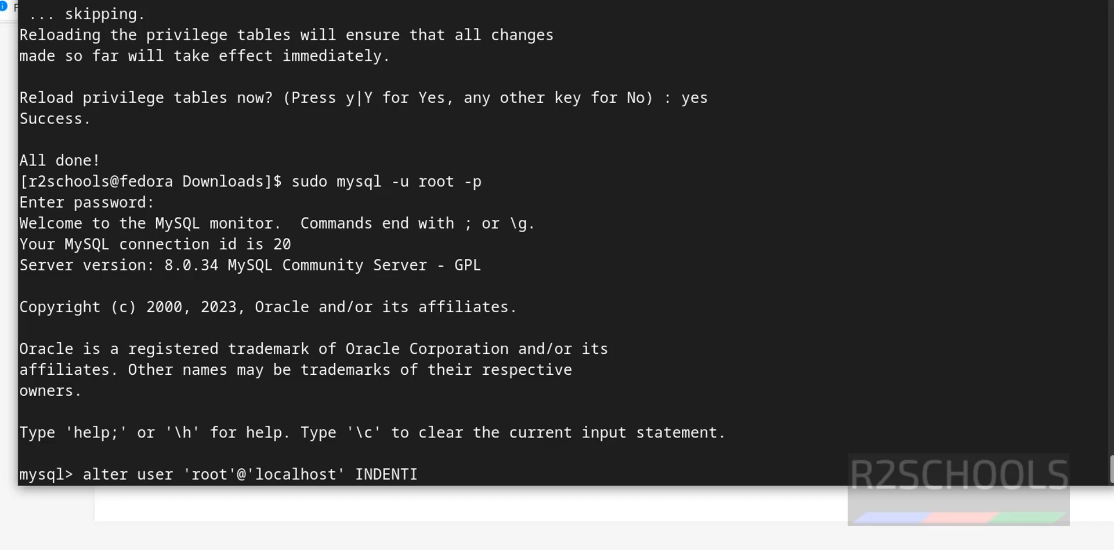
pyautogui.write('FIED')
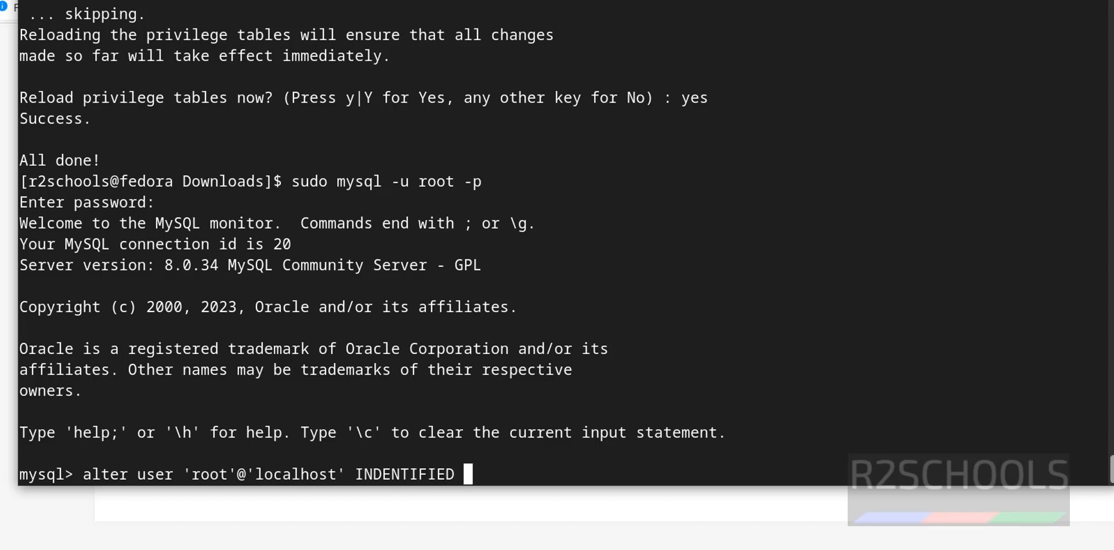
pyautogui.write("BY '")
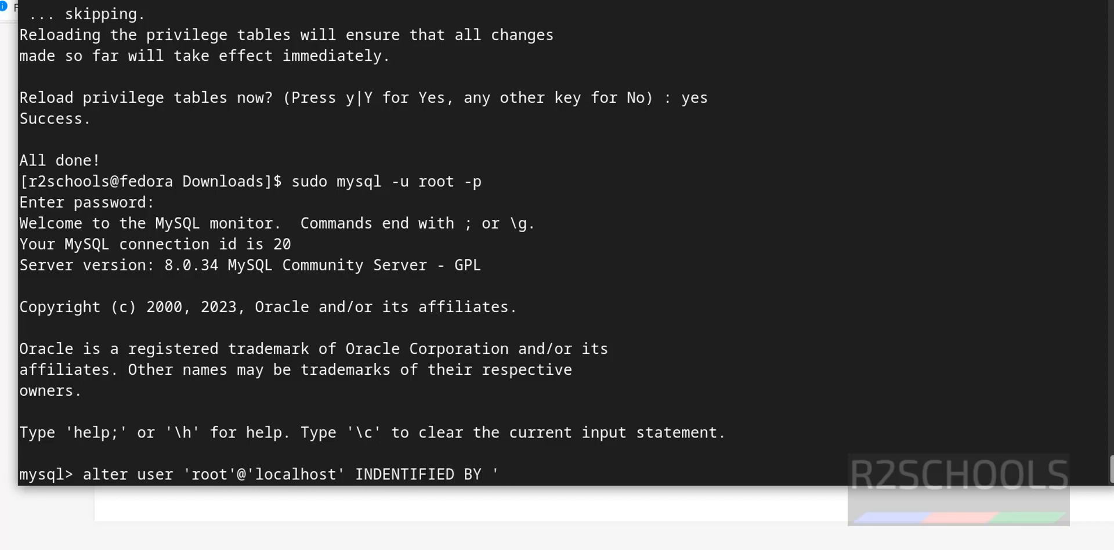
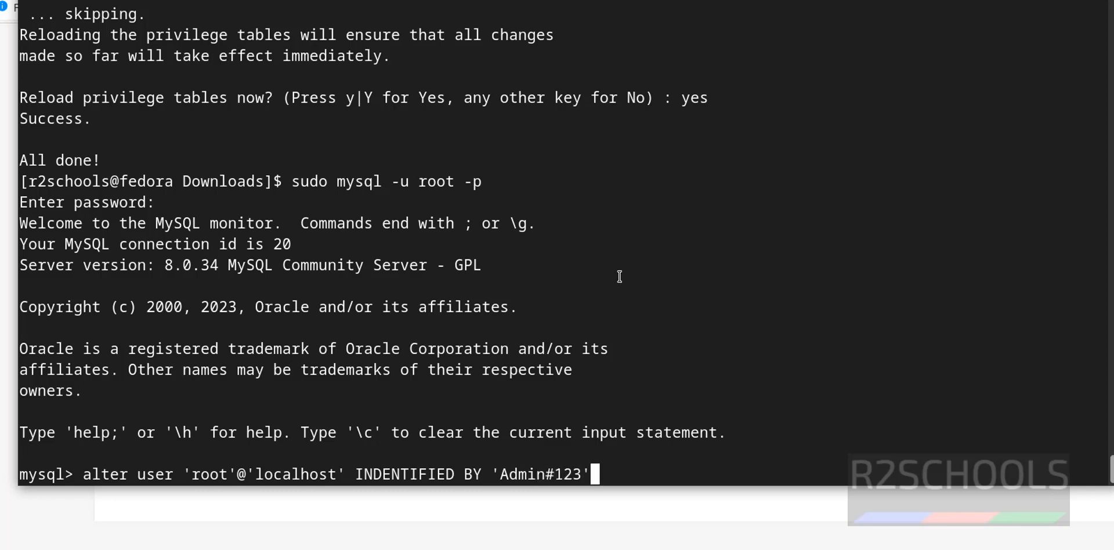
pyautogui.press('Enter')
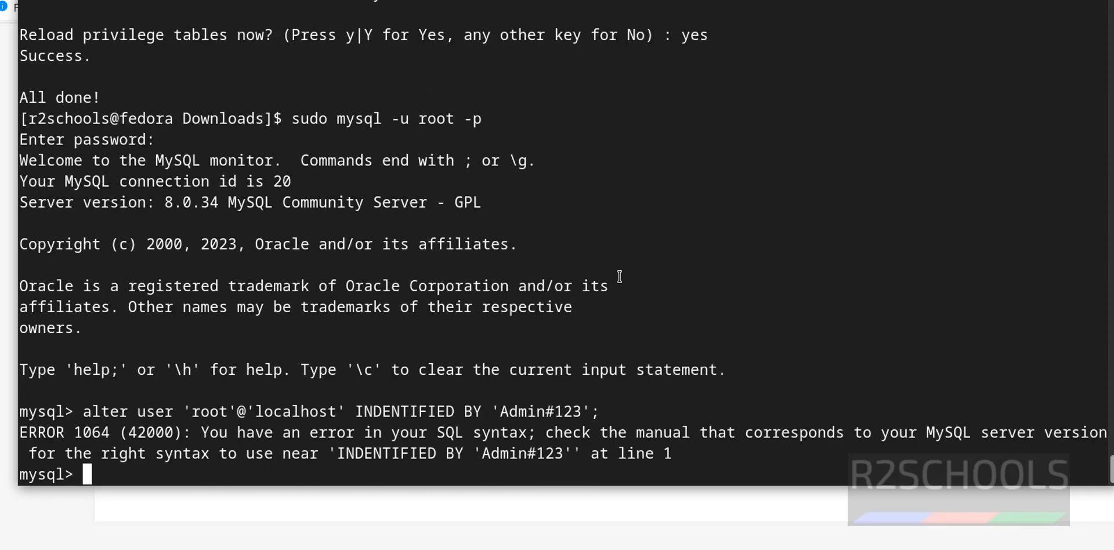
pyautogui.moveTo(619, 277)
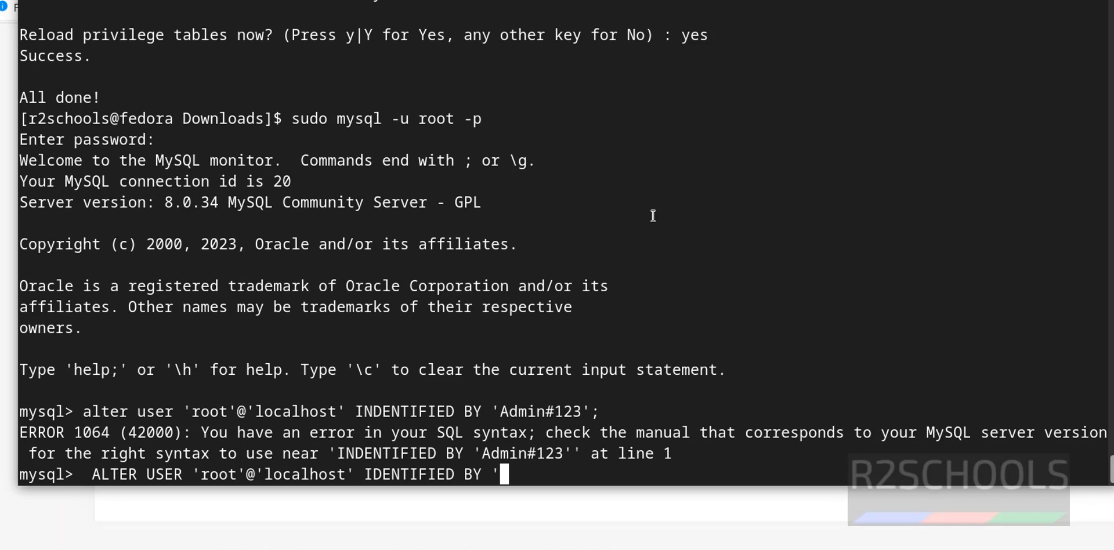
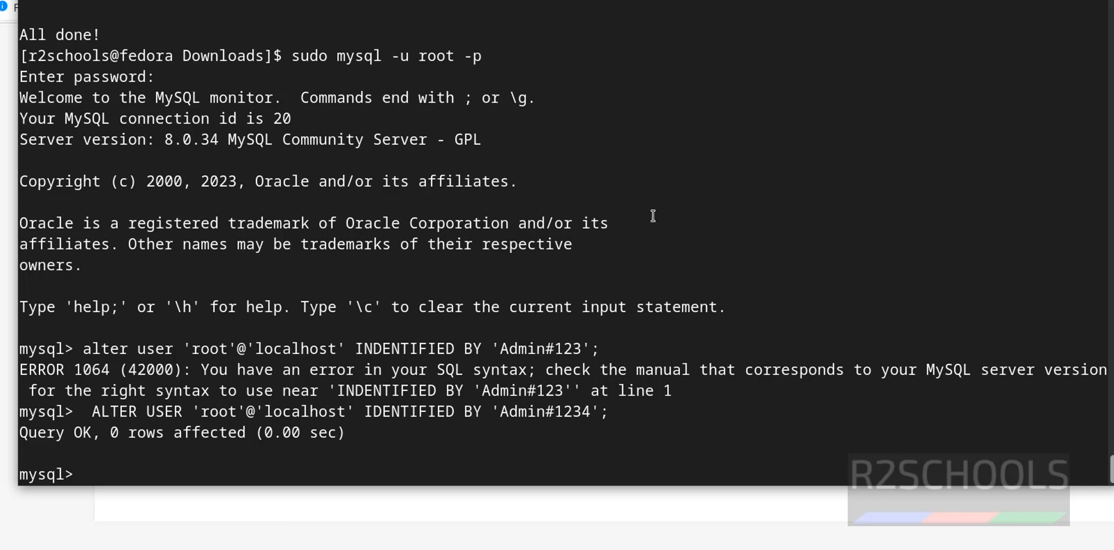
pyautogui.write('show databases;')
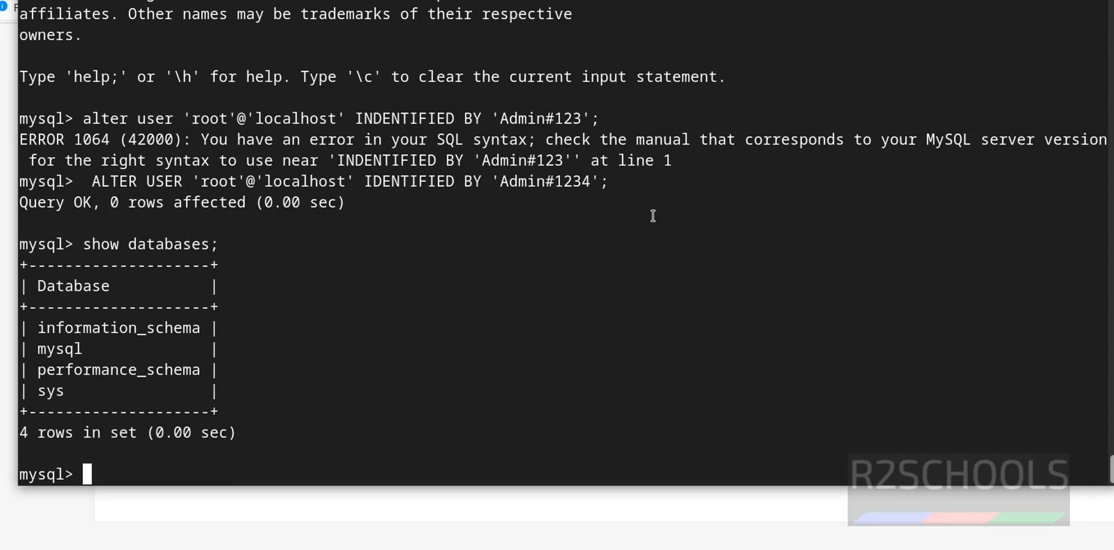
pyautogui.moveTo(491, 280)
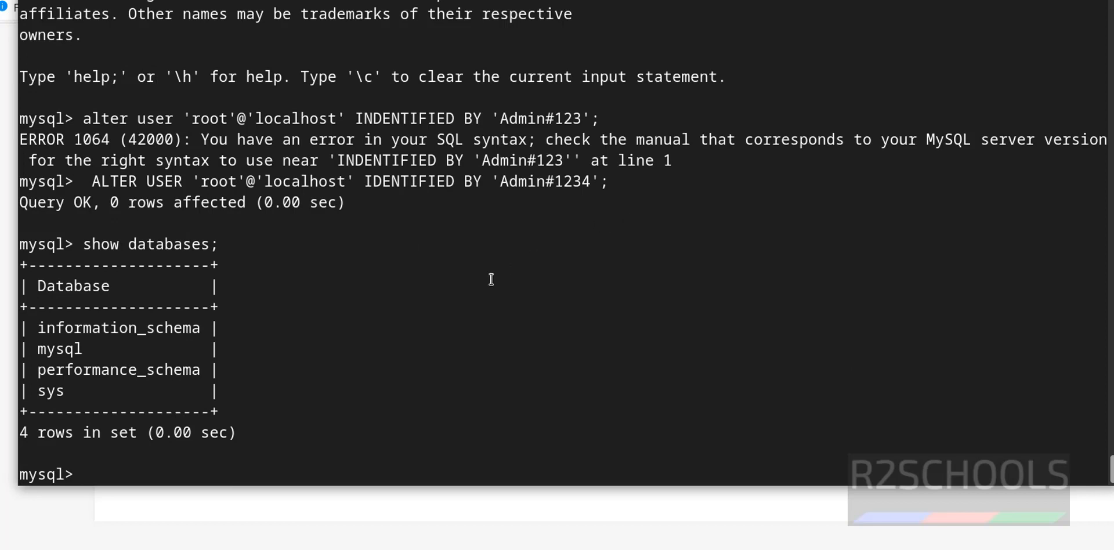
pyautogui.moveTo(424, 284)
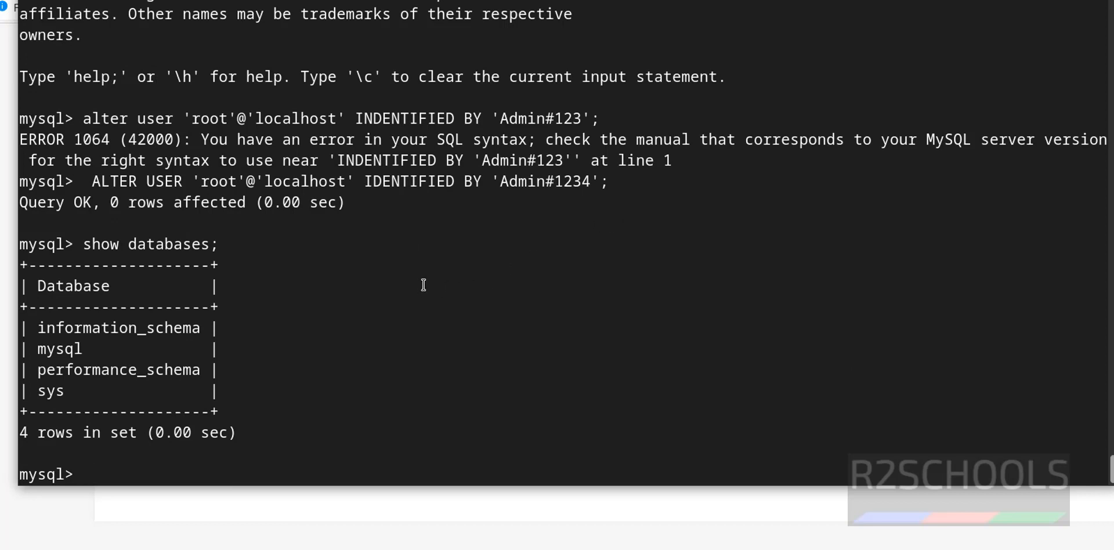
# Step: Create database r2schools and list databases to see it among the five shown
pyautogui.write('create databa')
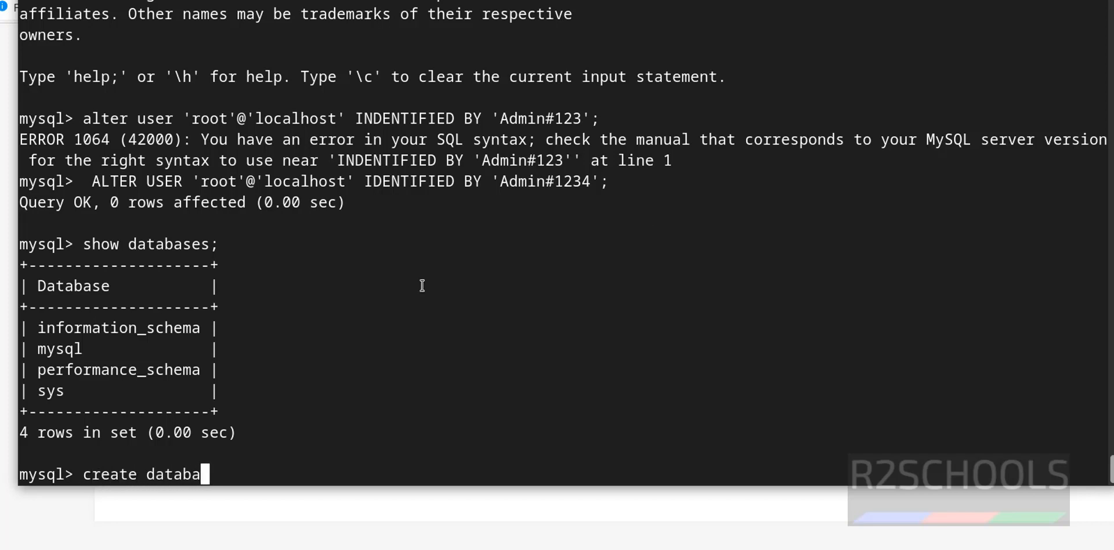
pyautogui.write('se r')
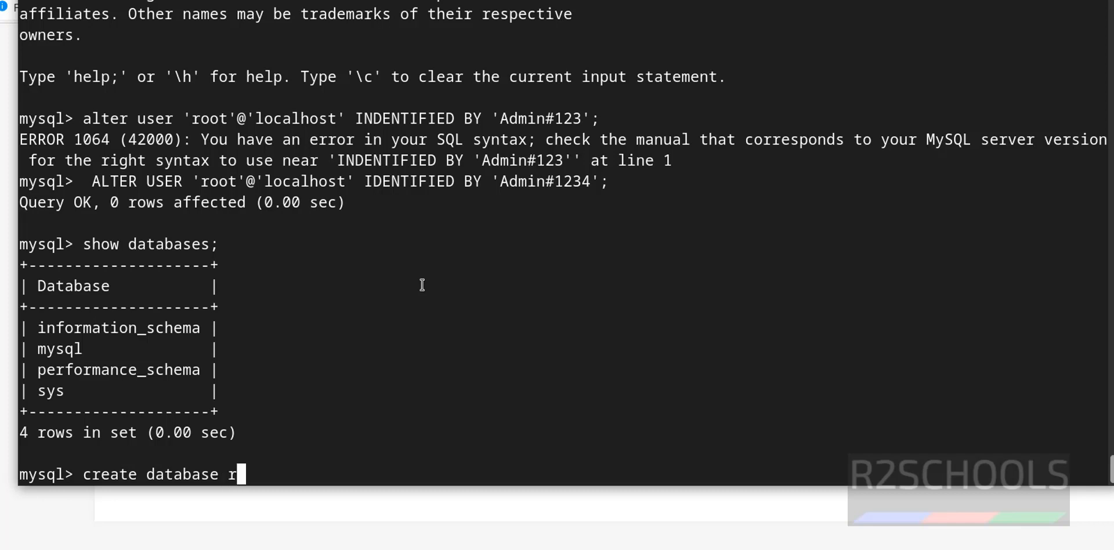
pyautogui.write('2schools;')
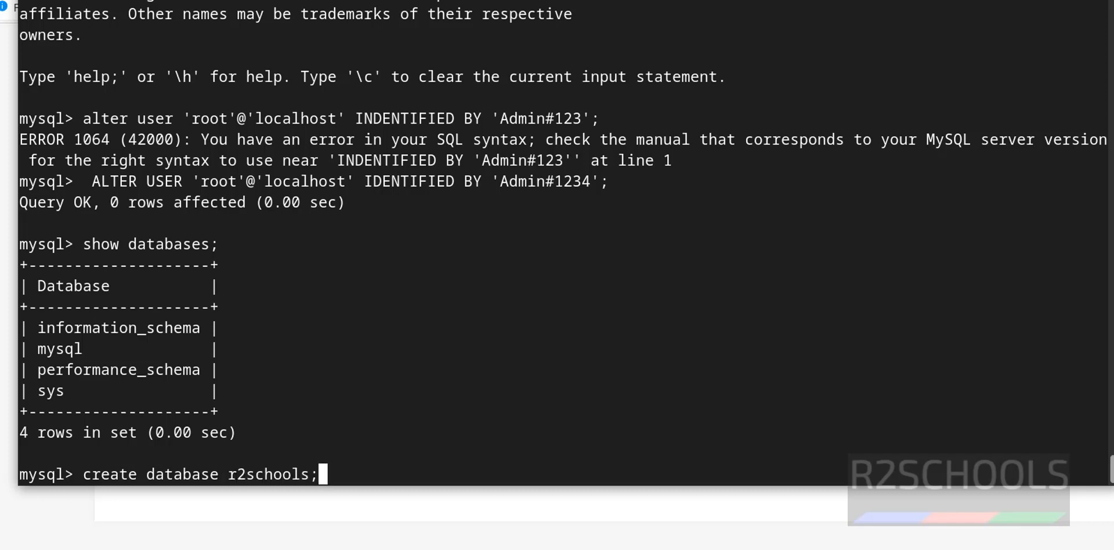
pyautogui.write('show databases;')
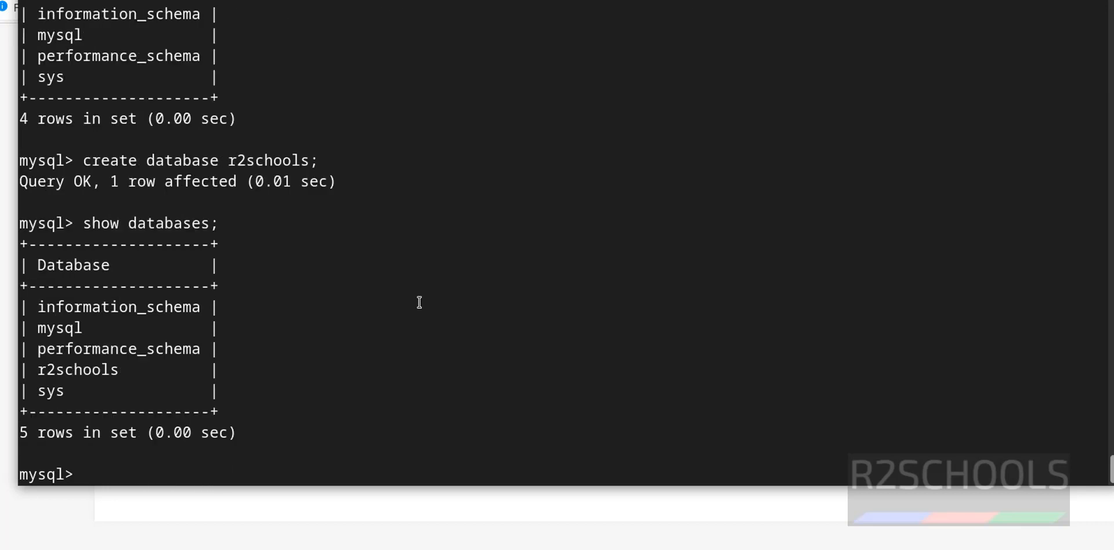
pyautogui.doubleClick(75, 370)
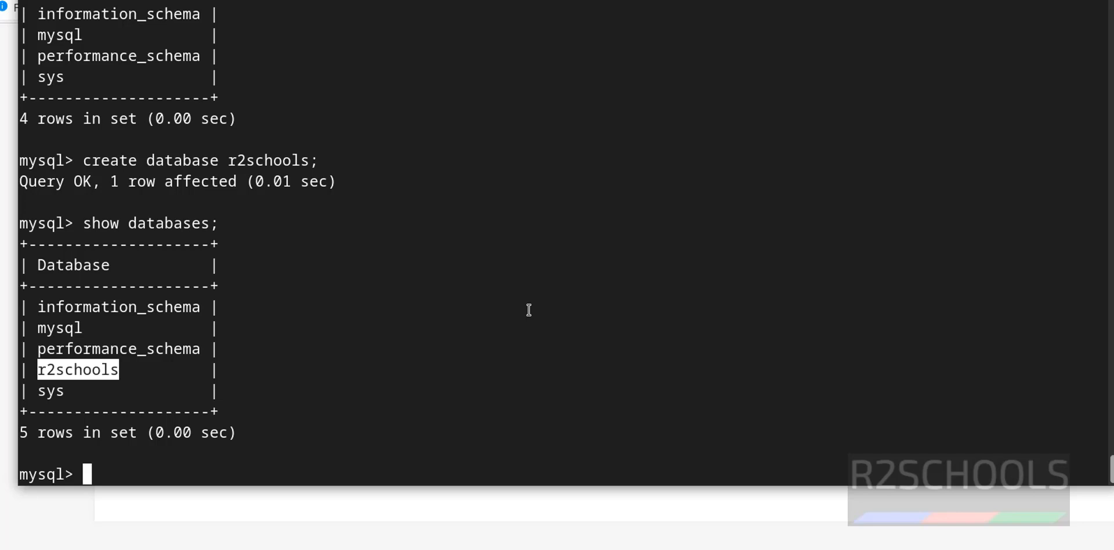
# Step: Use r2schools, create table students(sno int, sname varchar(20)) and list tables to see it
pyautogui.write('use r2sch')
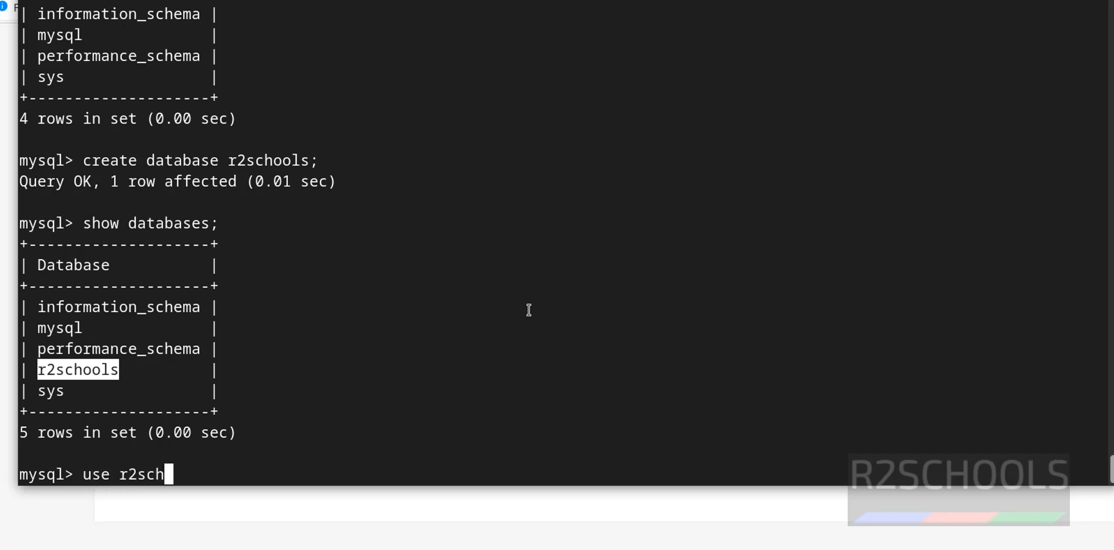
pyautogui.write('ools;')
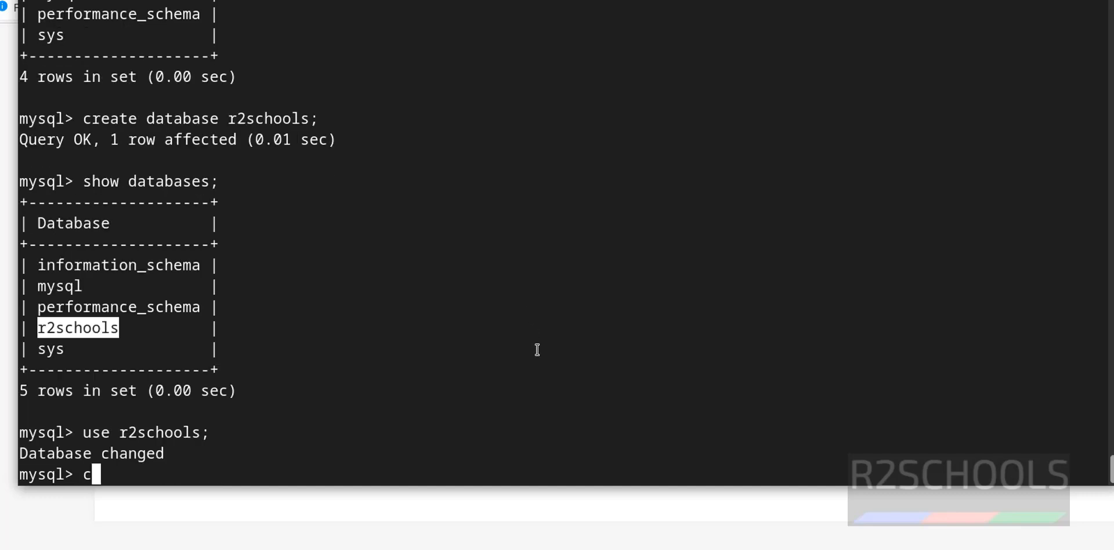
pyautogui.write('reate tab')
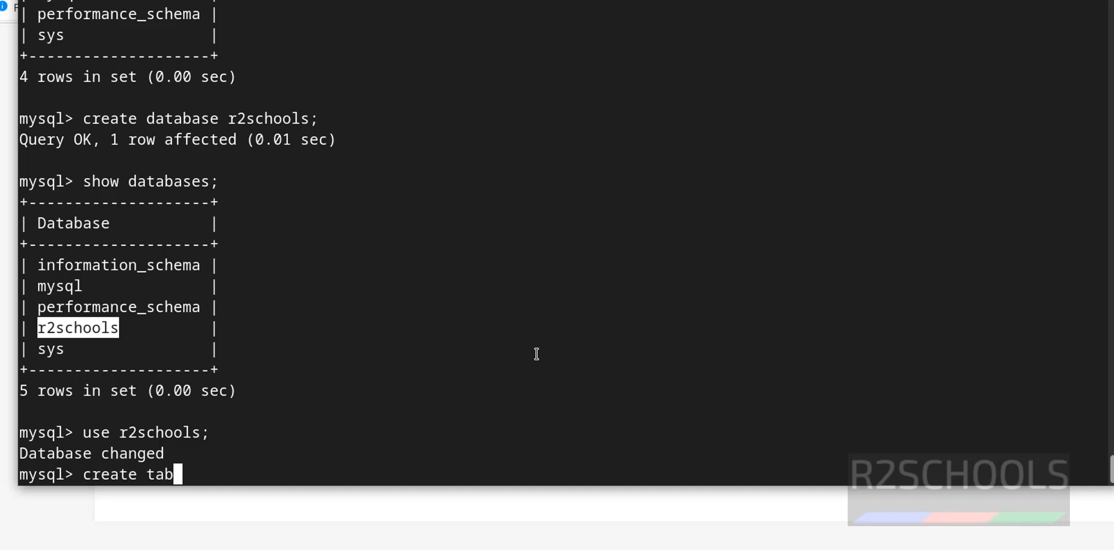
pyautogui.write('le students')
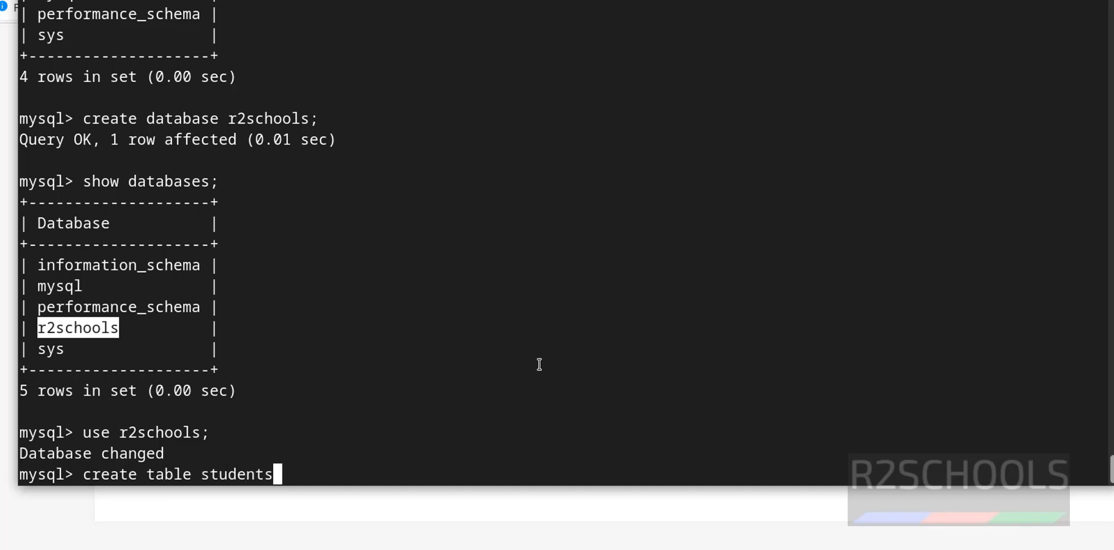
pyautogui.write('(sno int')
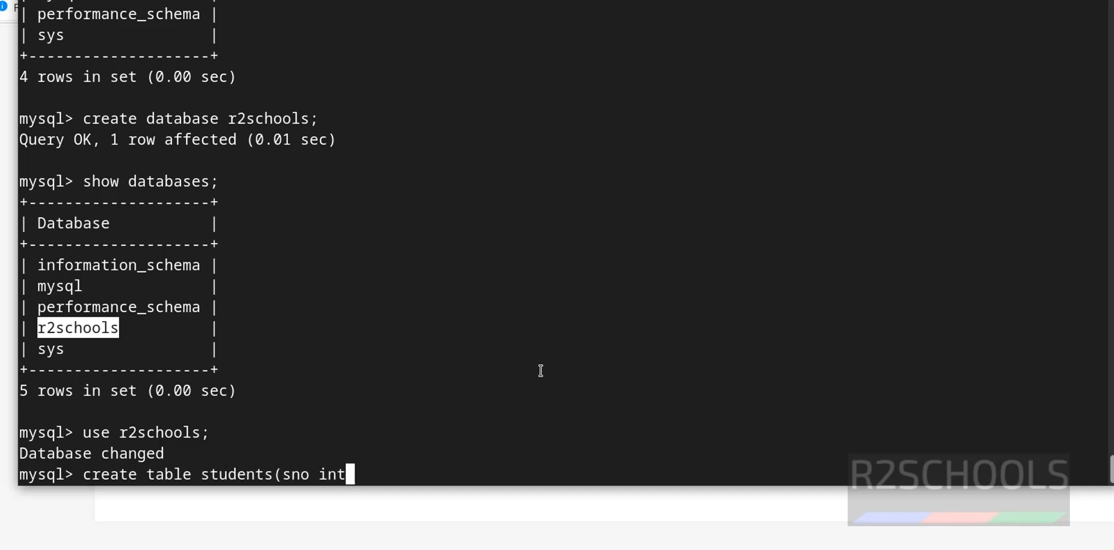
pyautogui.write(', sname')
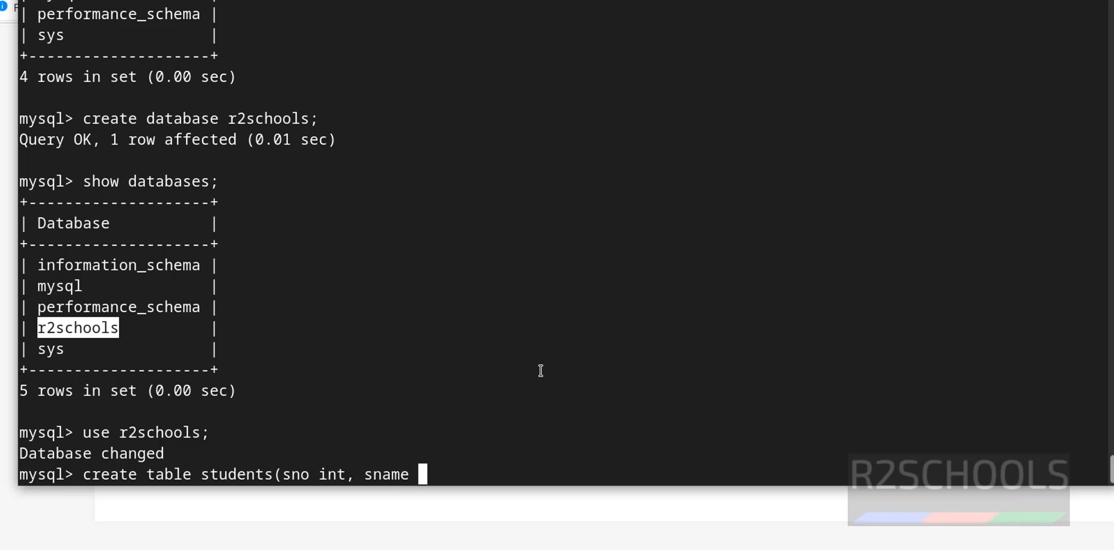
pyautogui.write('varchar(20));')
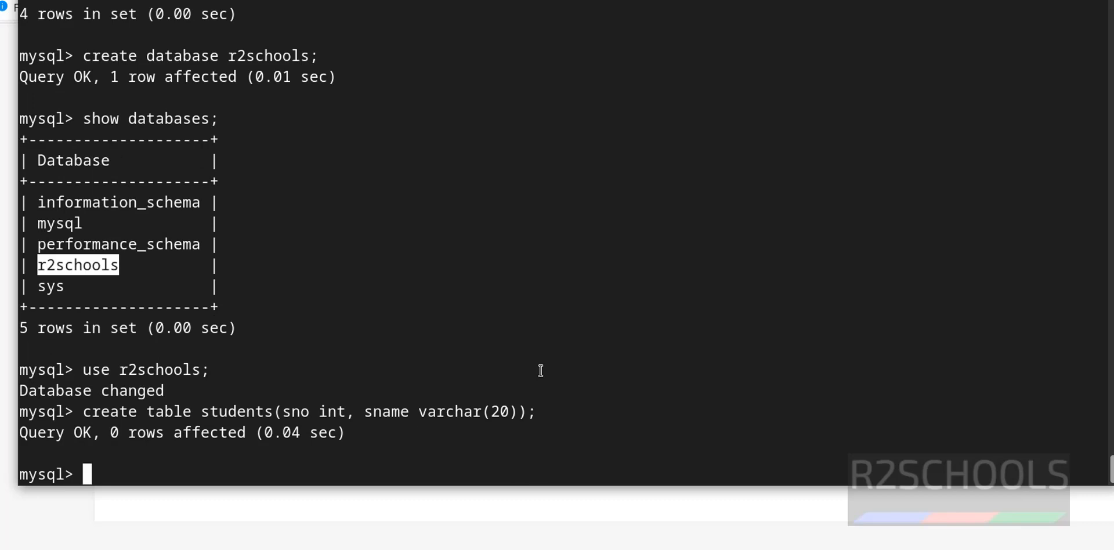
pyautogui.write('show tables;')
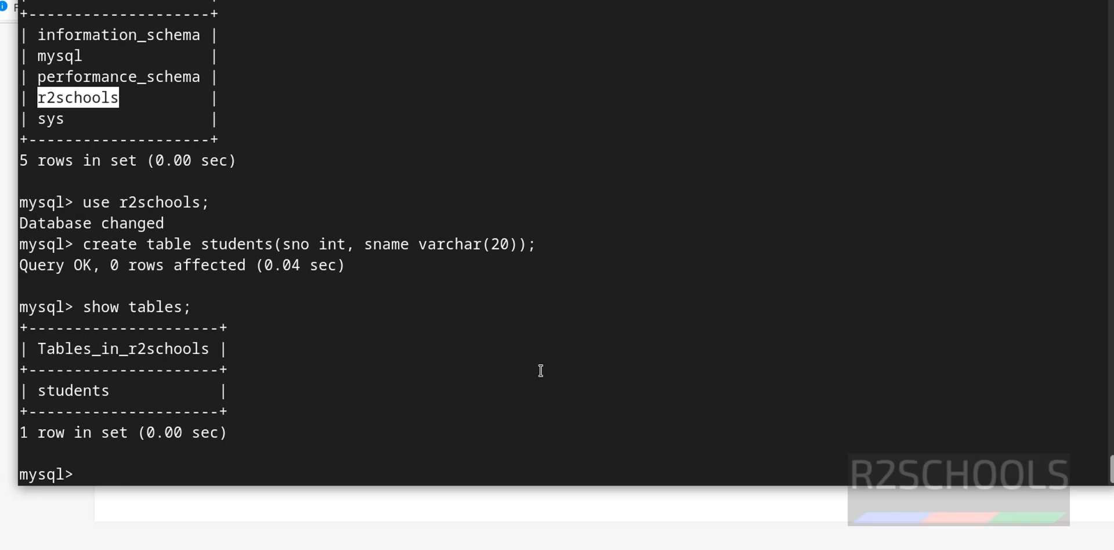
# Step: Query the empty students table, then attempt inserting values (100, 'David'), which fails
pyautogui.write('s')
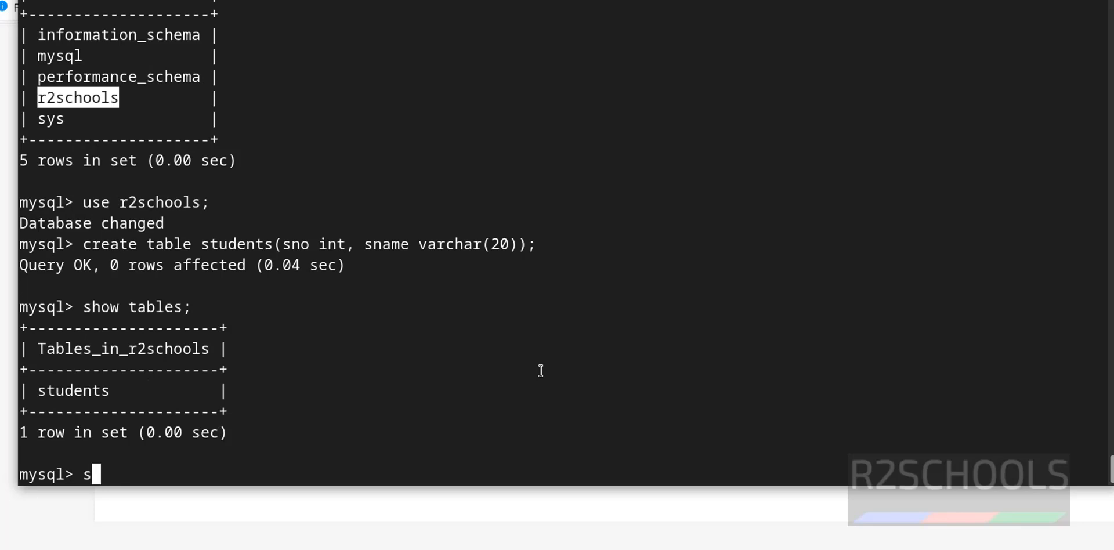
pyautogui.write('elect * from')
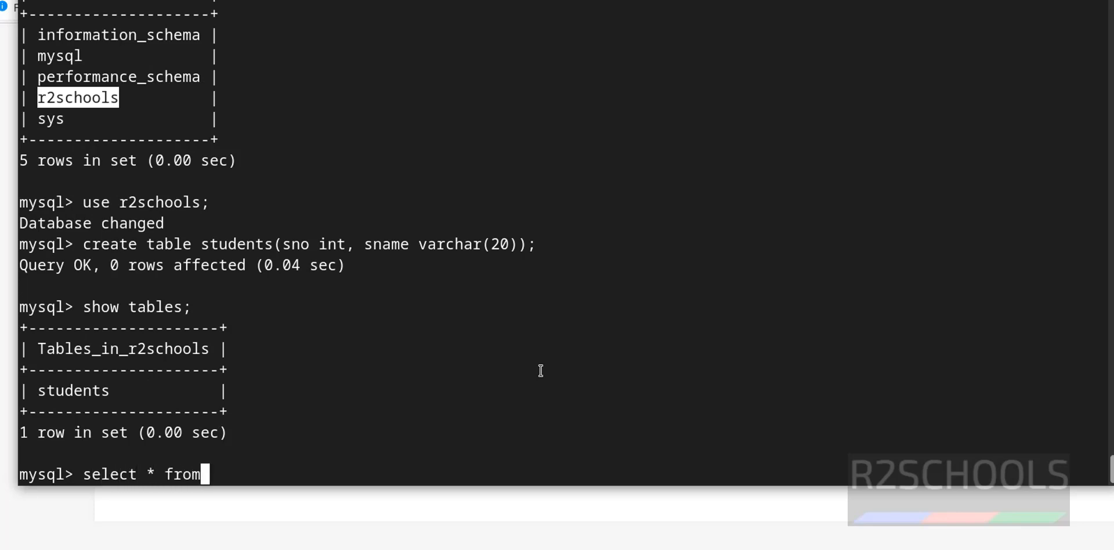
pyautogui.write('students;')
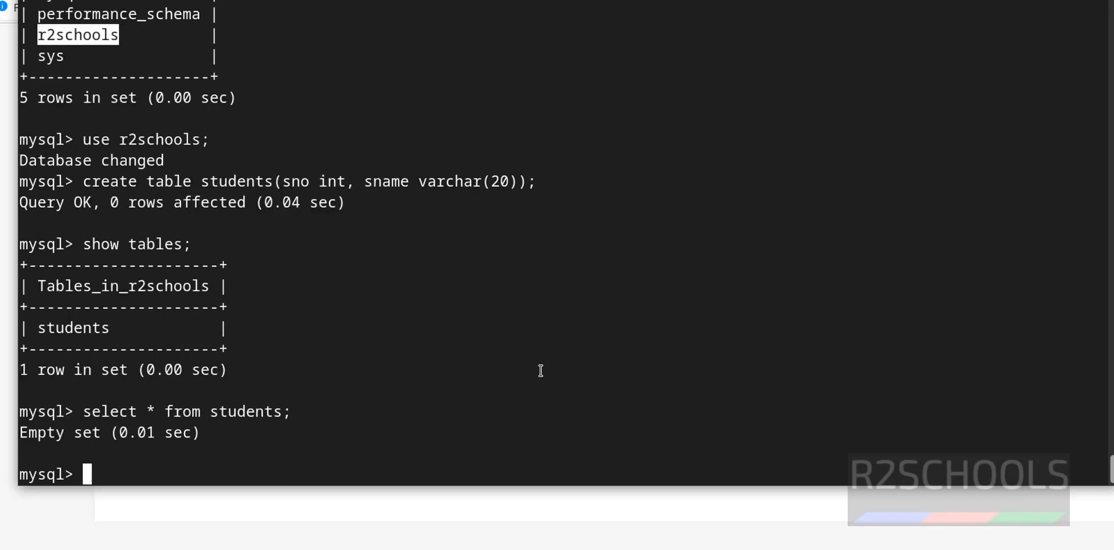
pyautogui.moveTo(539, 383)
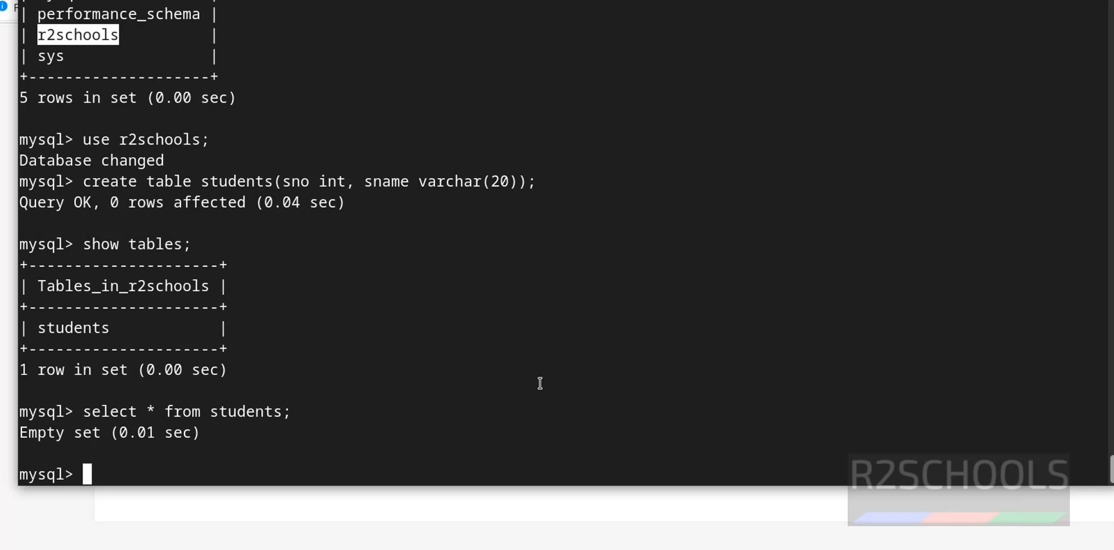
pyautogui.write('insert into')
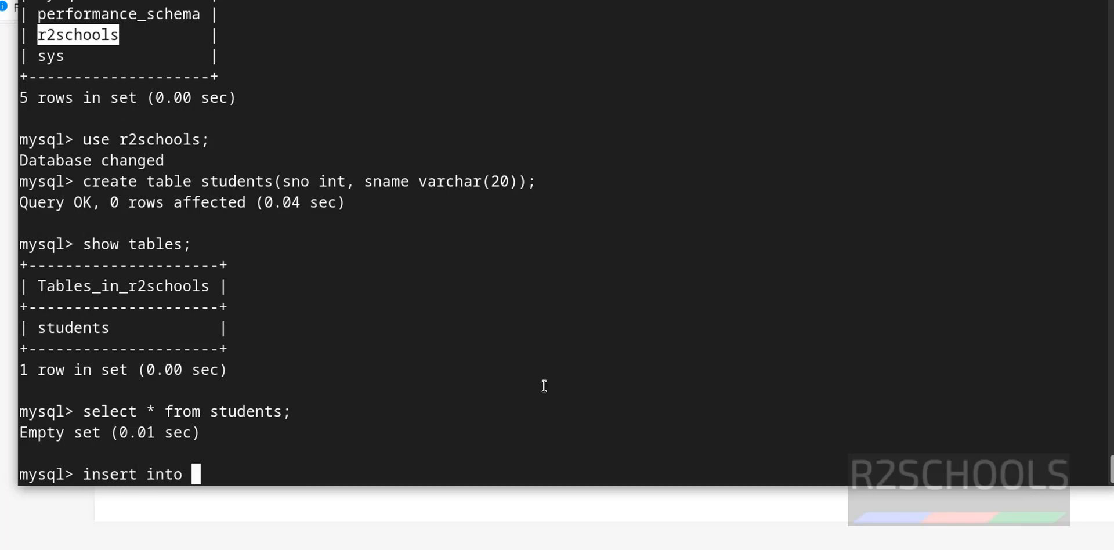
pyautogui.write('su')
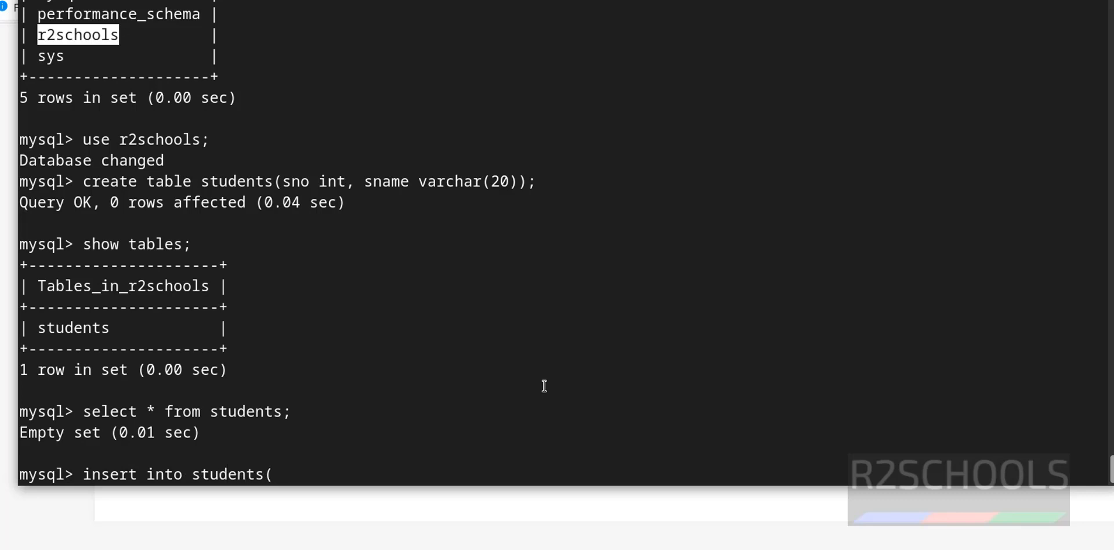
pyautogui.write('100,')
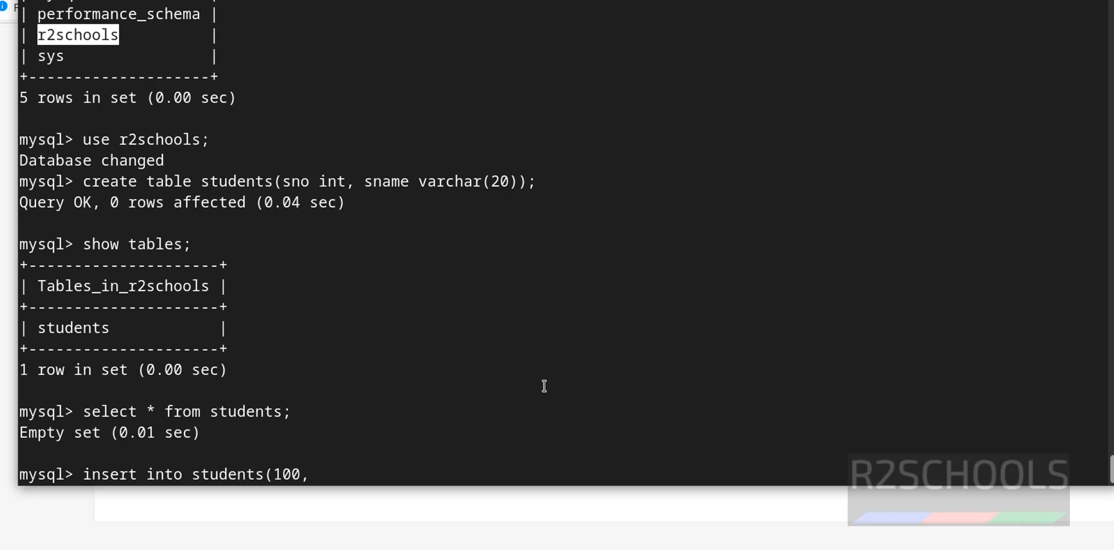
pyautogui.write("'David")
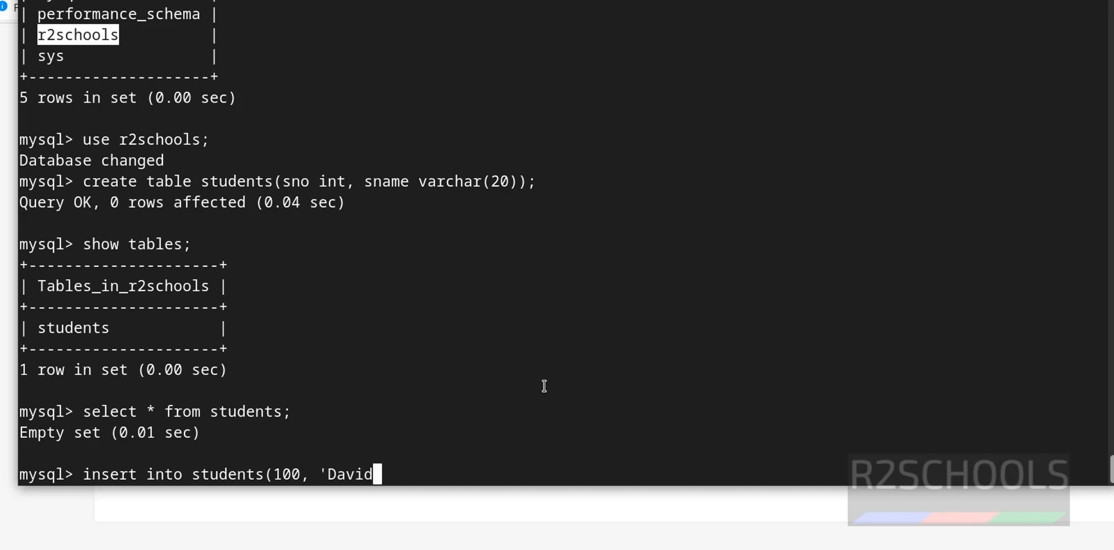
pyautogui.write("');")
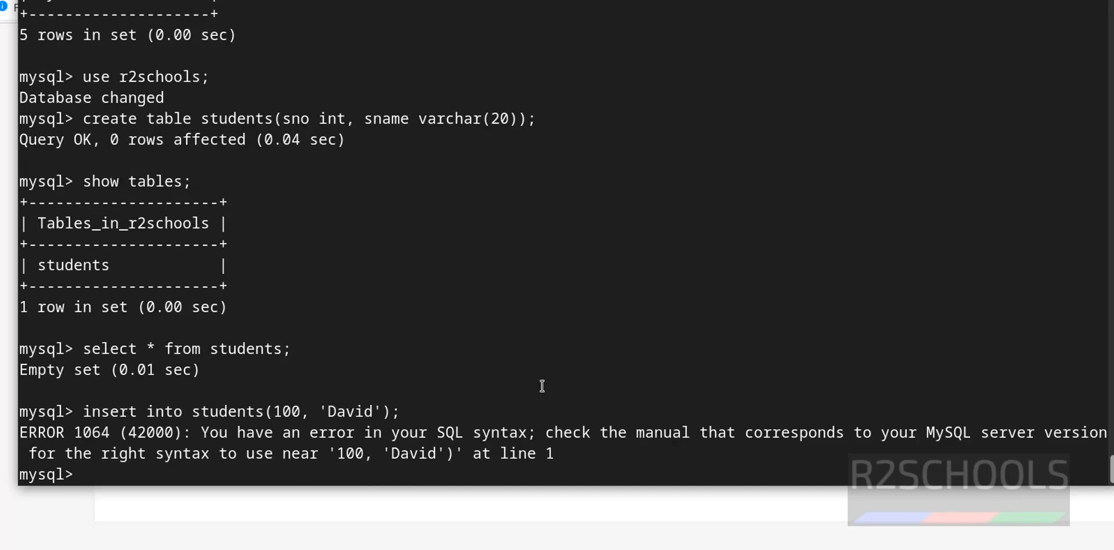
# Step: Insert row 100, 'David' into students, confirm it with SELECT * FROM students, and exit
pyautogui.write("insert into students va(100, 'David');")
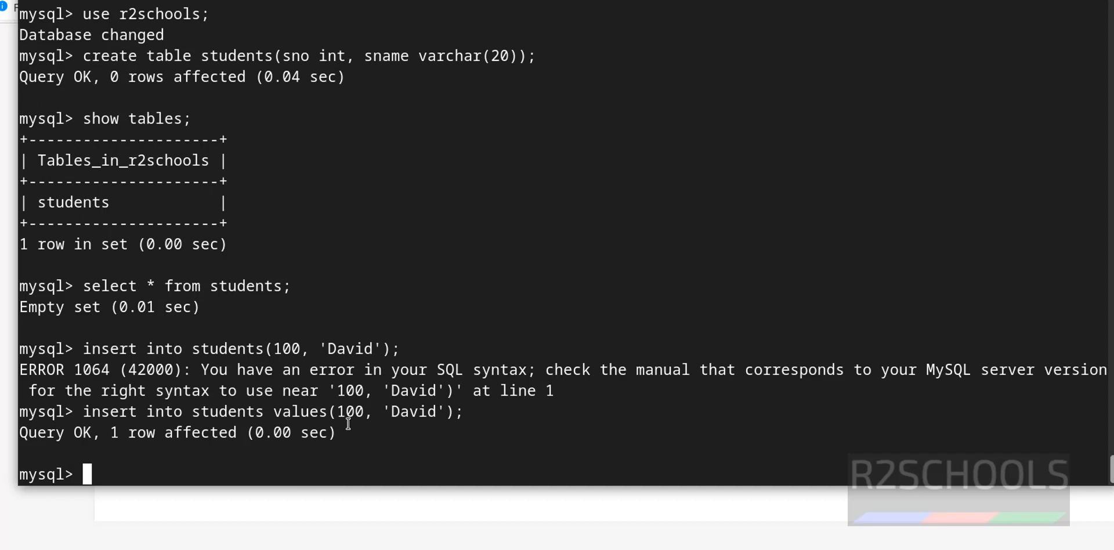
pyautogui.write('select * from')
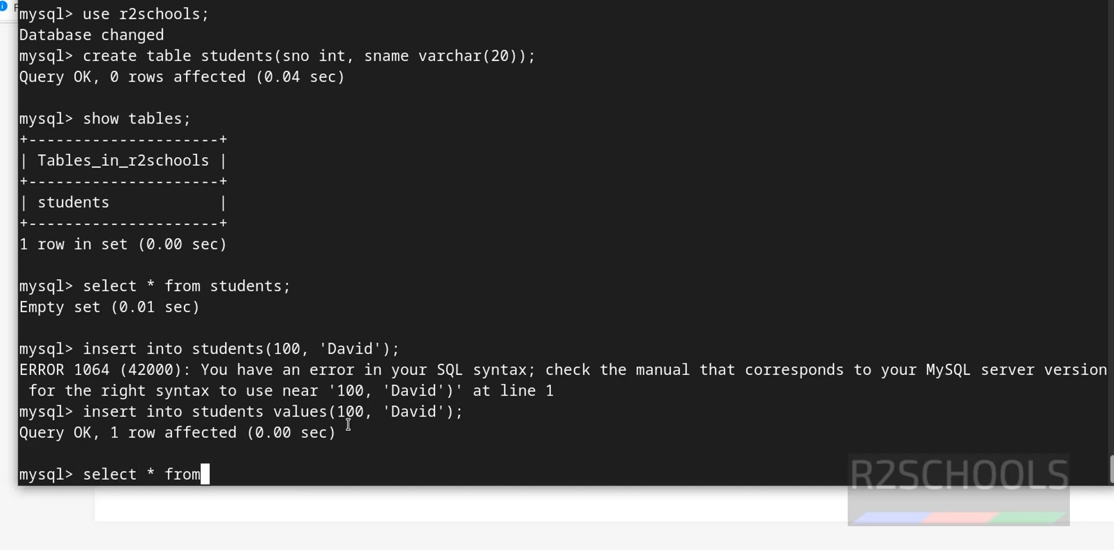
pyautogui.write('students;')
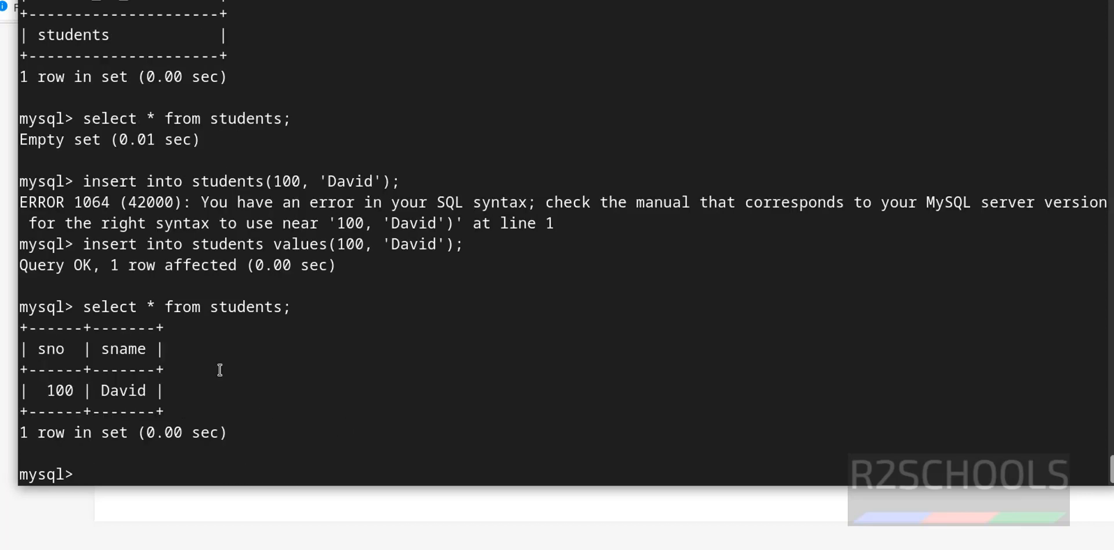
pyautogui.write('exit')
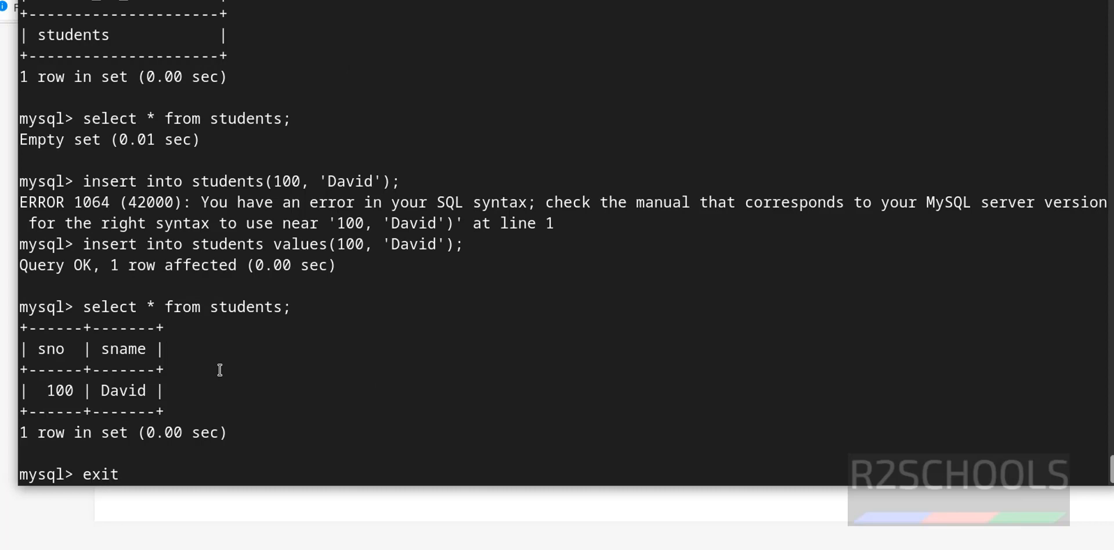
# Step: Leave the MySQL shell and check sudo systemctl status mysqld shows active (running)
pyautogui.press('Return')
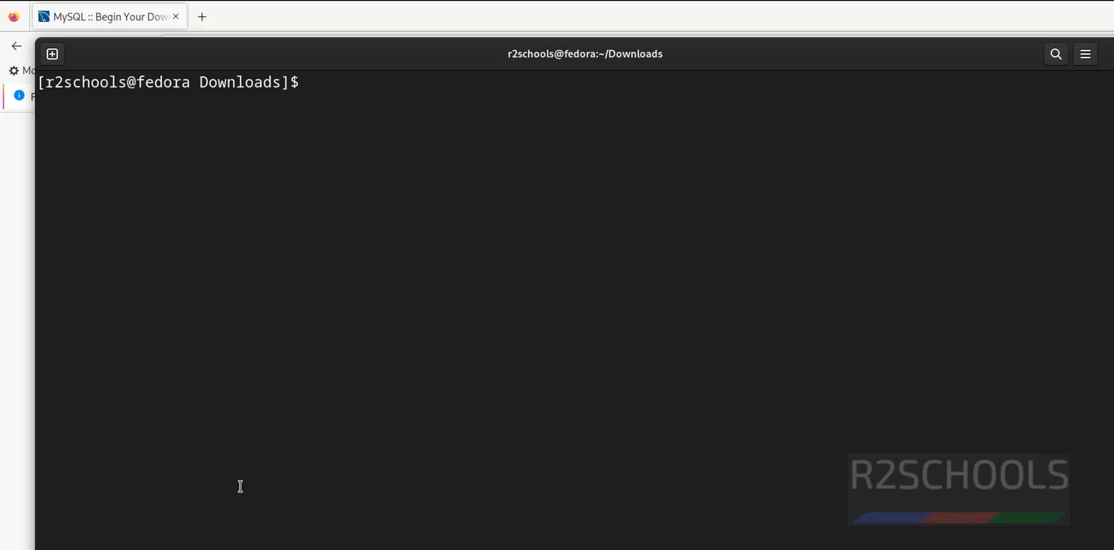
pyautogui.write('sudo system')
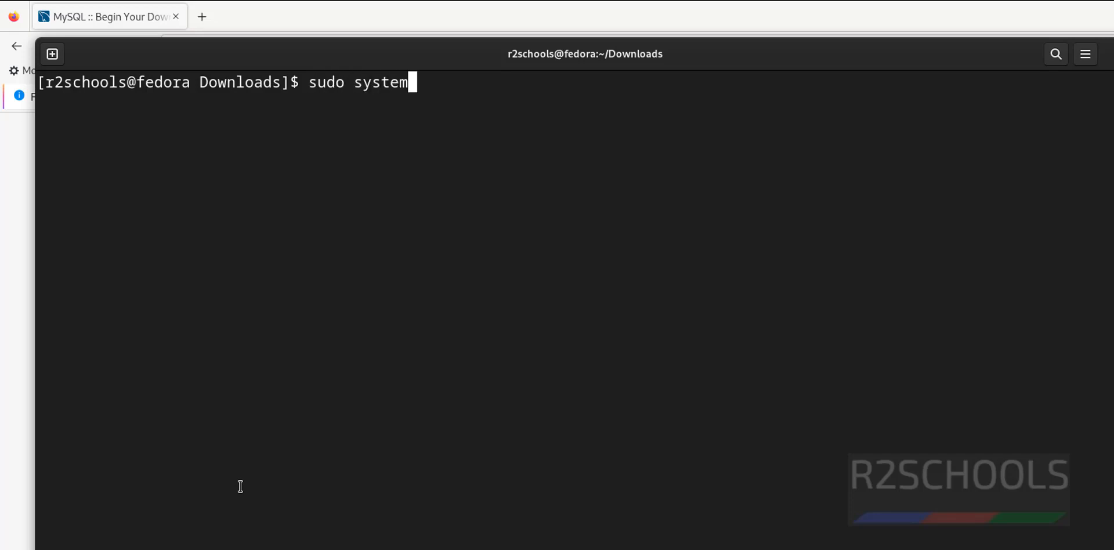
pyautogui.write('ctl status mysqld')
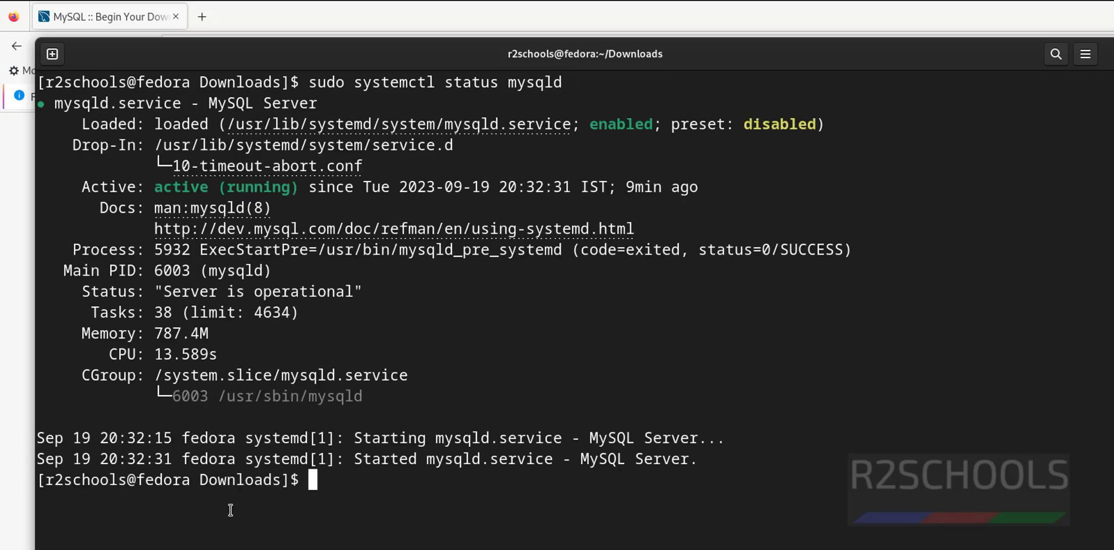
# Step: Enter the sudo systemctl stop mysqld command to shut the server down
pyautogui.write('sudo sy')
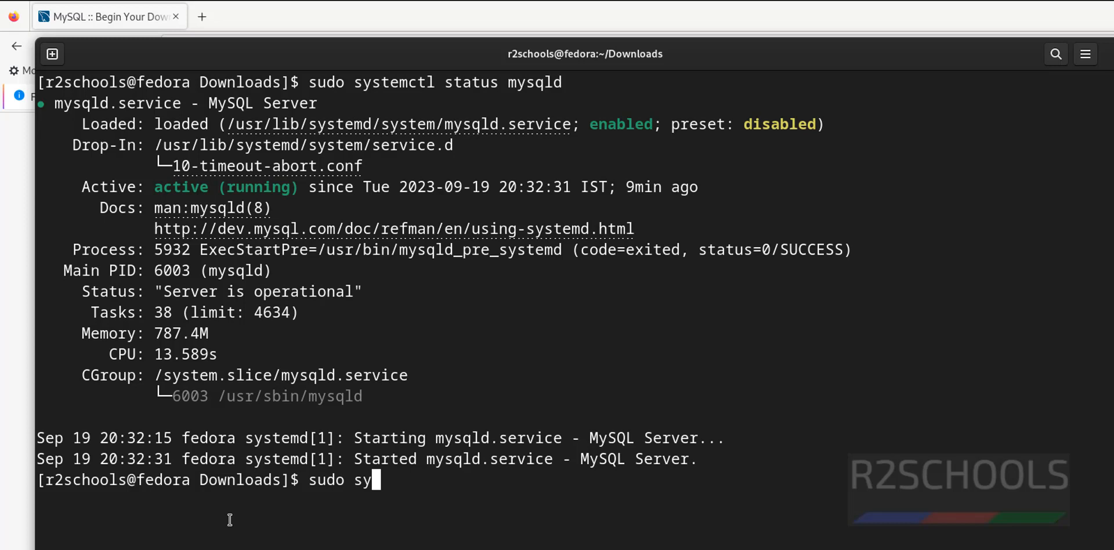
pyautogui.write('st')
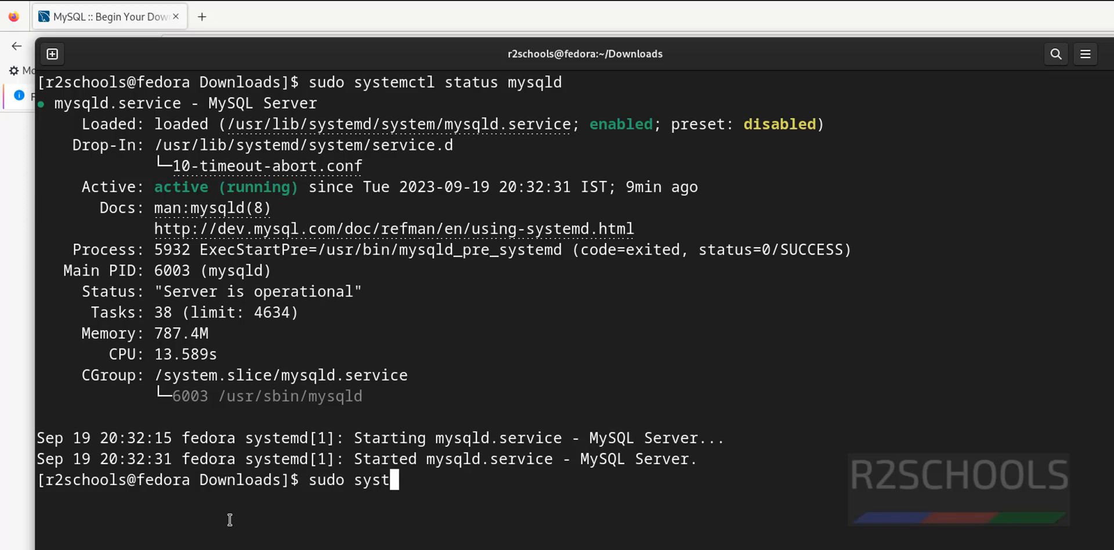
pyautogui.write('em')
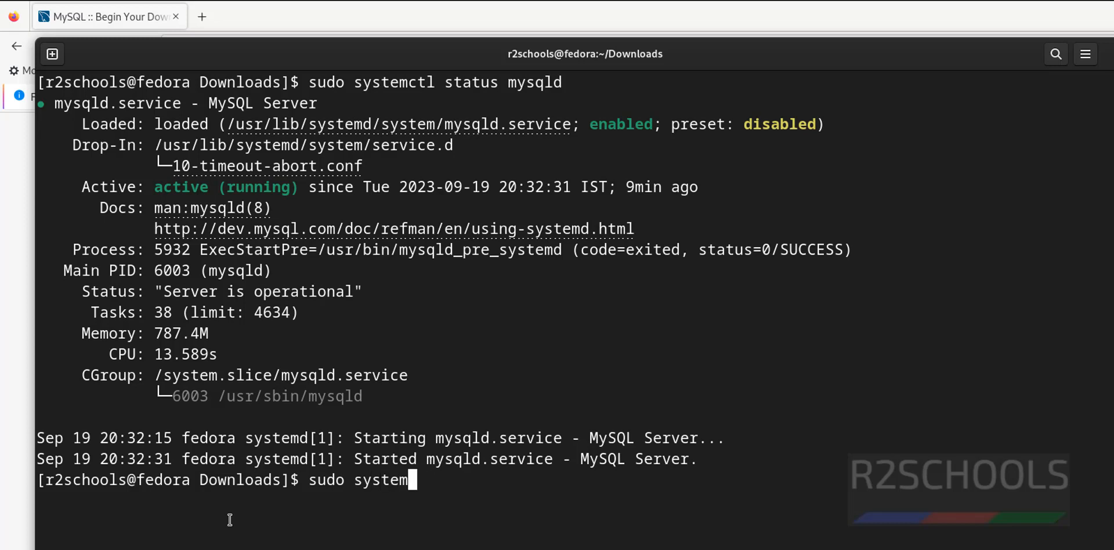
pyautogui.write('ctl stop mysqld')
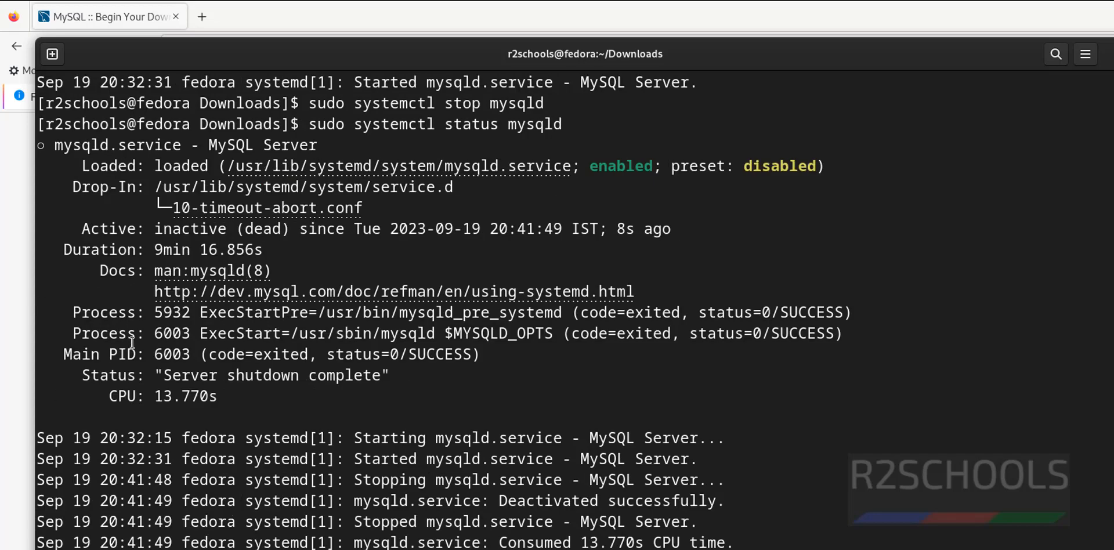
# Step: Highlight the 'Server shutdown complete' line in the inactive (dead) mysqld status
pyautogui.moveTo(82, 228); pyautogui.dragTo(316, 228)
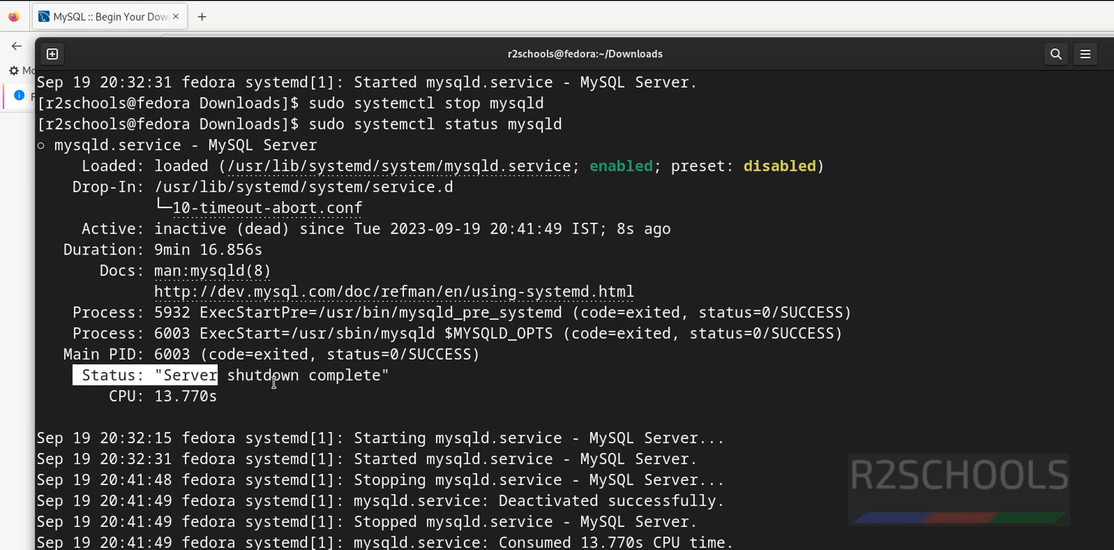
pyautogui.moveTo(451, 382)
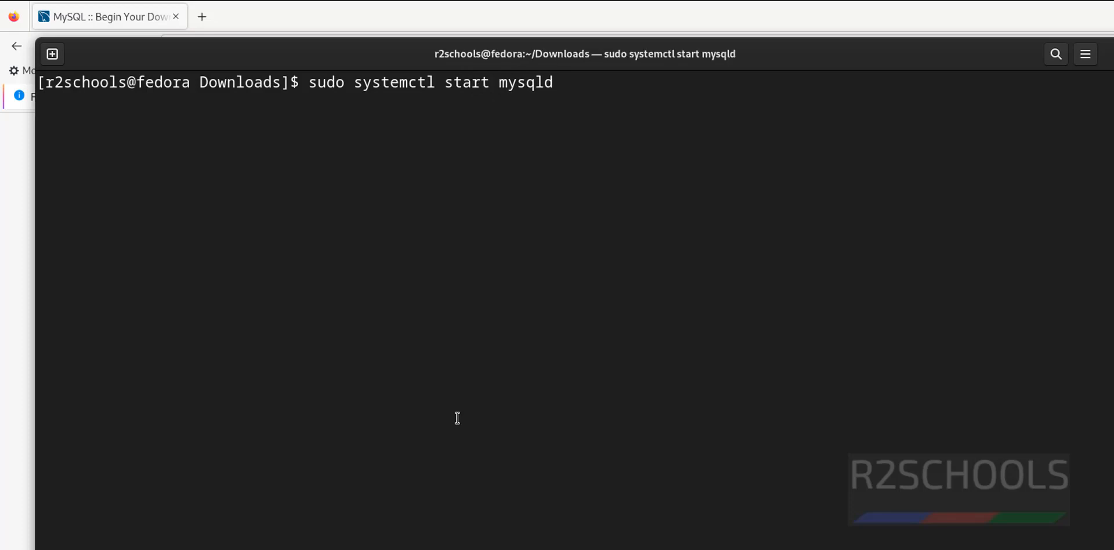
# Step: Run sudo systemctl start mysqld and enter a status check for the service
pyautogui.press('Return')
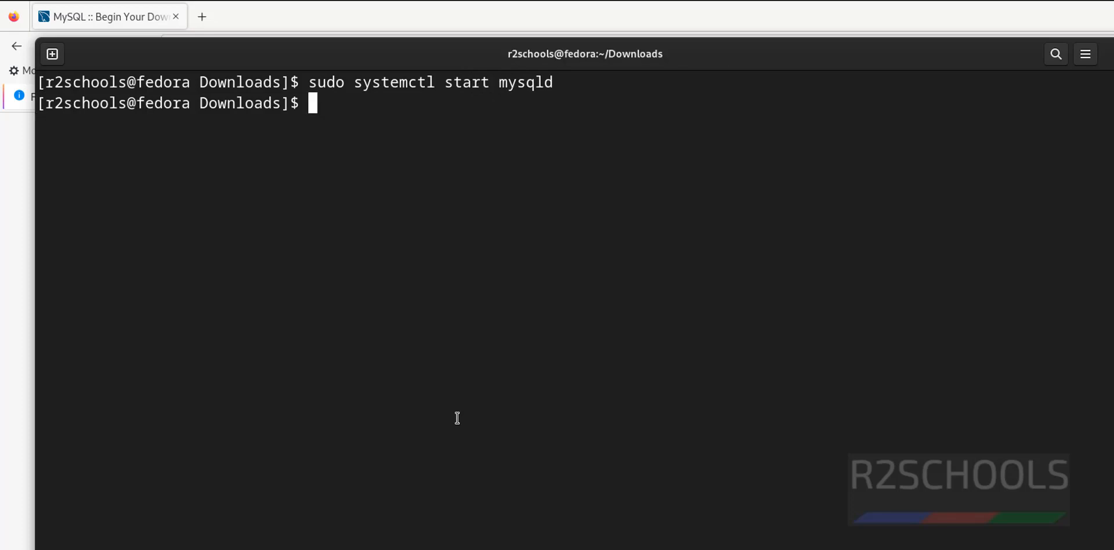
pyautogui.write('sudo')
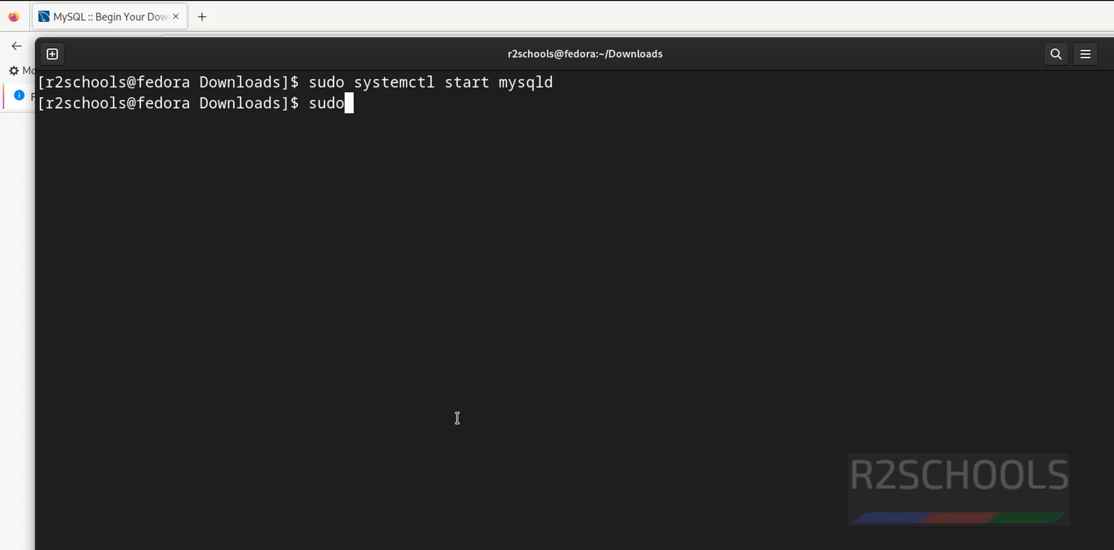
pyautogui.write('sys')
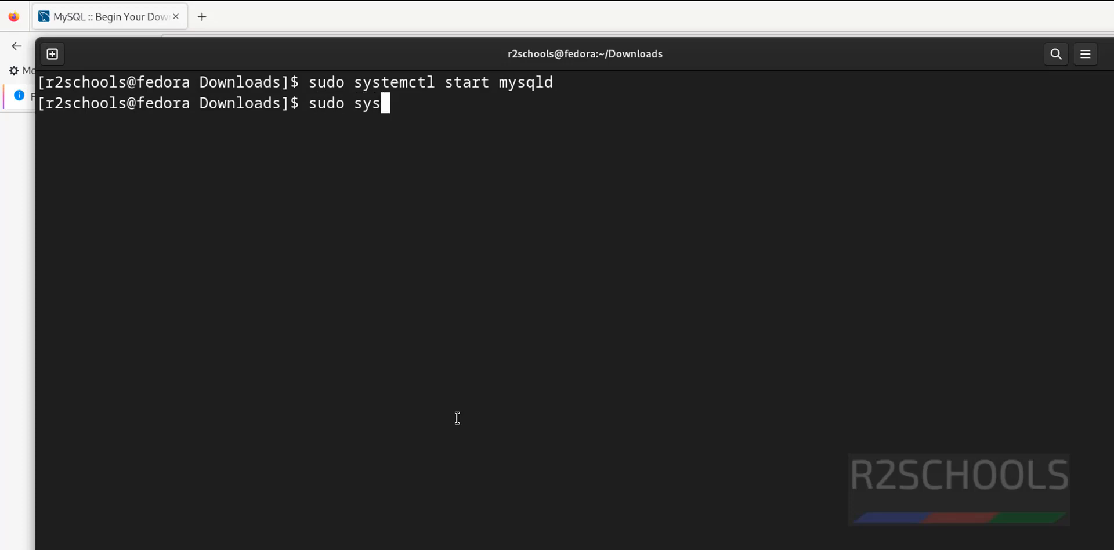
pyautogui.write('temctl')
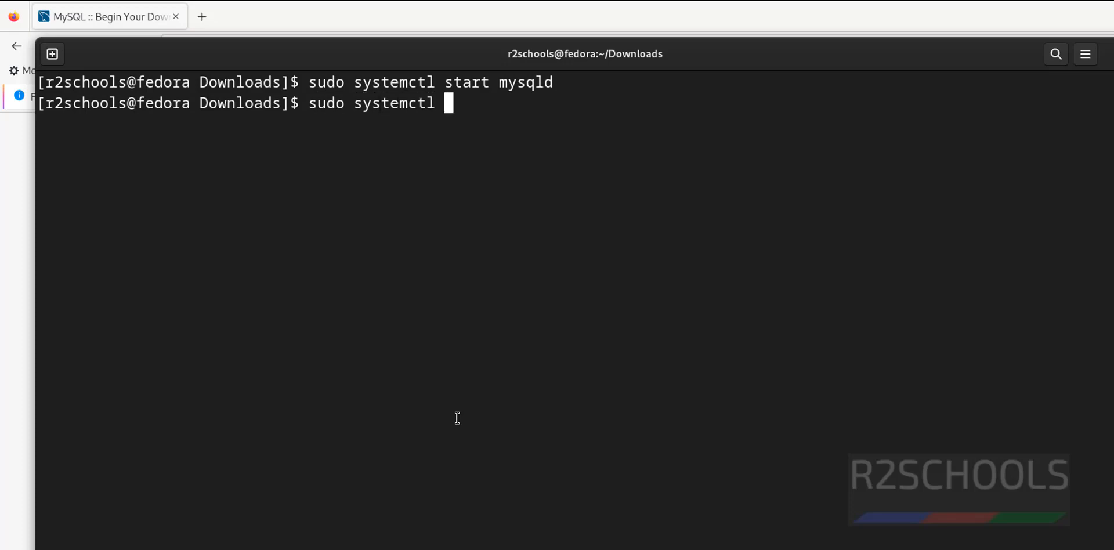
pyautogui.write('status mysql')
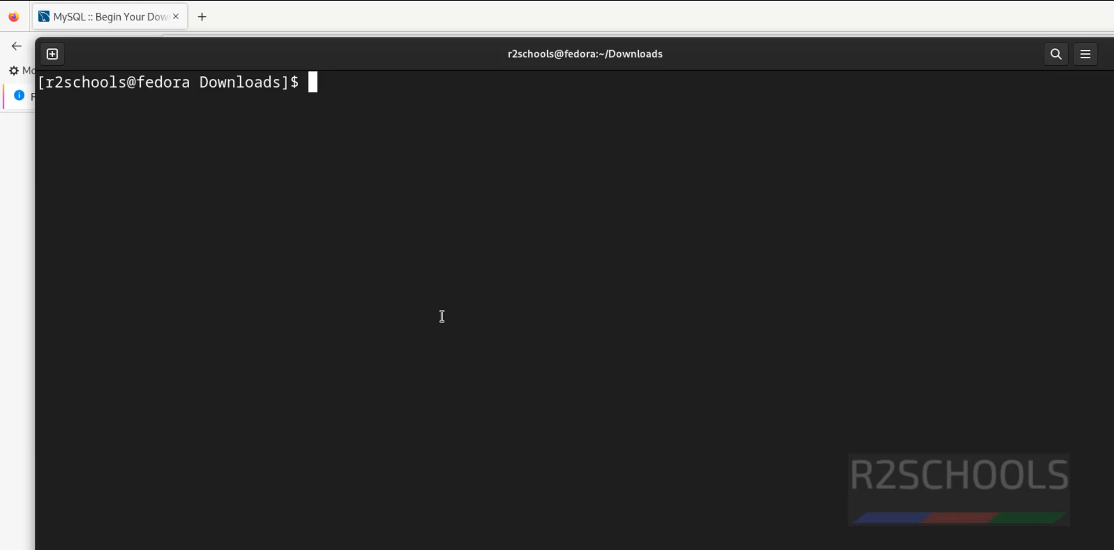
# Step: Run sudo service mysqld status to see the server active (running) and operational
pyautogui.write('sudo')
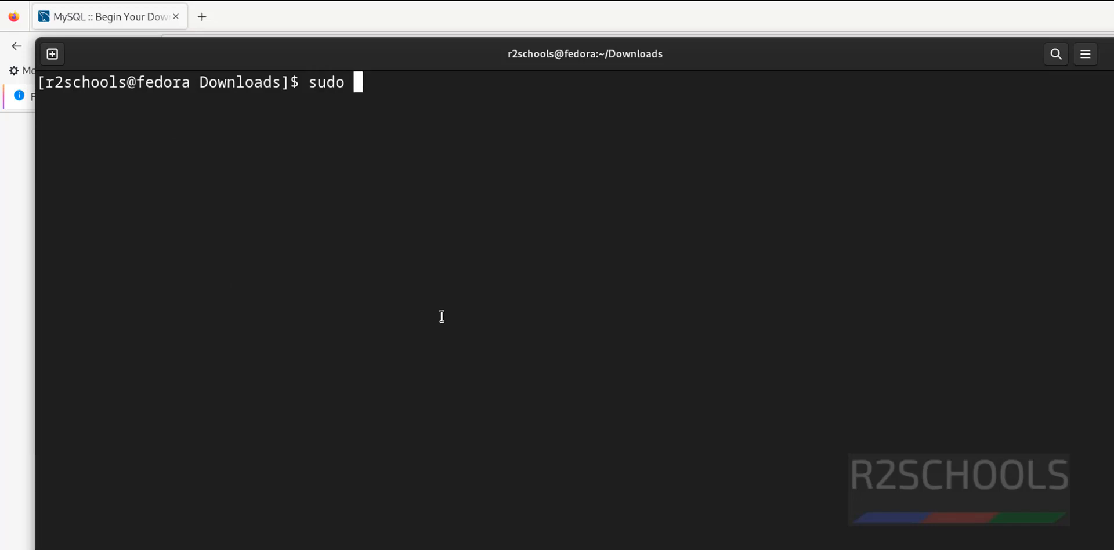
pyautogui.write('service')
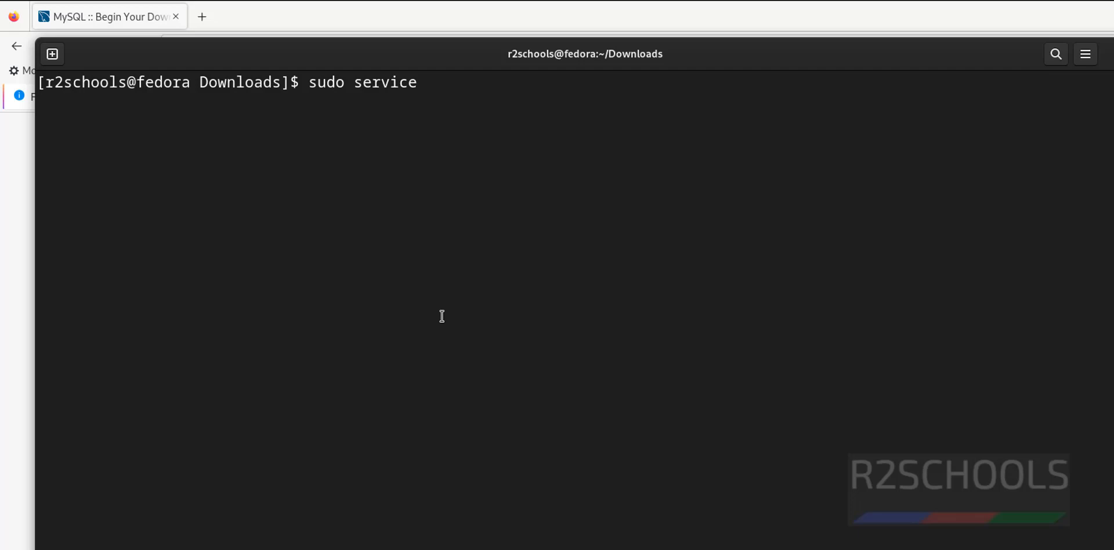
pyautogui.write('mysqld')
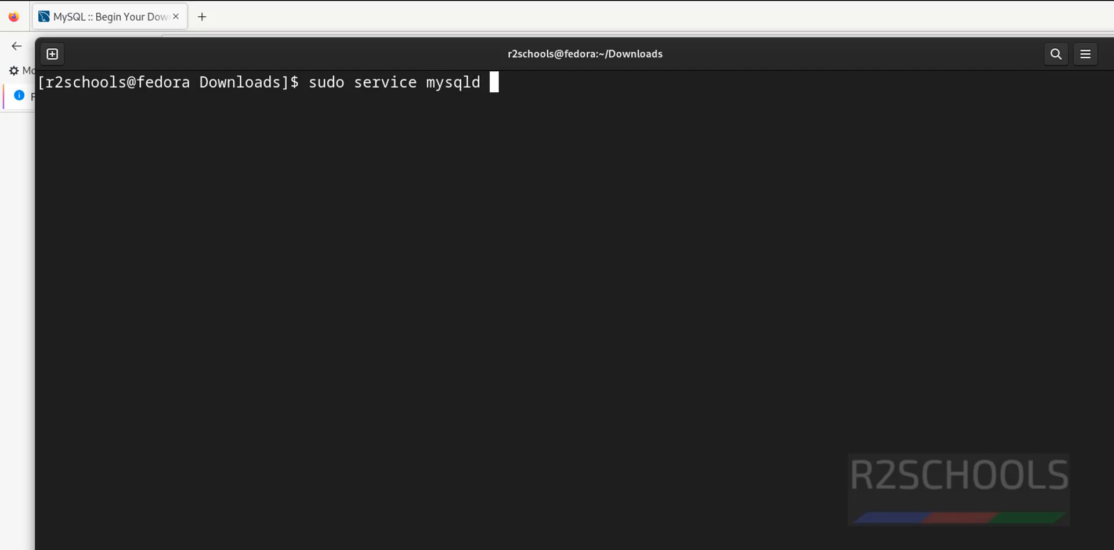
pyautogui.write('status')
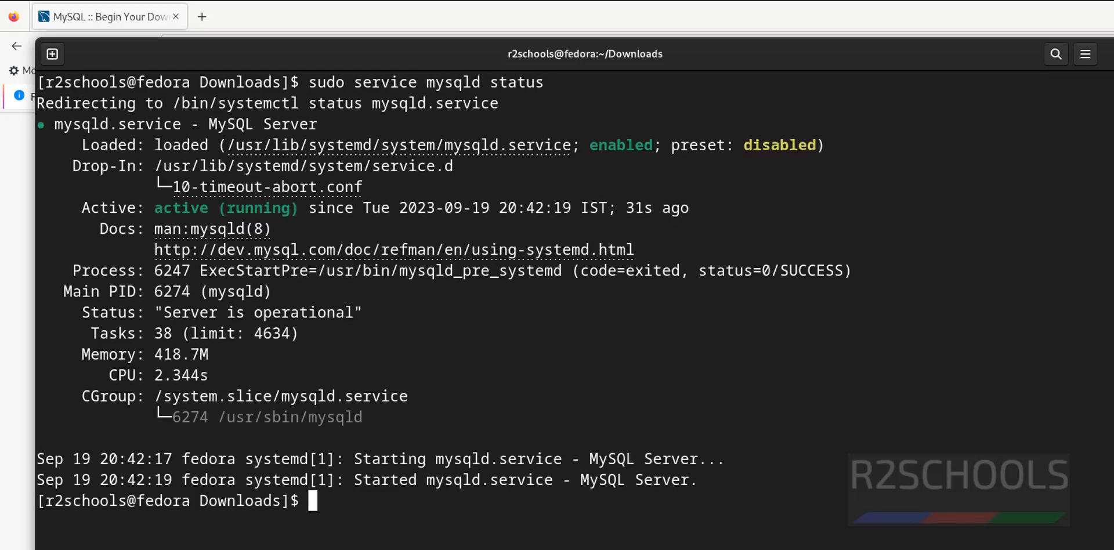
pyautogui.moveTo(440, 308)
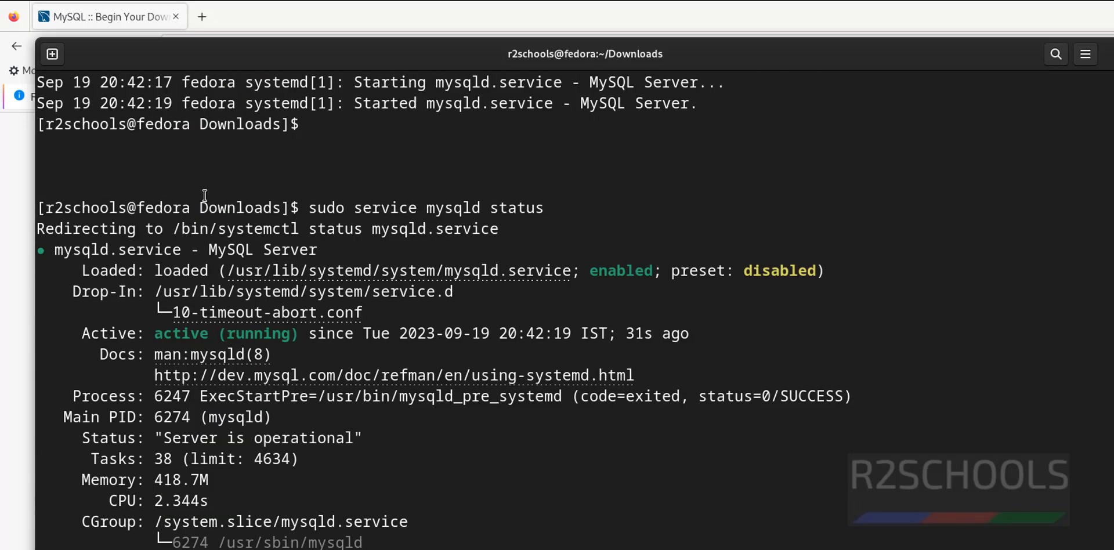
pyautogui.write('sudo systemctl r')
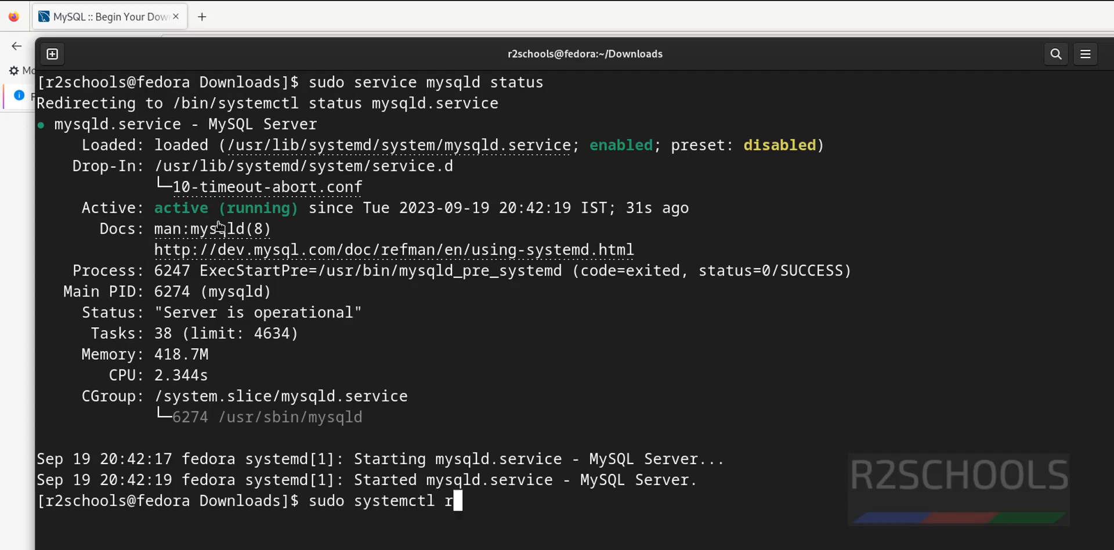
# Step: Restart mysqld with systemctl and highlight the 'Server is operational' status line
pyautogui.write('estart mysql')
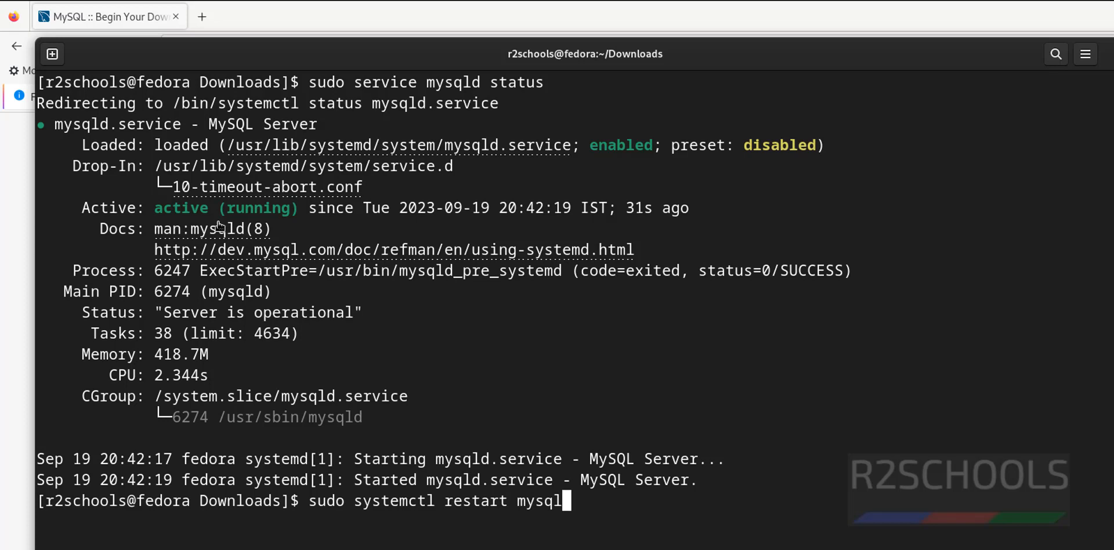
pyautogui.write('d')
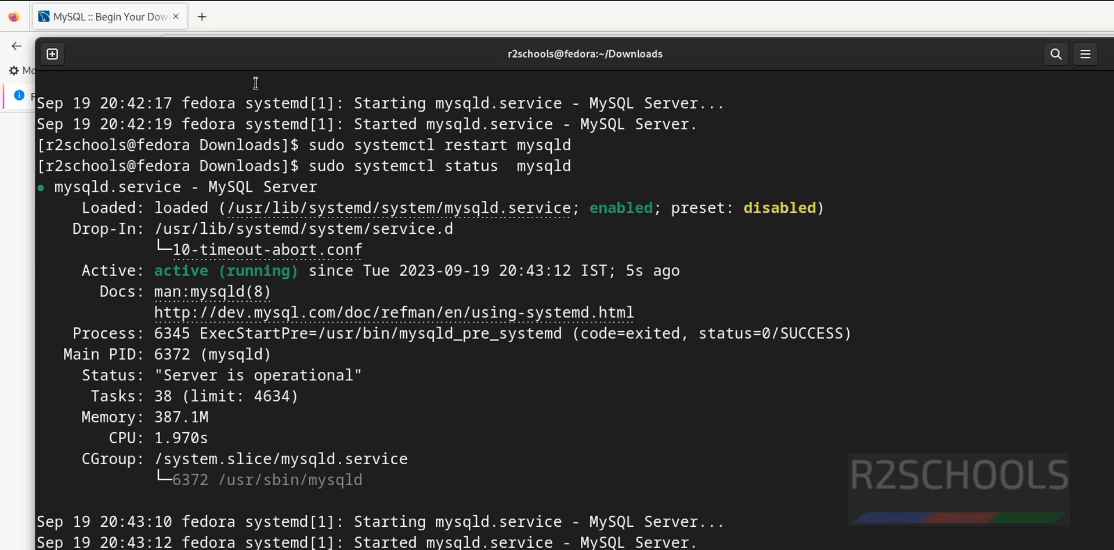
pyautogui.doubleClick(636, 271)
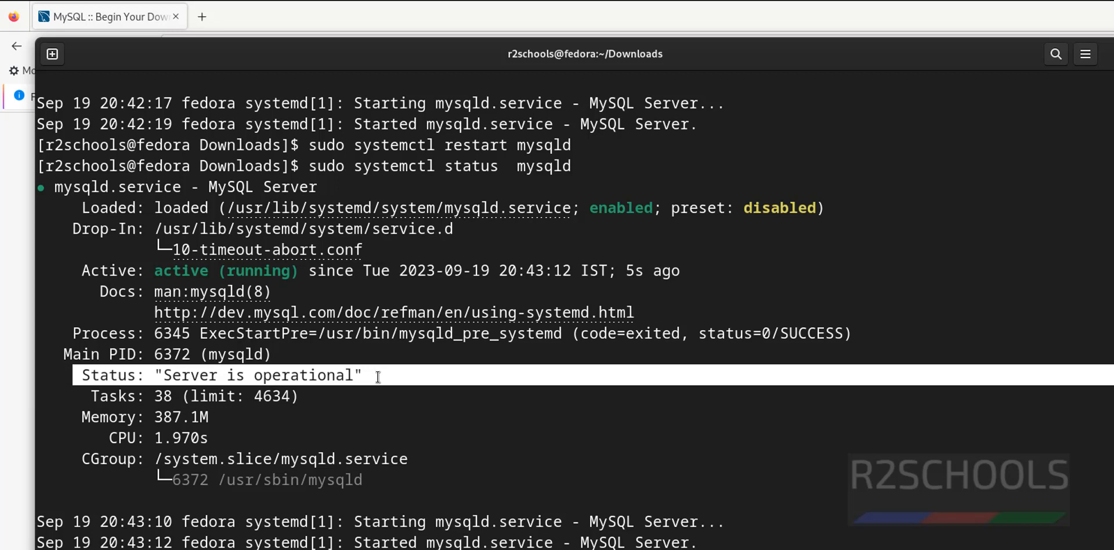
pyautogui.moveTo(453, 342)
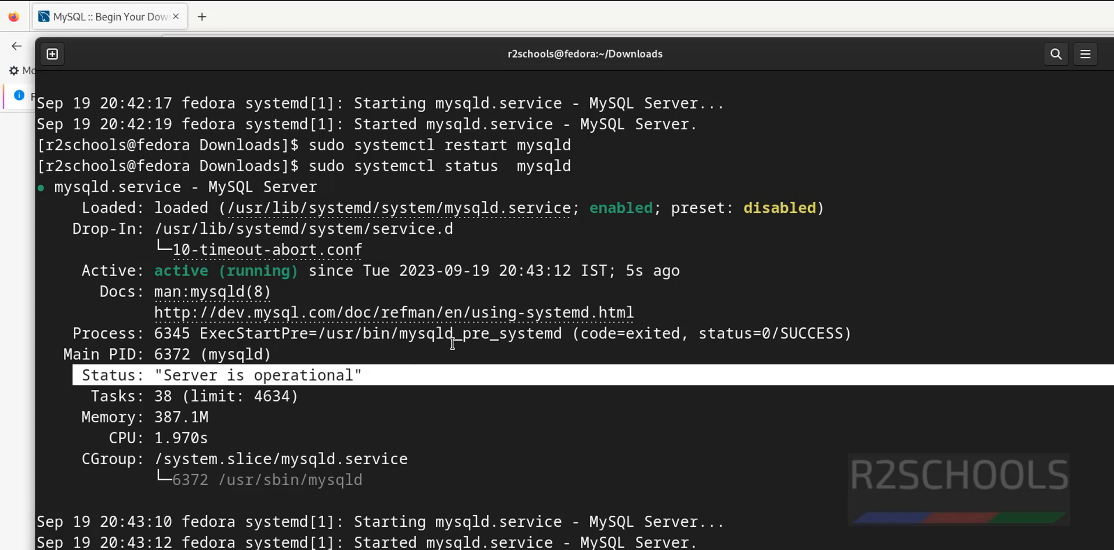